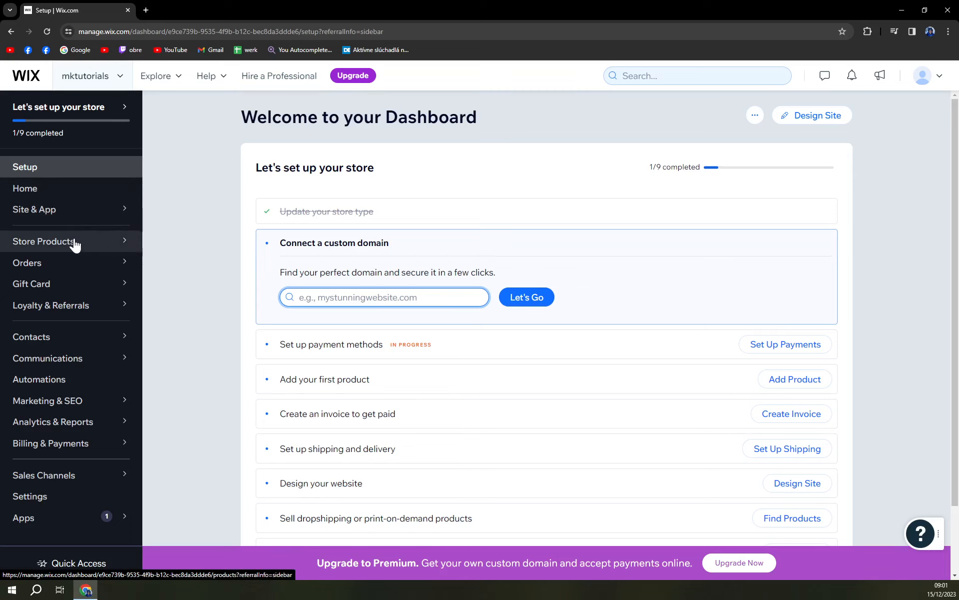
Step: Navigate to the store's Products list from the dashboard sidebar
left_click(43, 240)
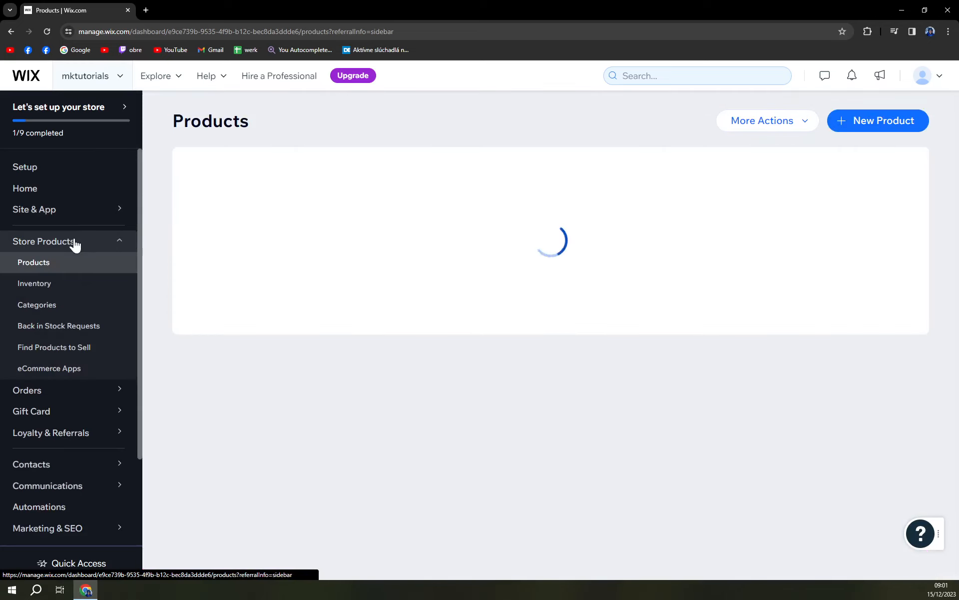
left_click(34, 261)
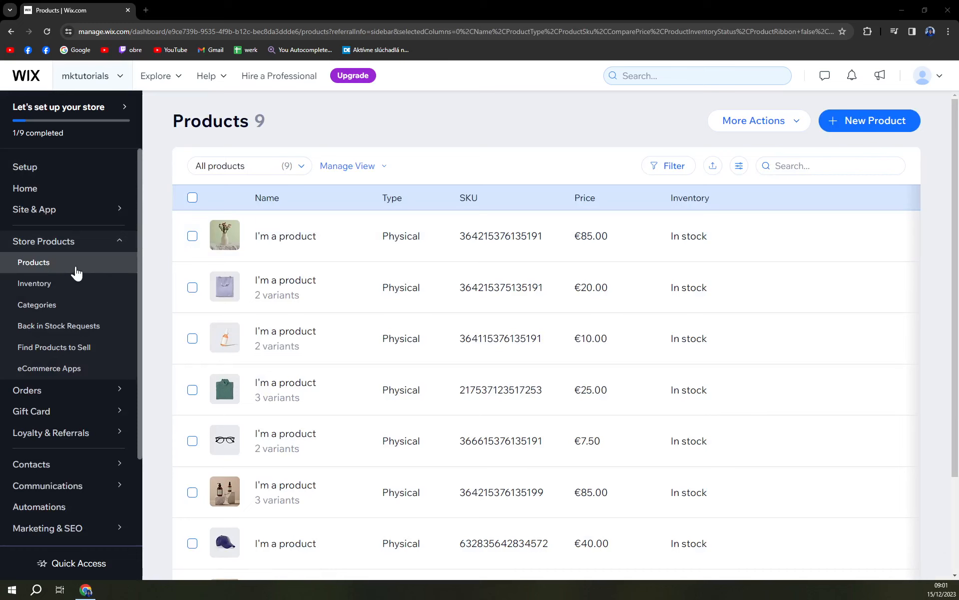
mouse_move(104, 273)
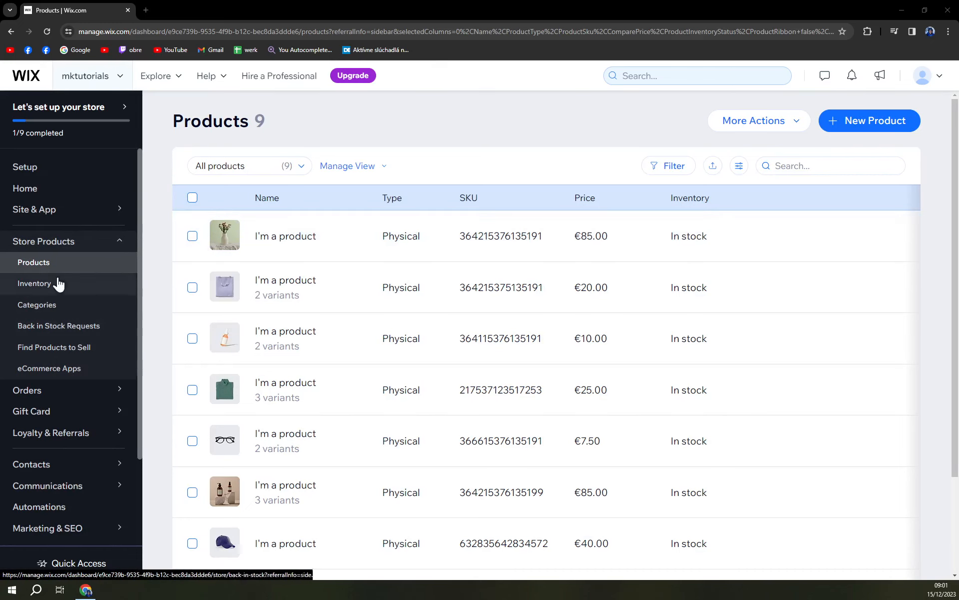
mouse_move(124, 298)
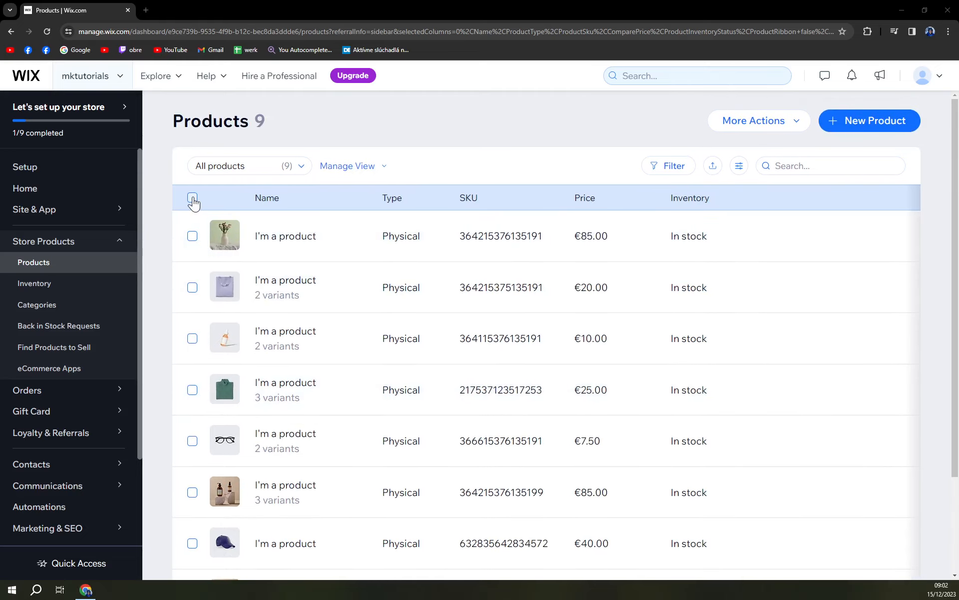
Step: Select all nine products, then leave the blue cap product out
left_click(192, 198)
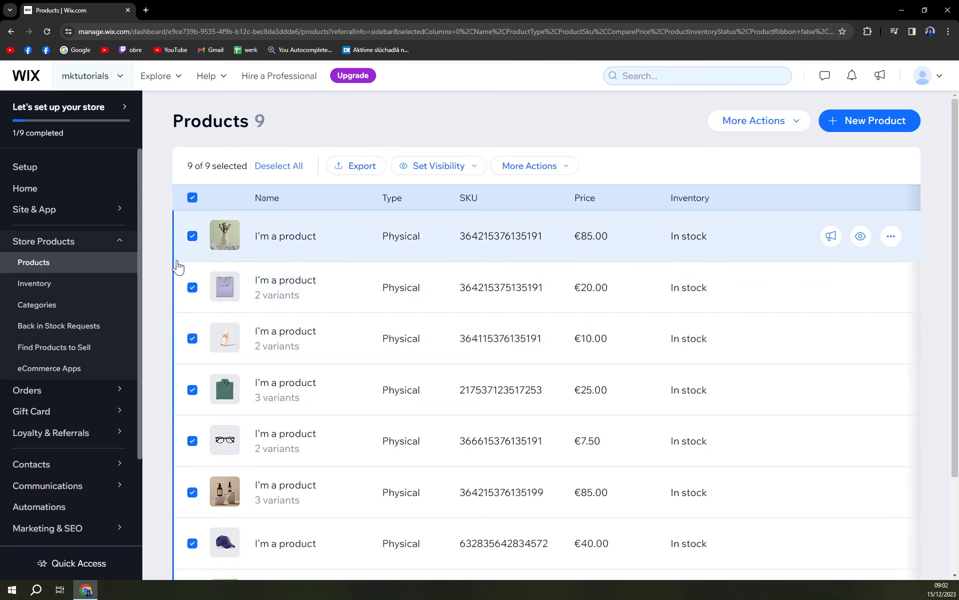
scroll("down", 3)
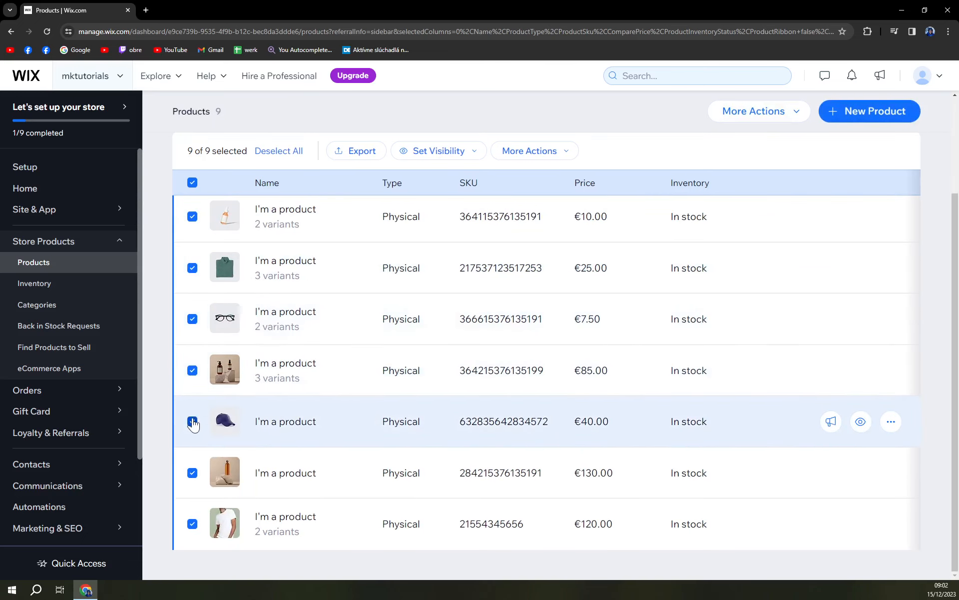
left_click(192, 420)
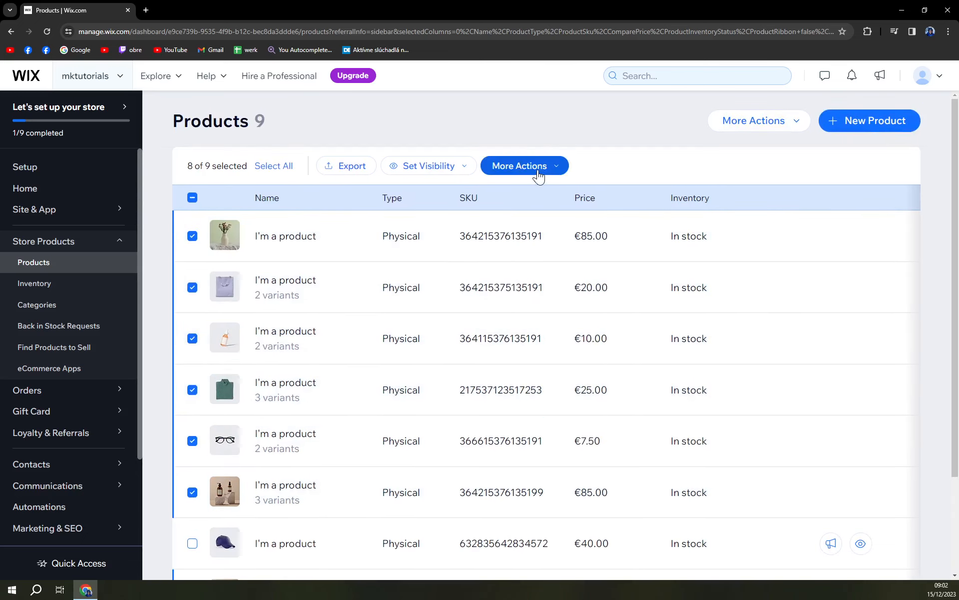
mouse_move(191, 212)
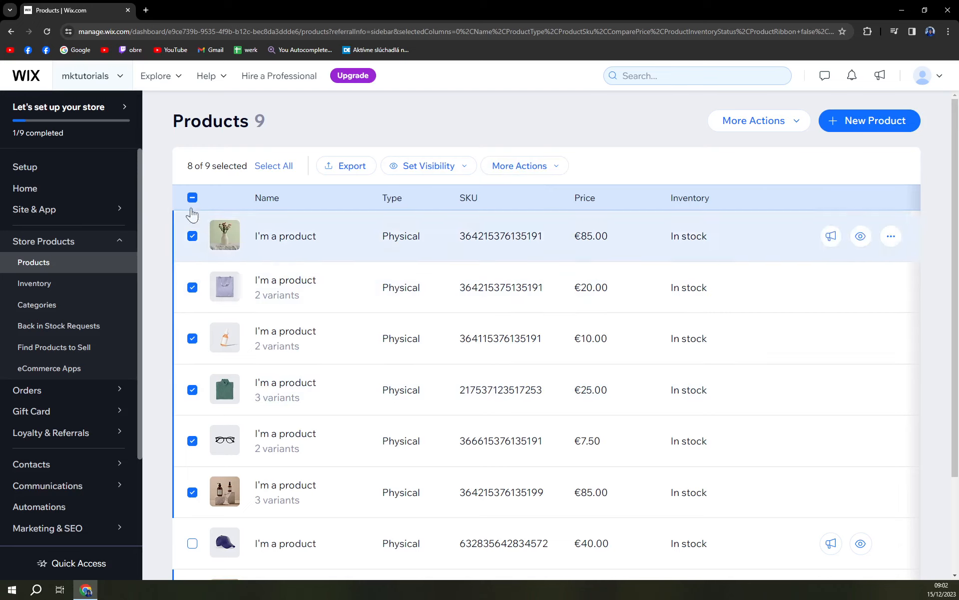
Step: Redo the selection: all products selected except the €40 blue cap
left_click(192, 198)
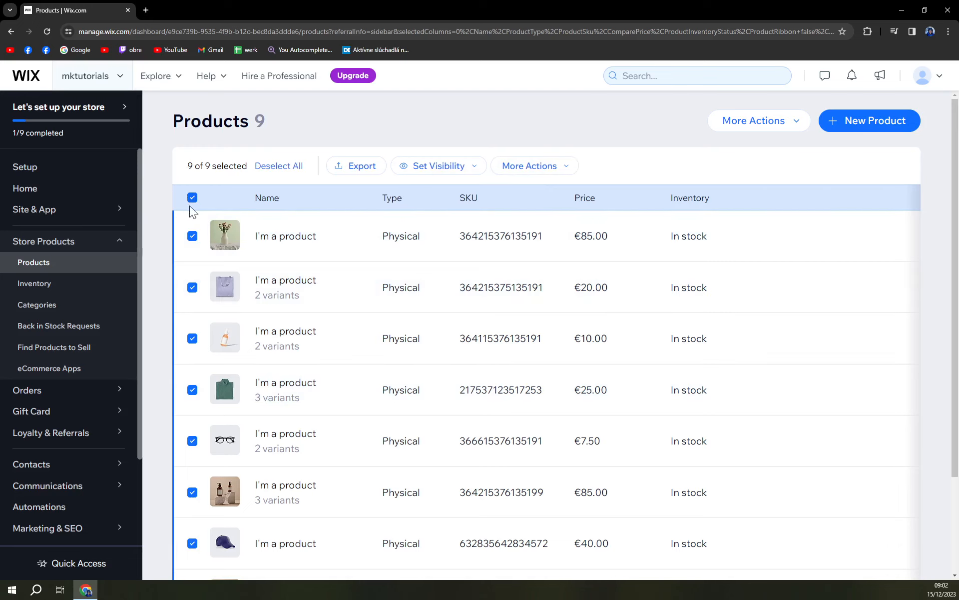
left_click(192, 198)
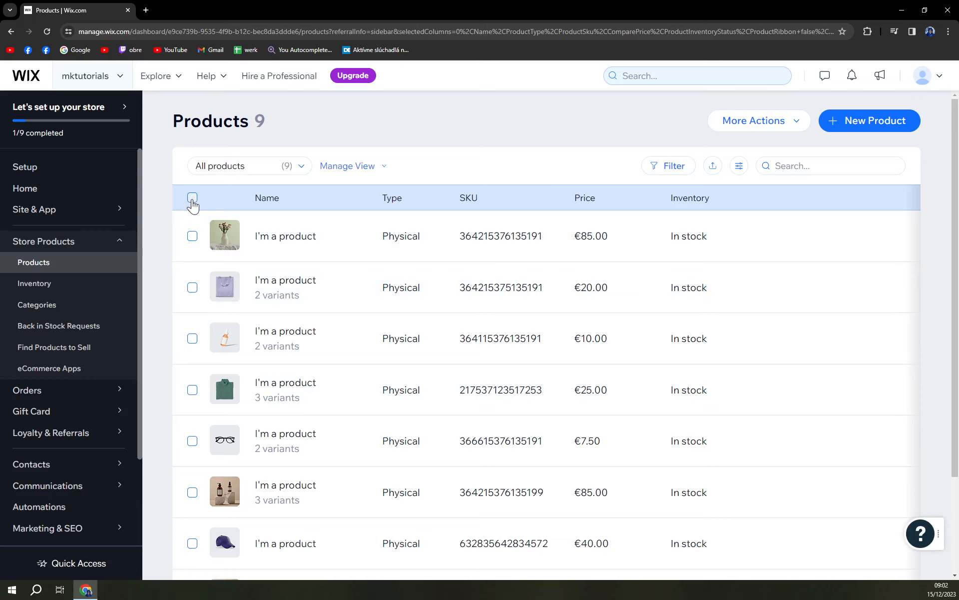
left_click(192, 198)
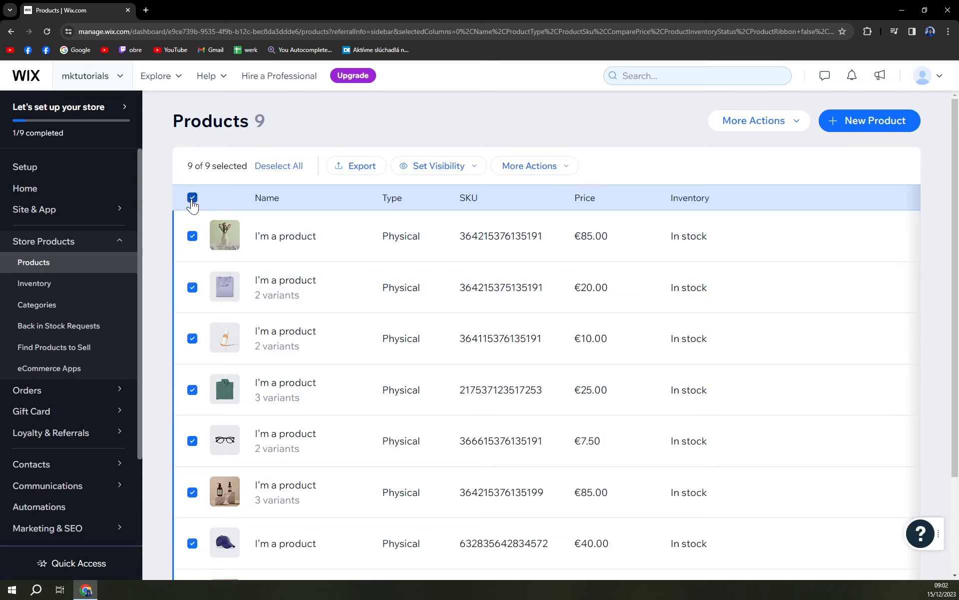
scroll("down", 3)
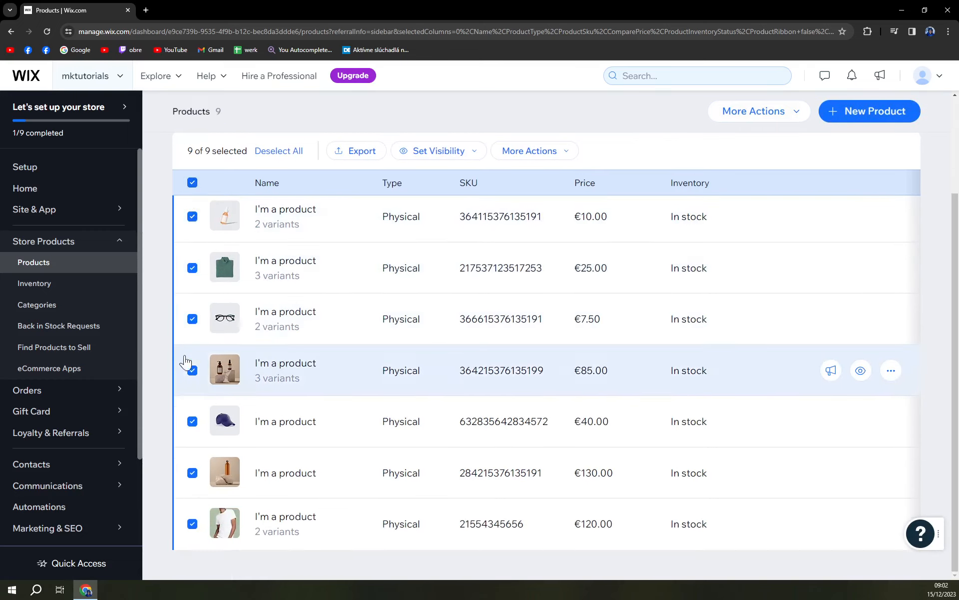
left_click(192, 421)
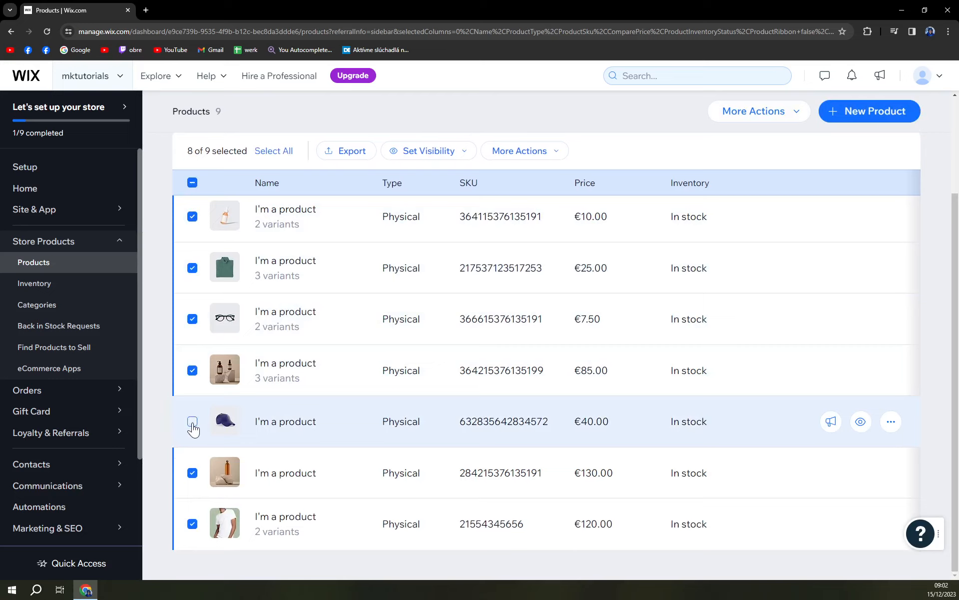
Step: Delete the eight selected products via More Actions, leaving only the €40 cap
left_click(524, 165)
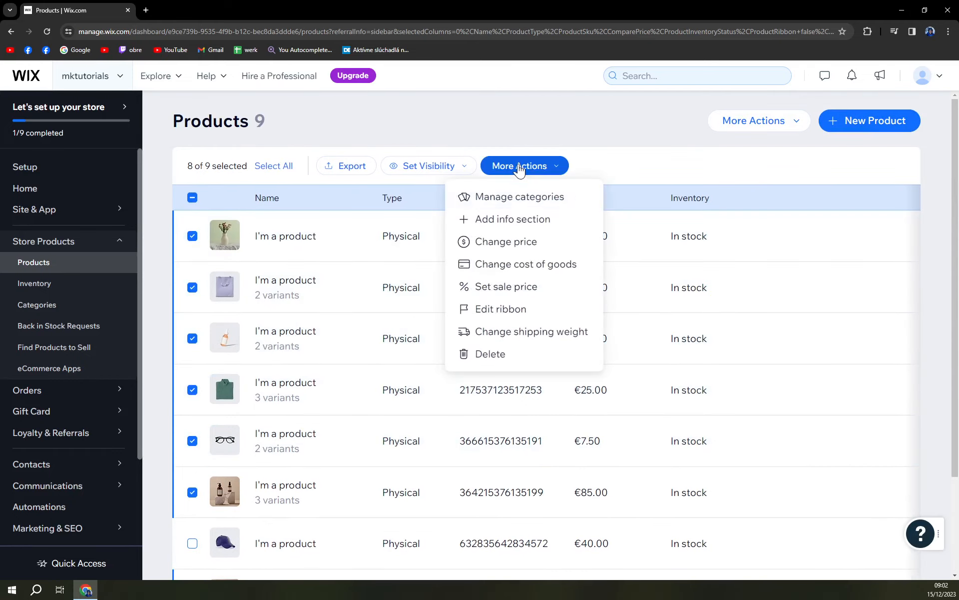
mouse_move(490, 354)
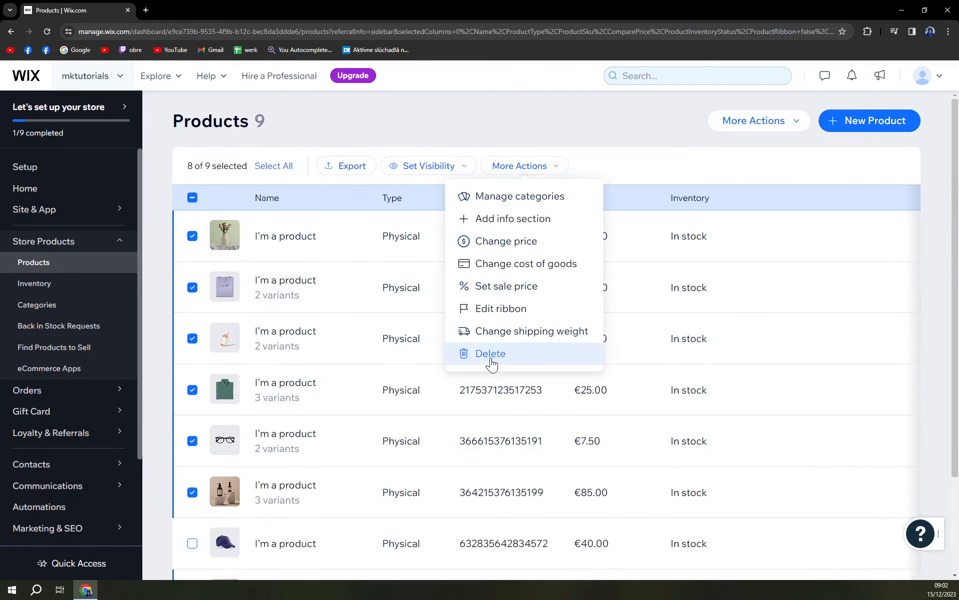
left_click(490, 353)
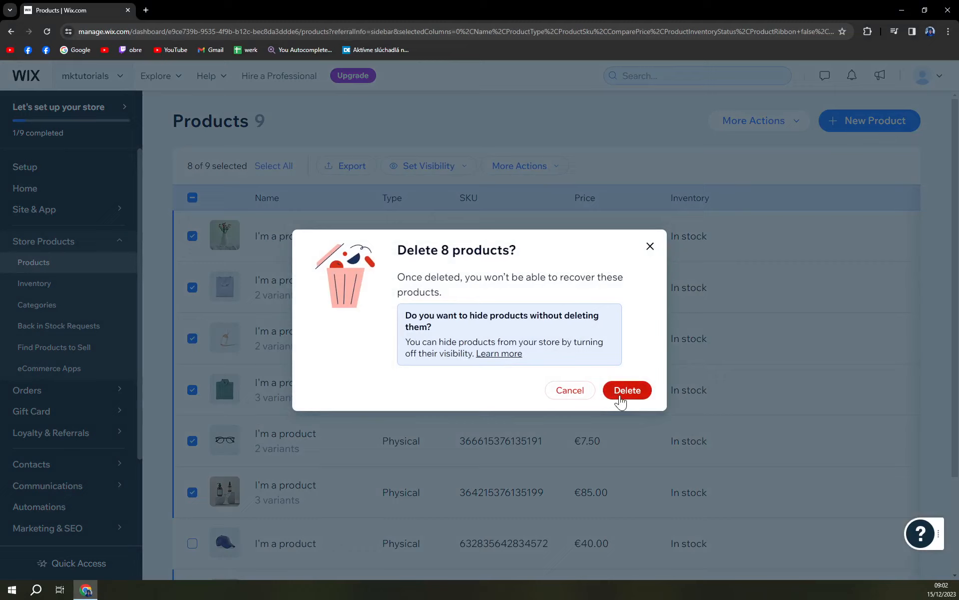
left_click(625, 391)
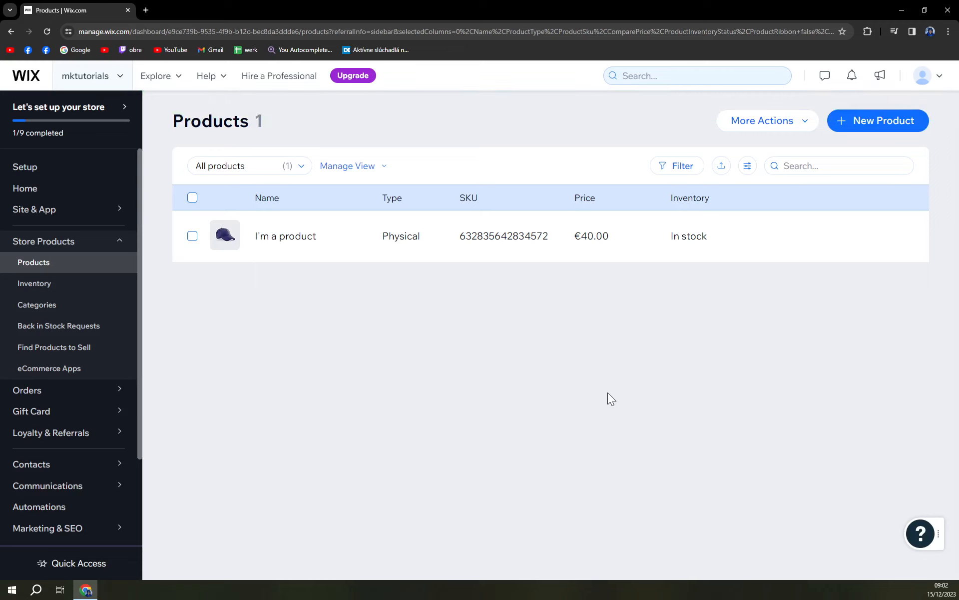
mouse_move(584, 343)
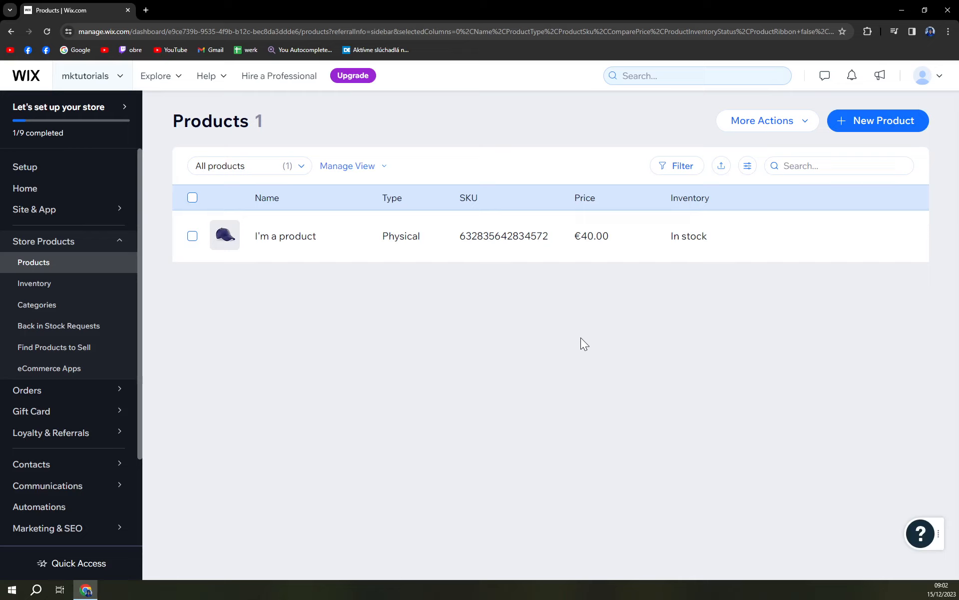
mouse_move(558, 333)
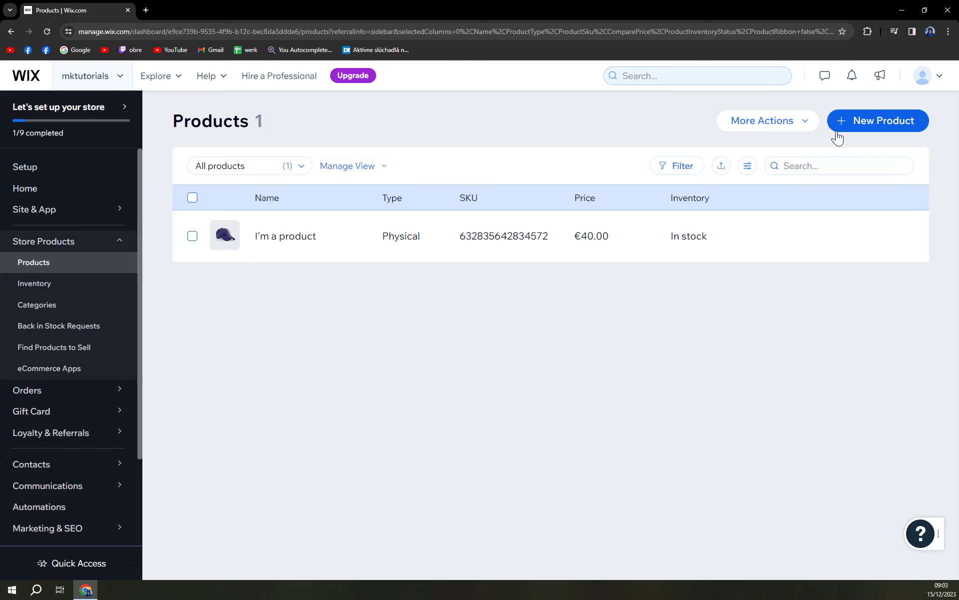
Step: Create a new physical product, opening a blank Untitled Product form
left_click(878, 121)
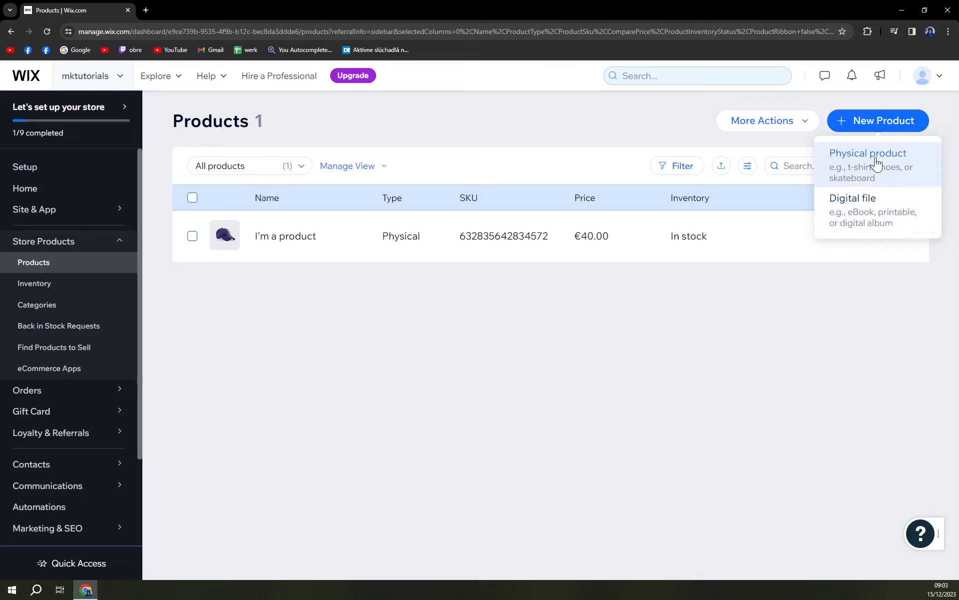
left_click(867, 163)
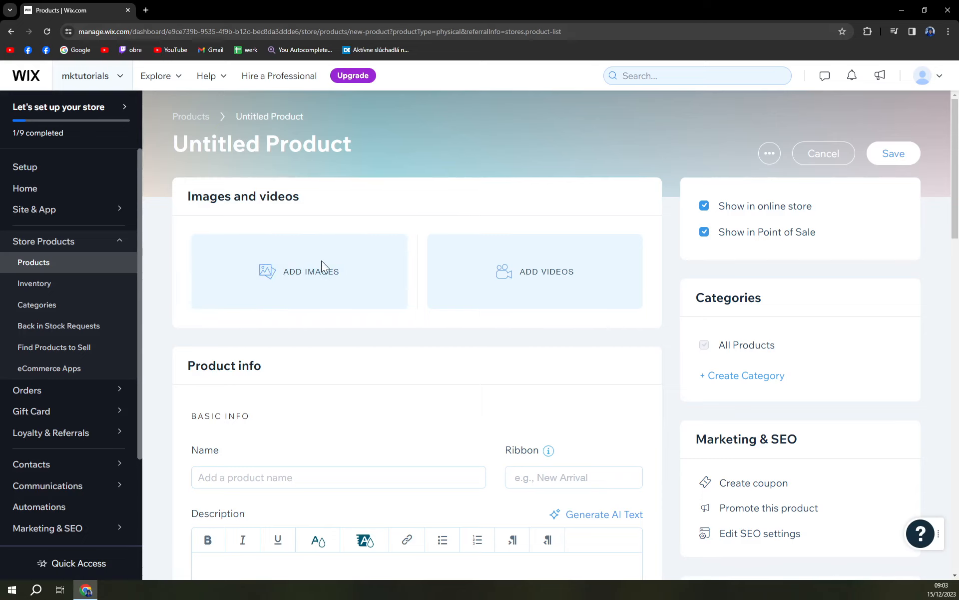
Step: Upload the black running shoe photo and add it to the product's images
left_click(299, 271)
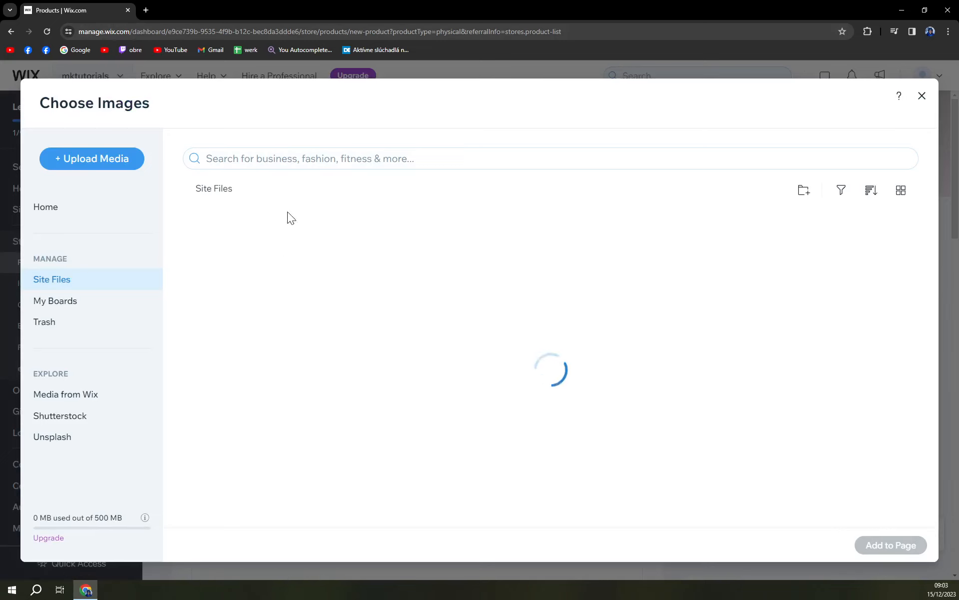
left_click(91, 159)
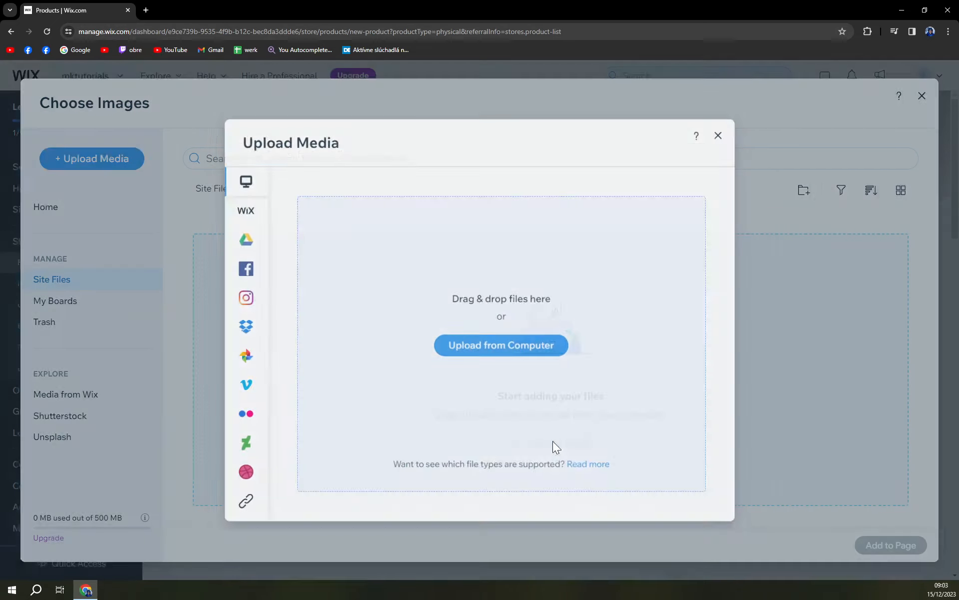
left_click(502, 346)
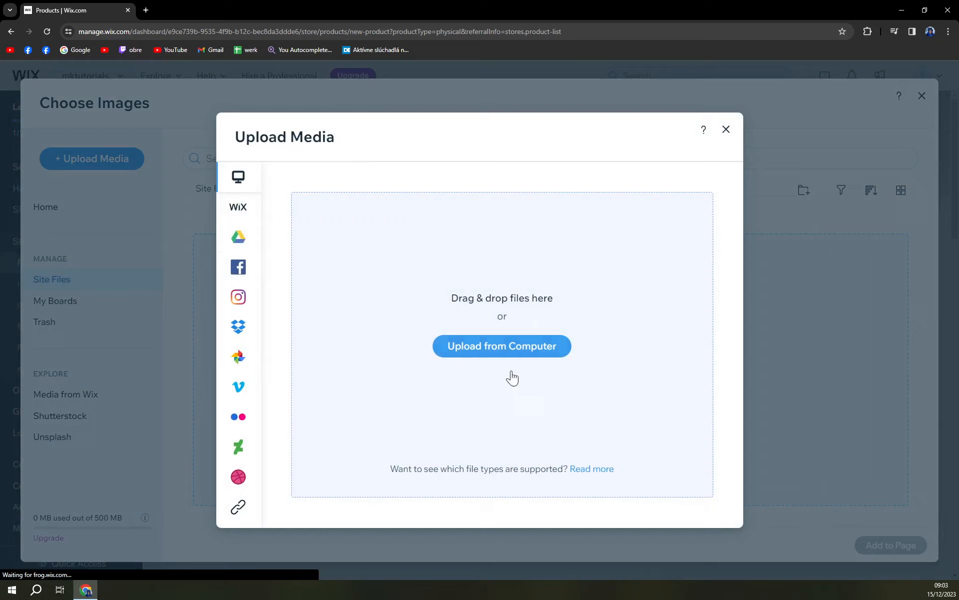
left_click(502, 345)
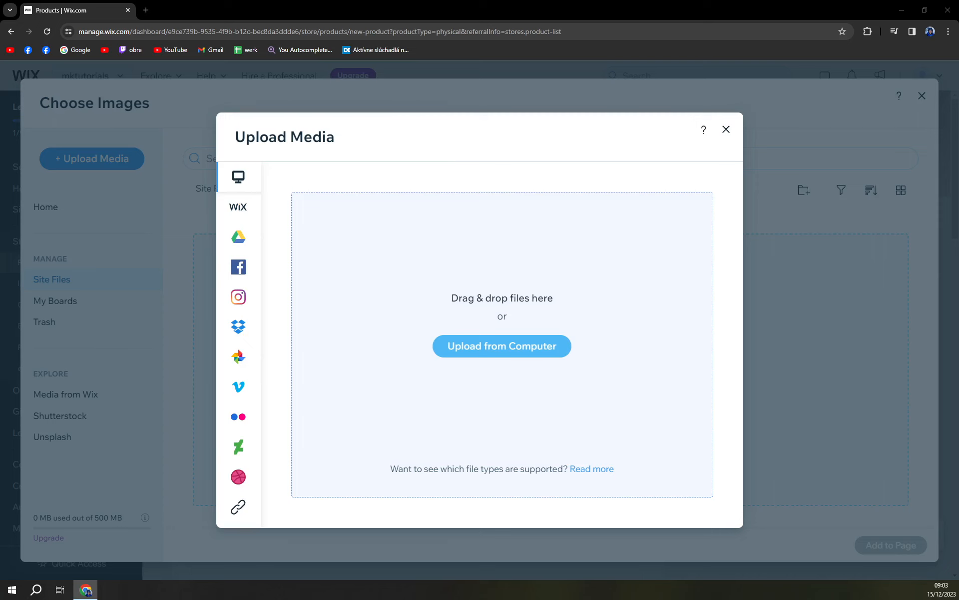
left_click(501, 346)
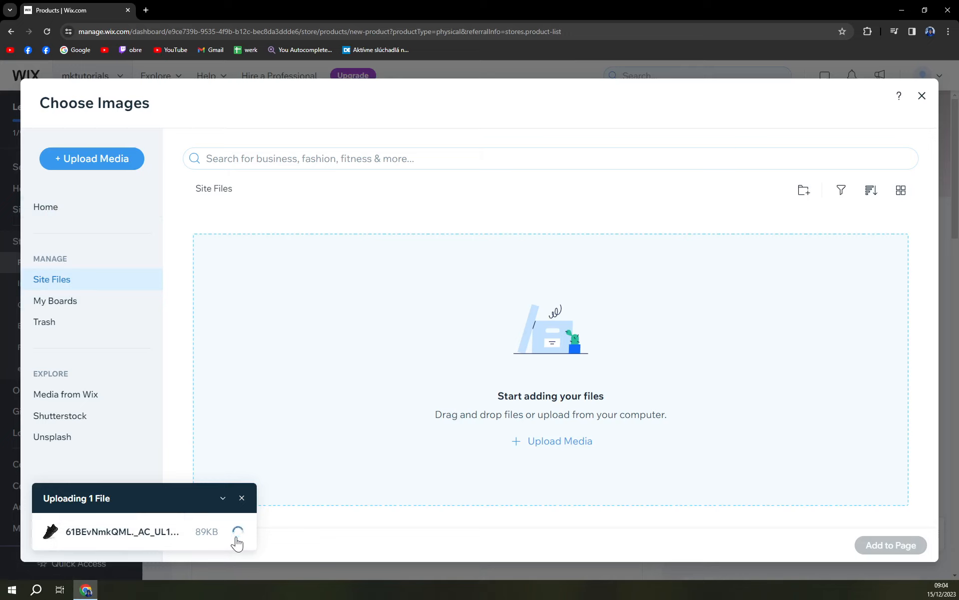
mouse_move(291, 426)
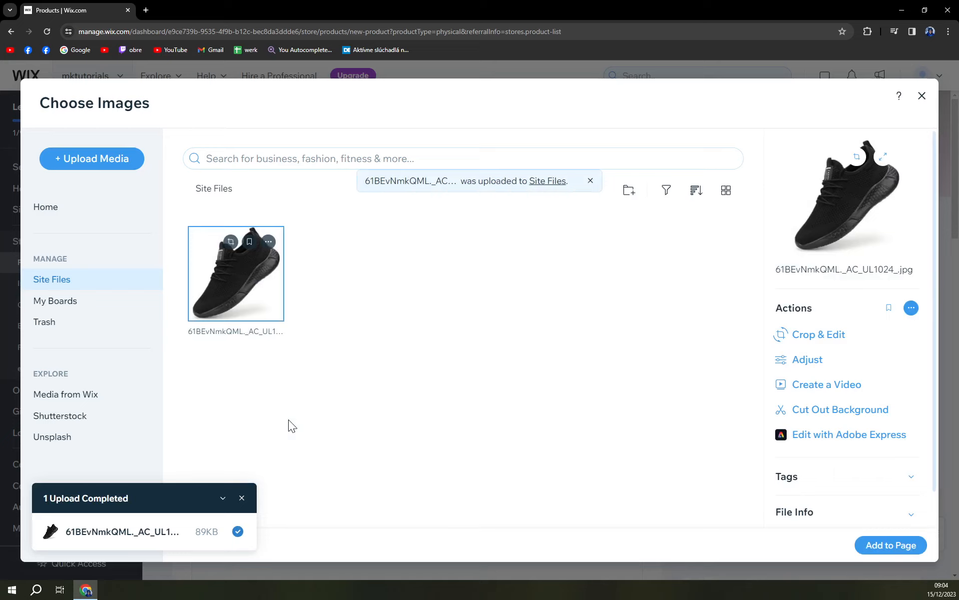
mouse_move(819, 135)
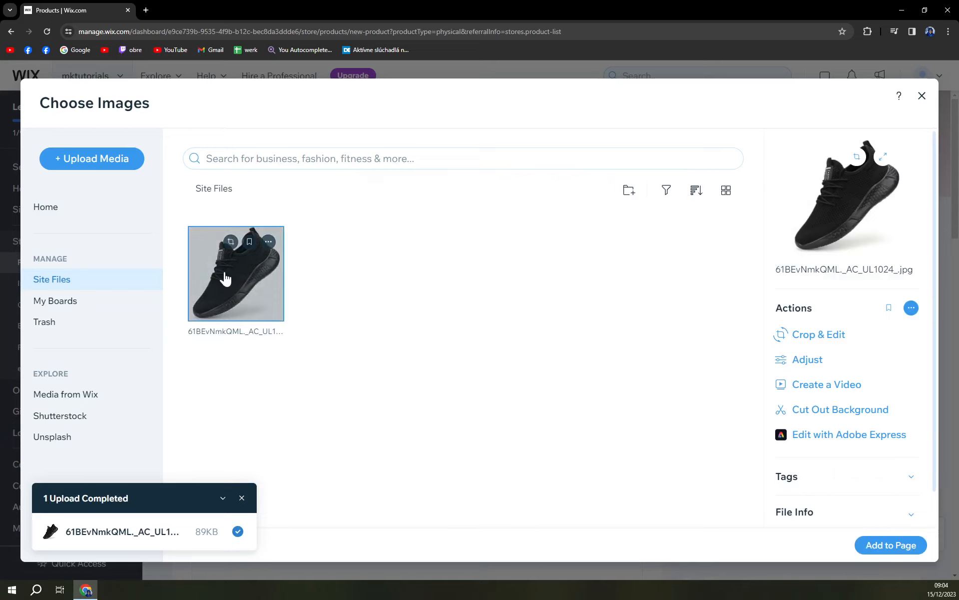
mouse_move(95, 323)
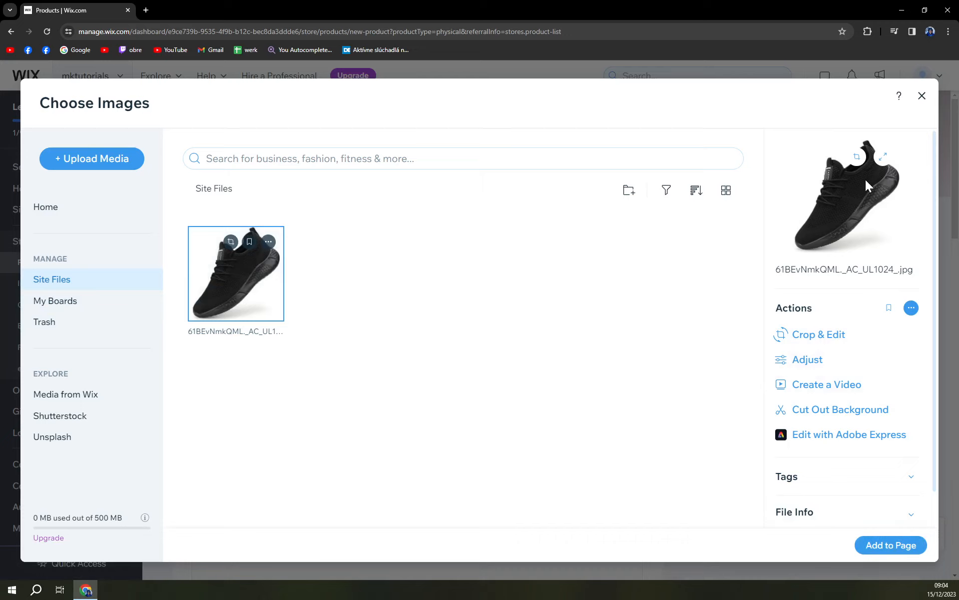
mouse_move(863, 352)
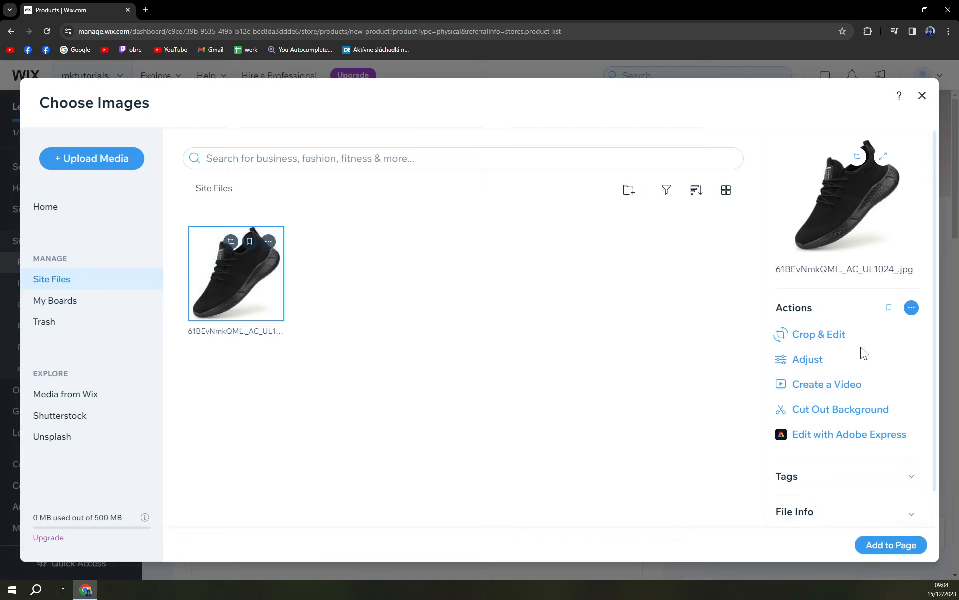
left_click(891, 545)
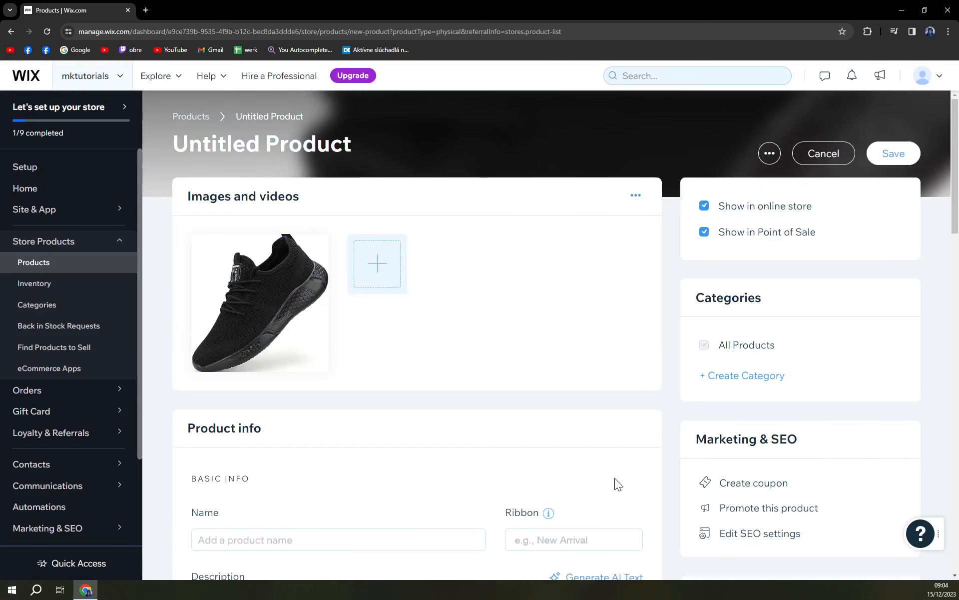
mouse_move(432, 377)
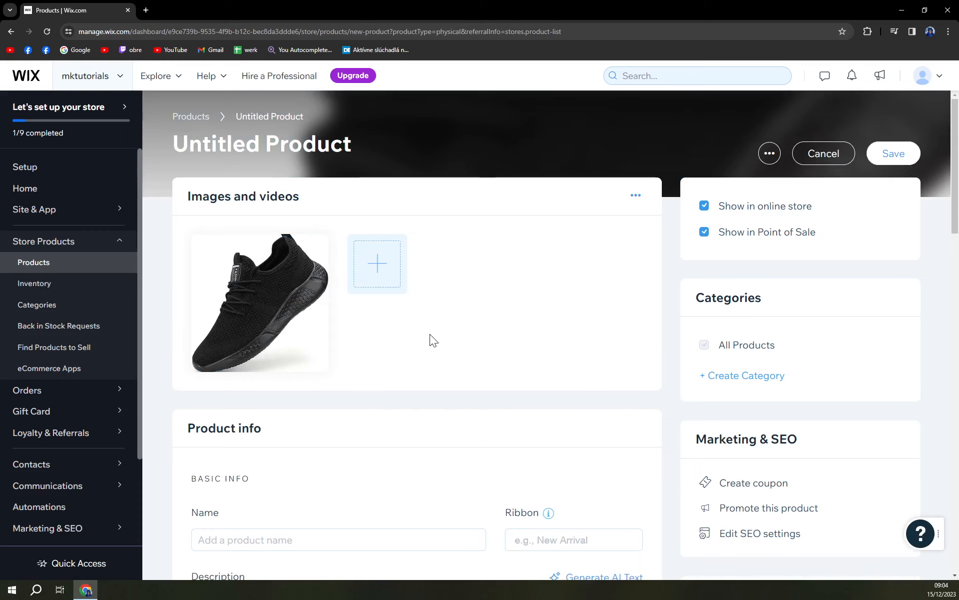
mouse_move(438, 342)
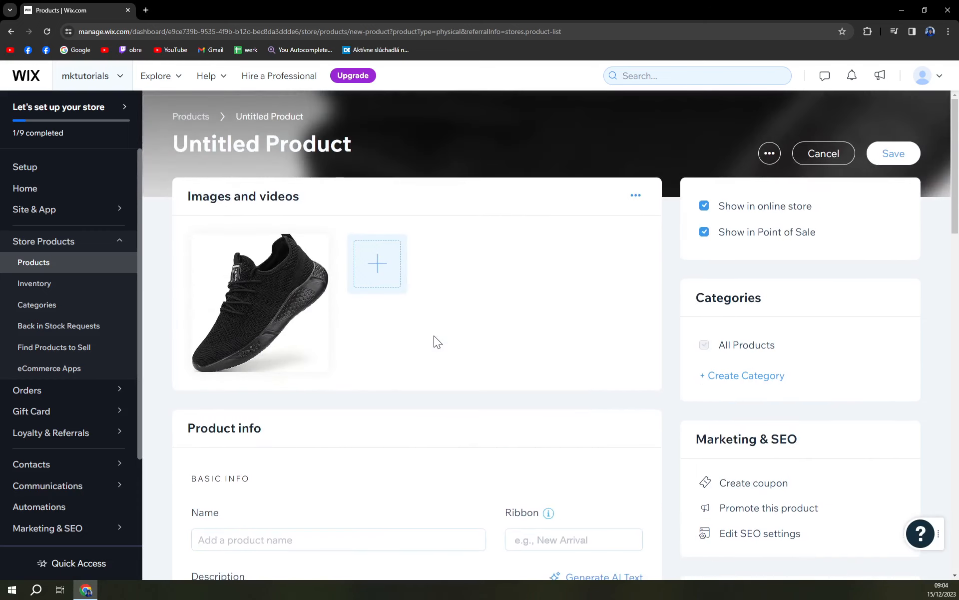
Step: Name the product Running Shoes and give it a New Arrival ribbon
scroll("down", 3)
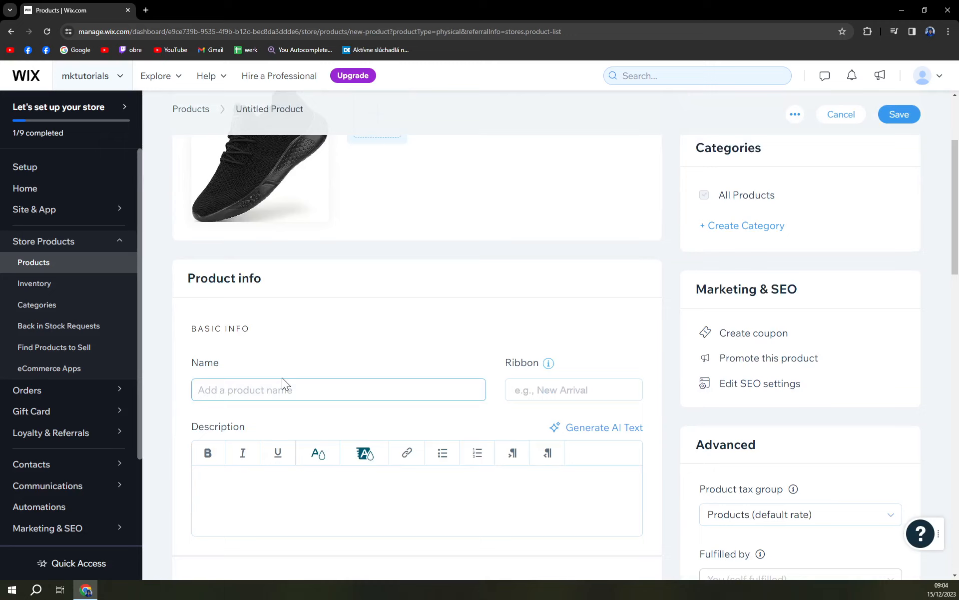
type("Running Shoes")
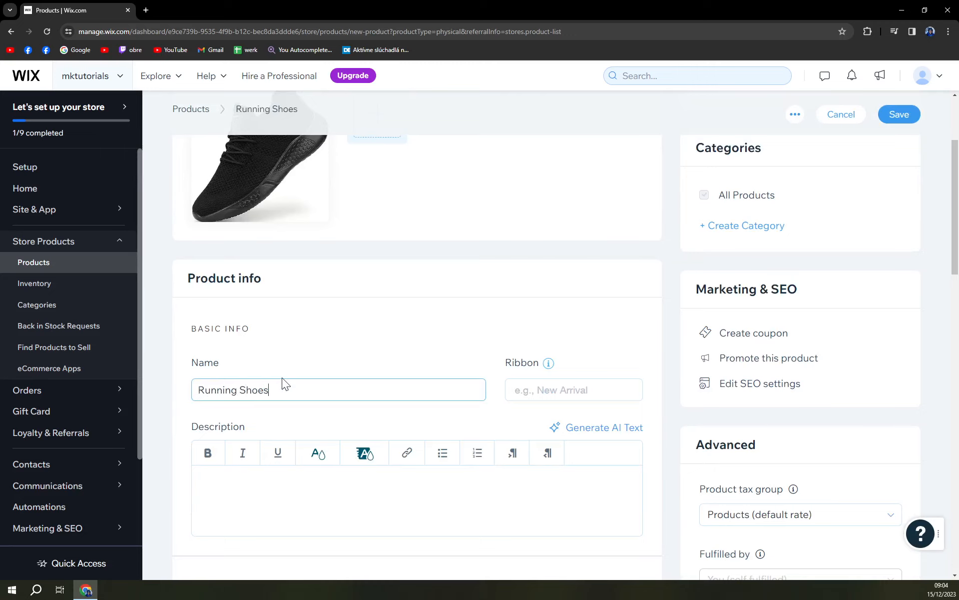
scroll("down", 3)
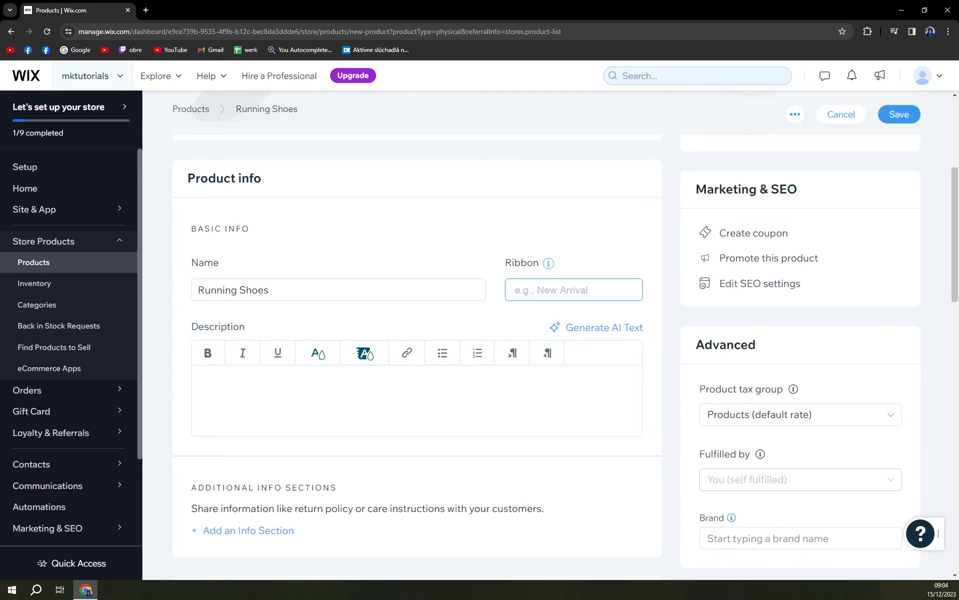
type("New Arriv")
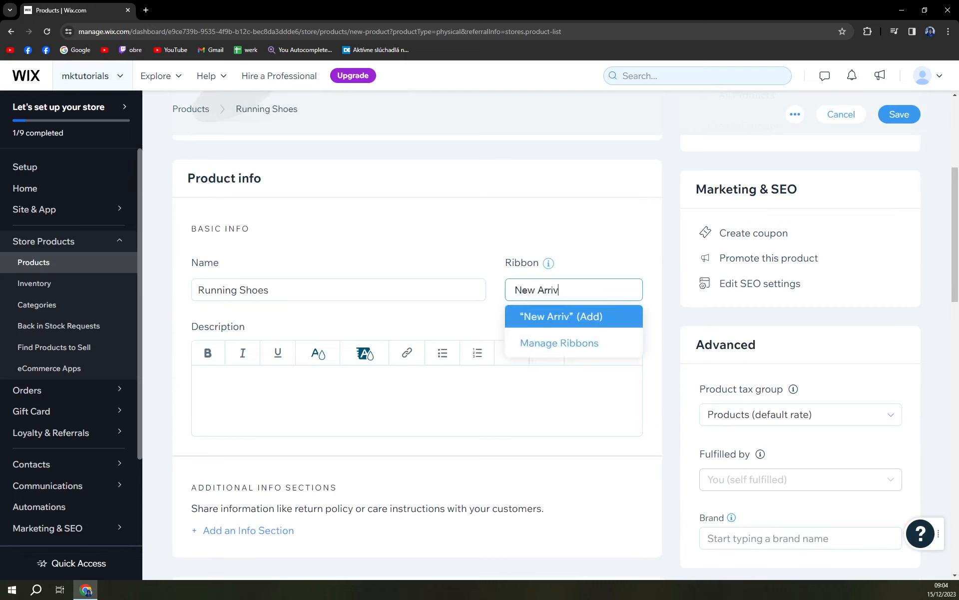
Step: Write the description 'You can run fast in those shoes + they are very elegant'
left_click(560, 316)
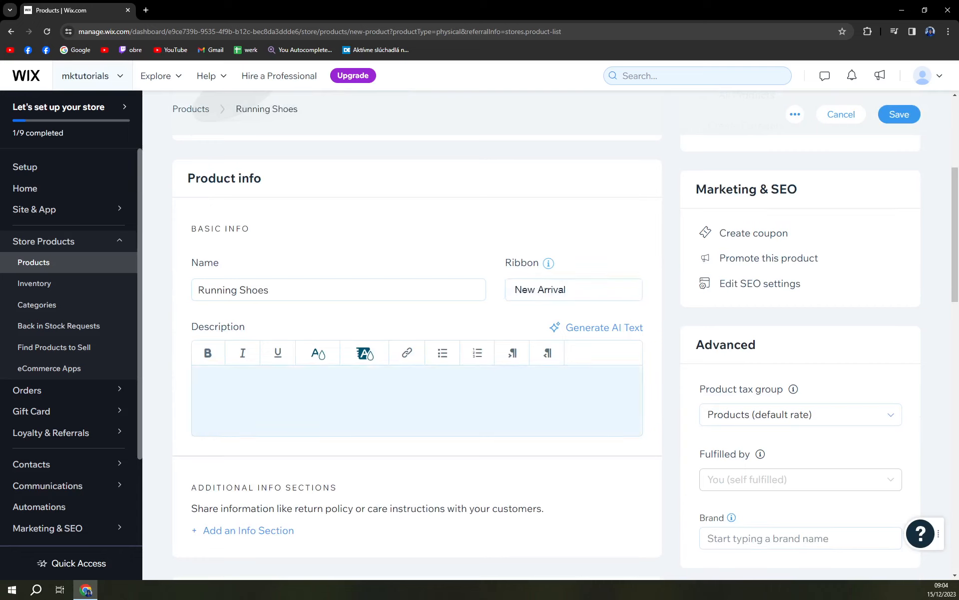
type("You")
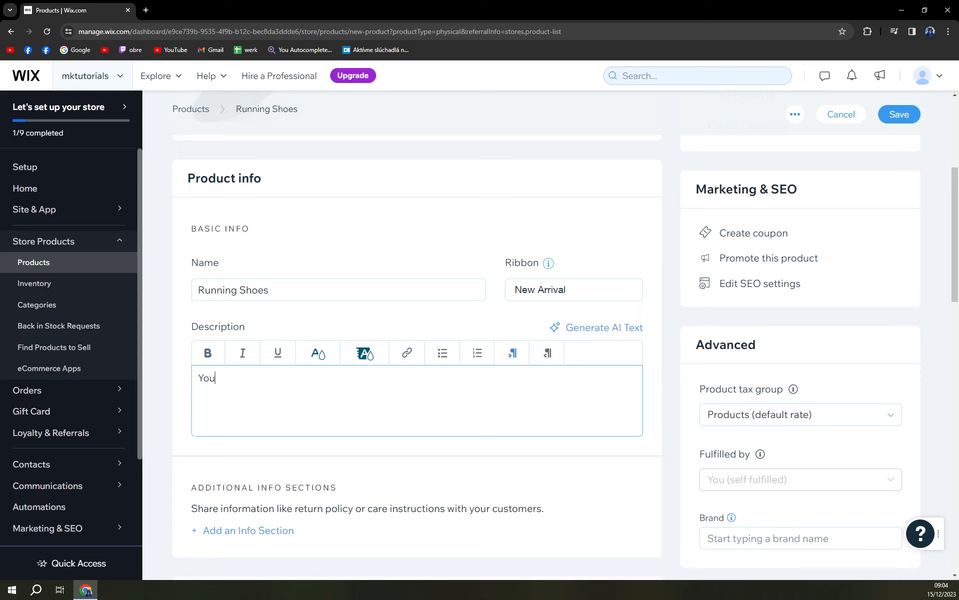
type("can")
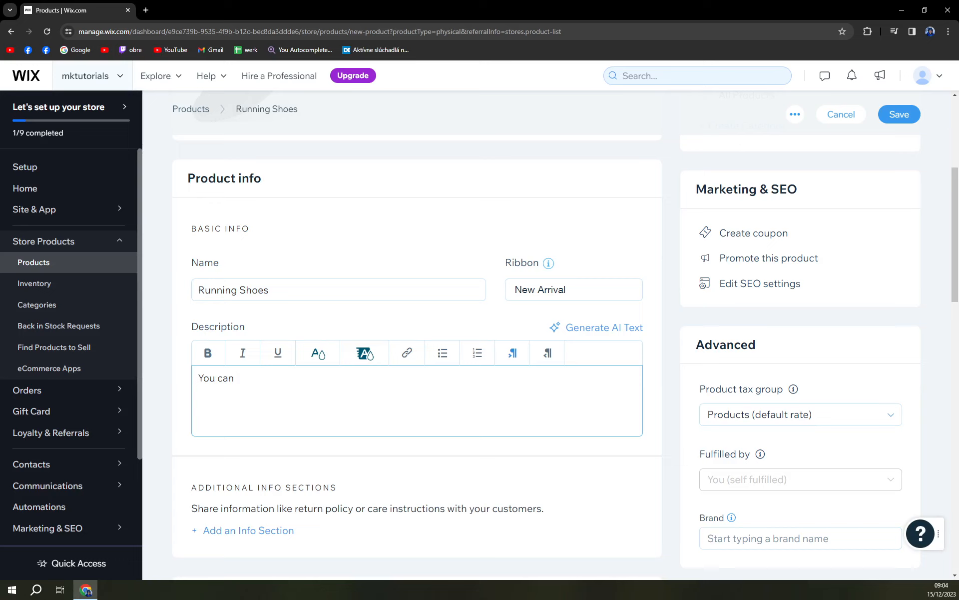
type("run fast in")
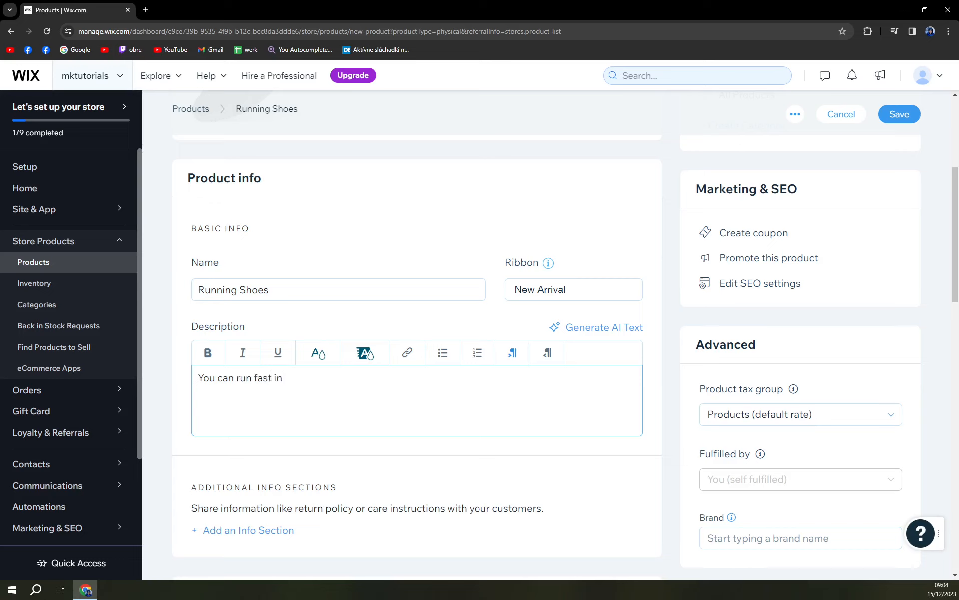
type("those she")
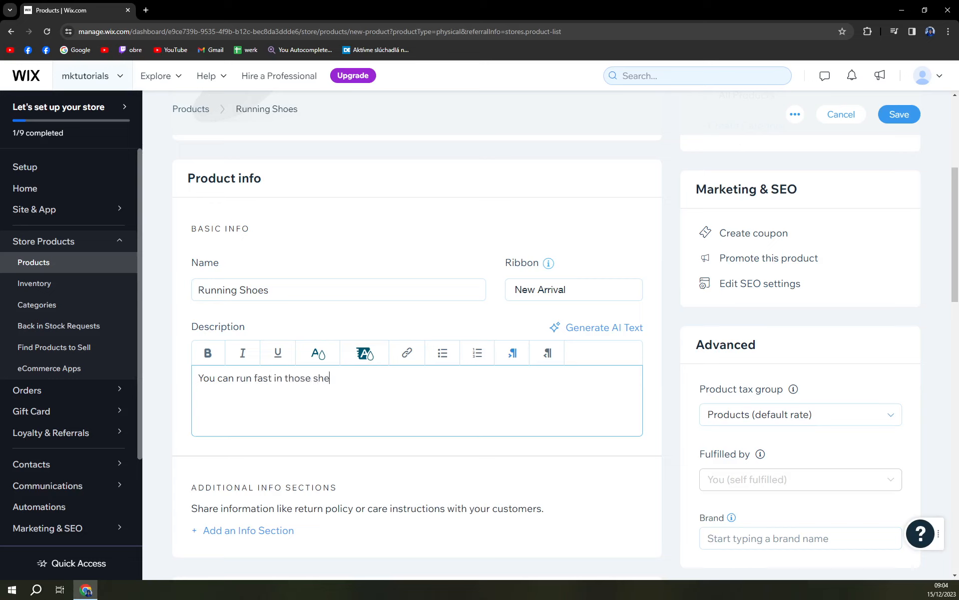
type("es +")
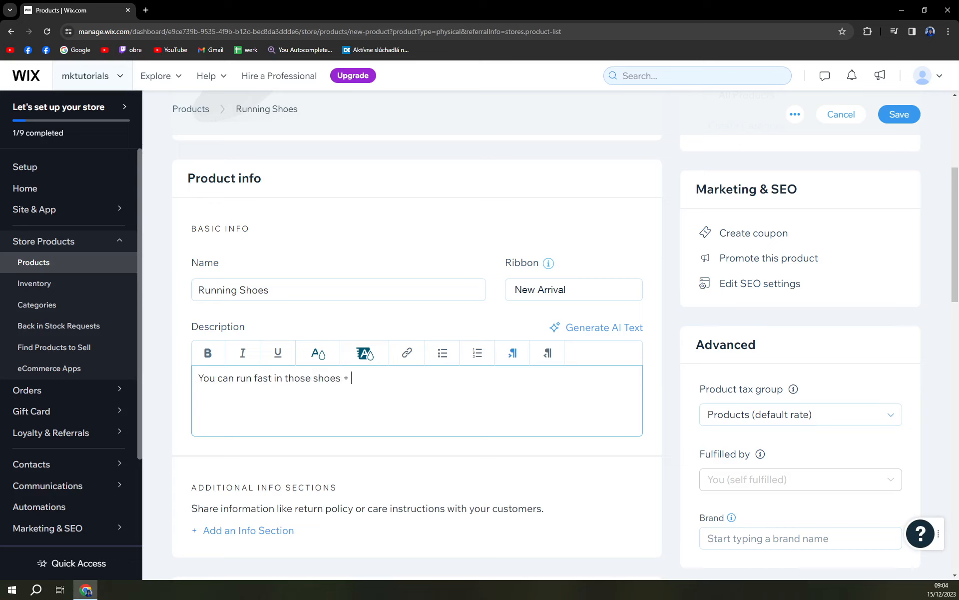
type("they are ve")
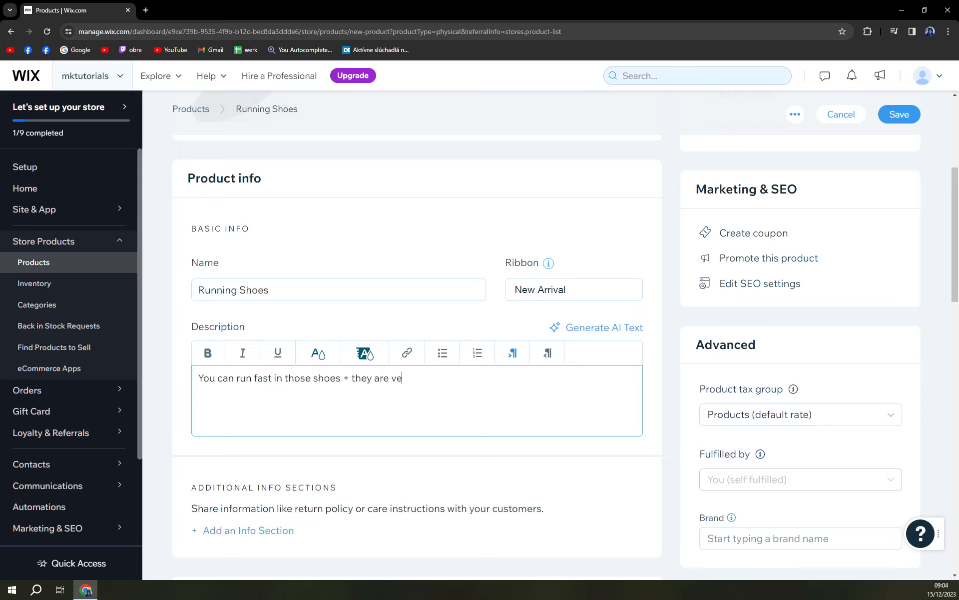
type("ry elegant")
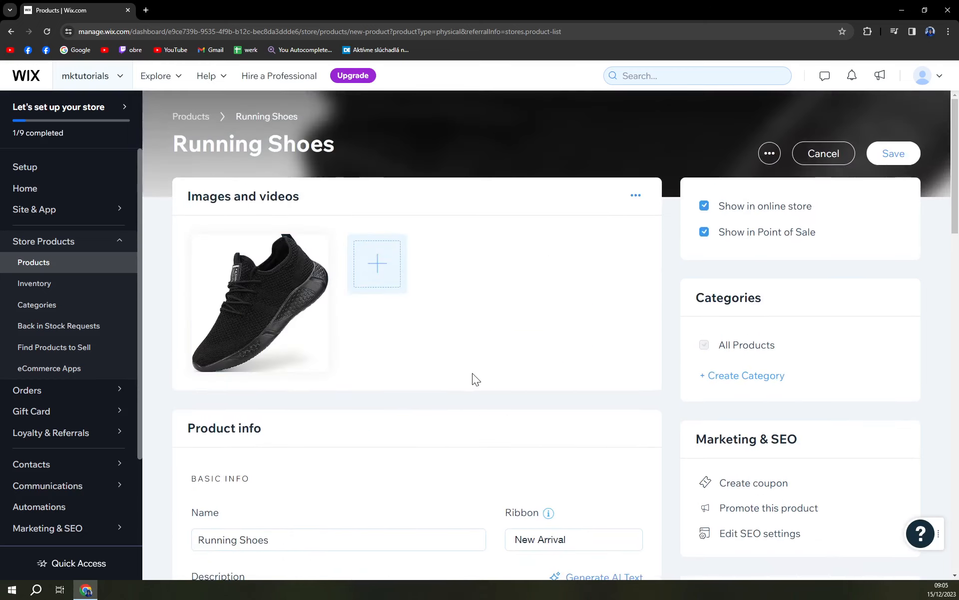
Step: Set the price to 119 €, trying the On sale toggle and leaving it off
scroll("down", 3)
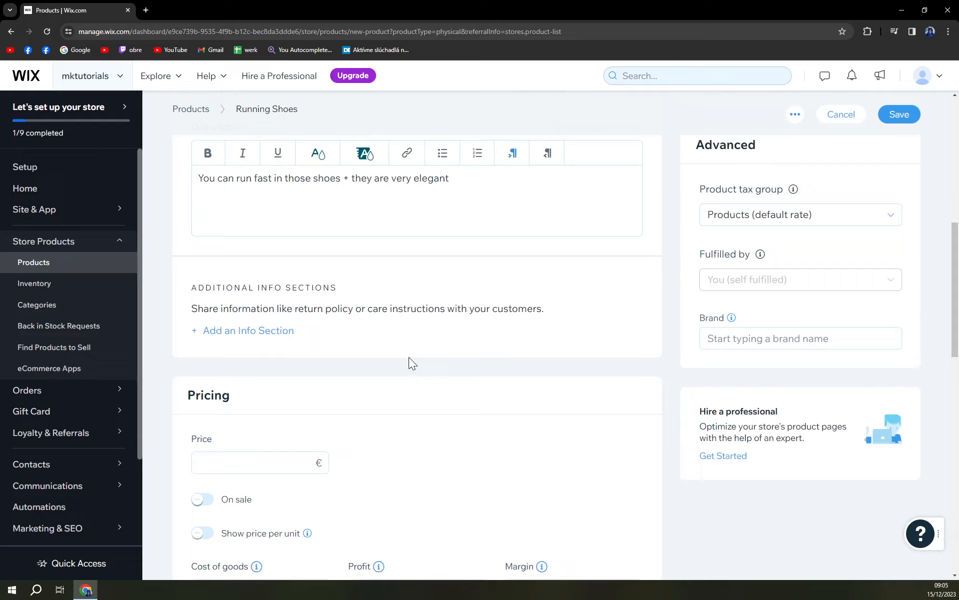
mouse_move(395, 334)
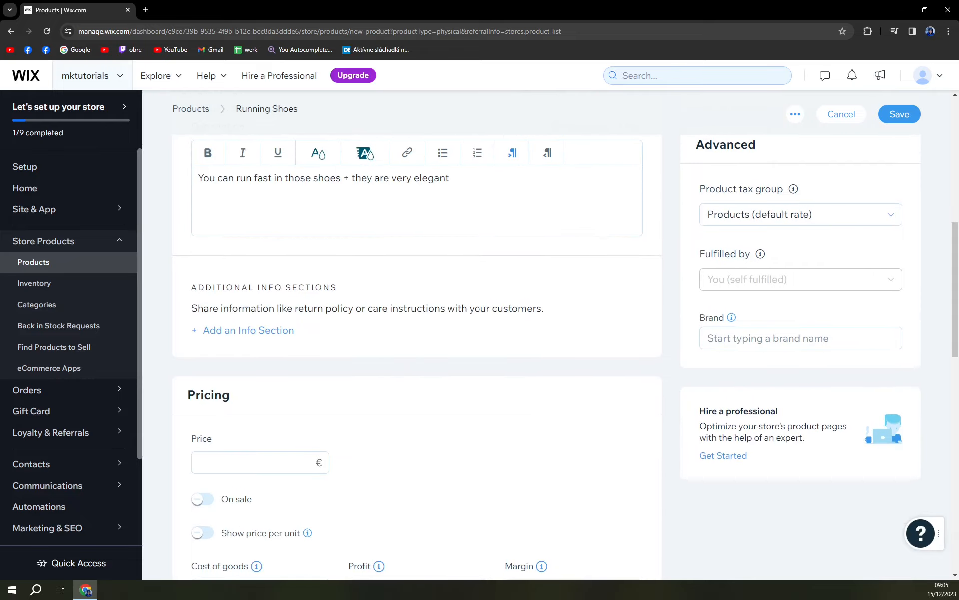
scroll("down", 3)
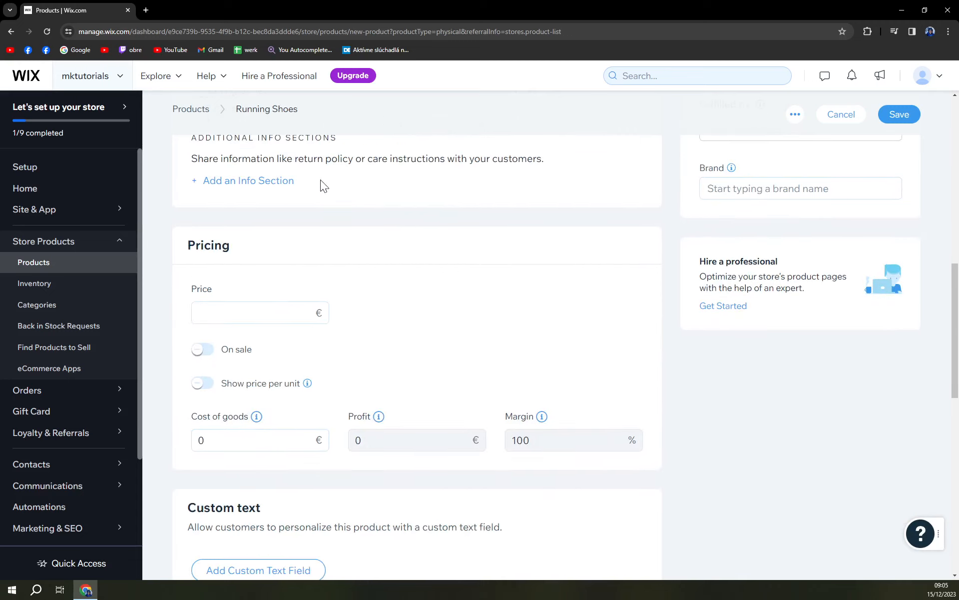
mouse_move(247, 179)
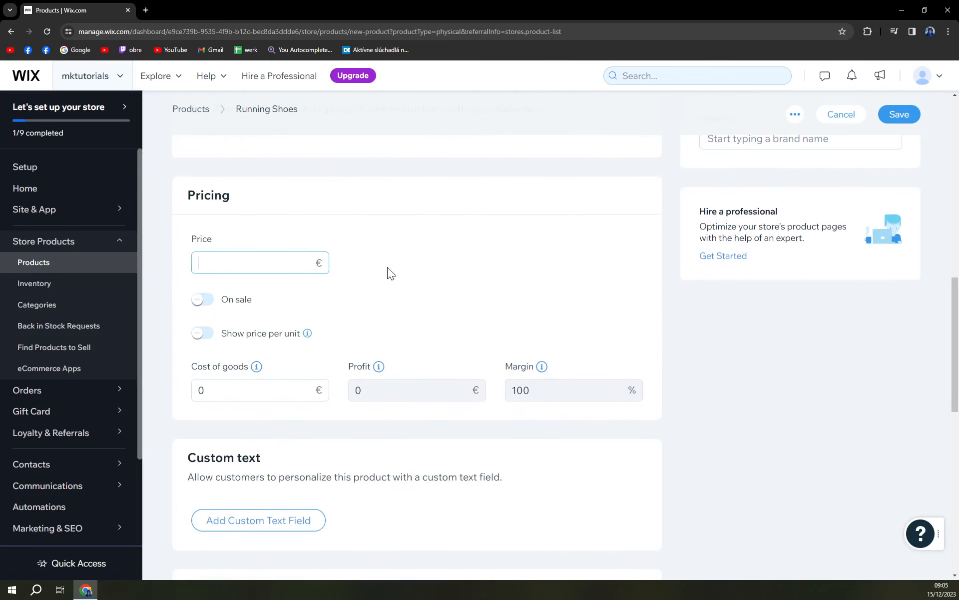
type("100")
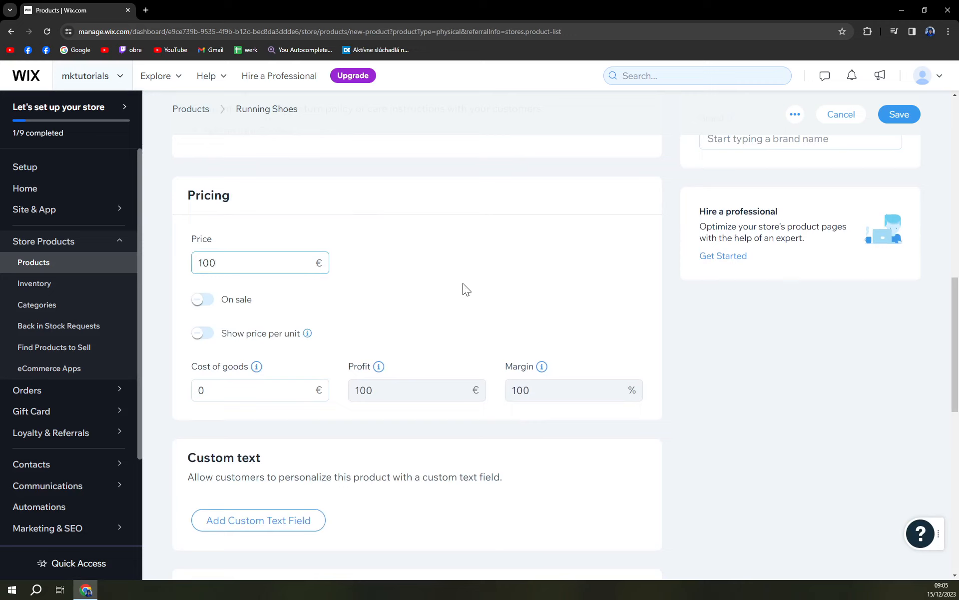
type("119")
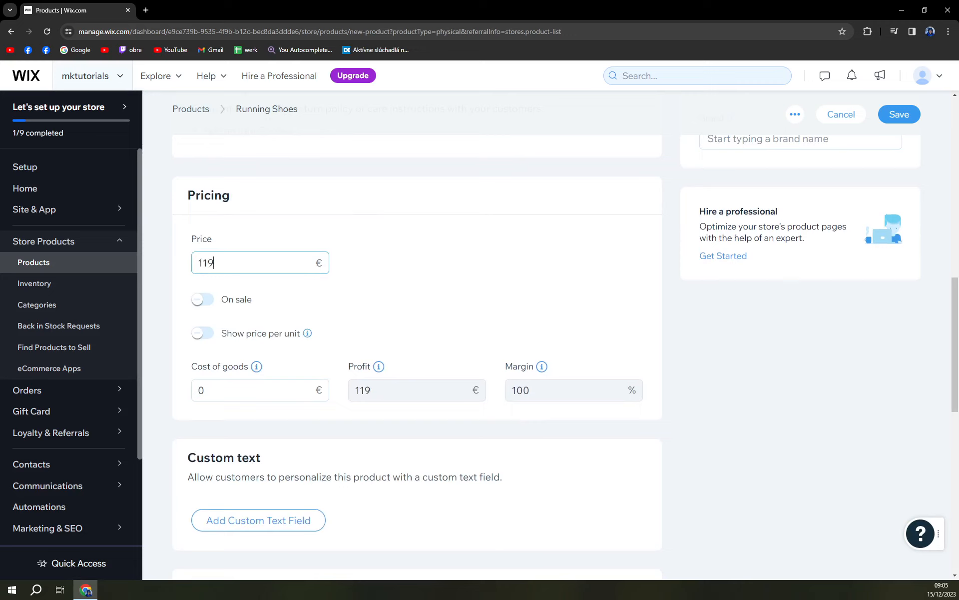
left_click(201, 299)
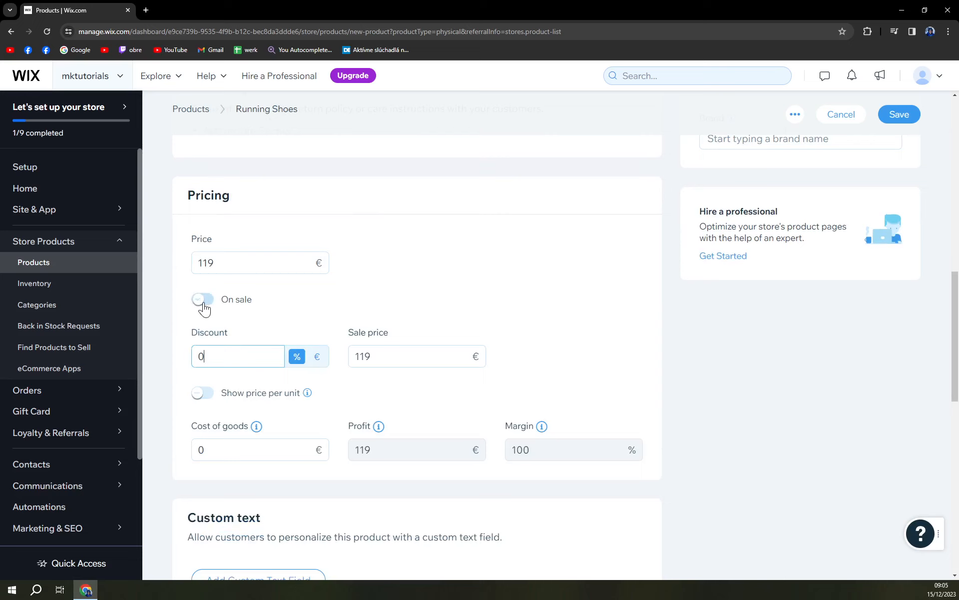
left_click(203, 300)
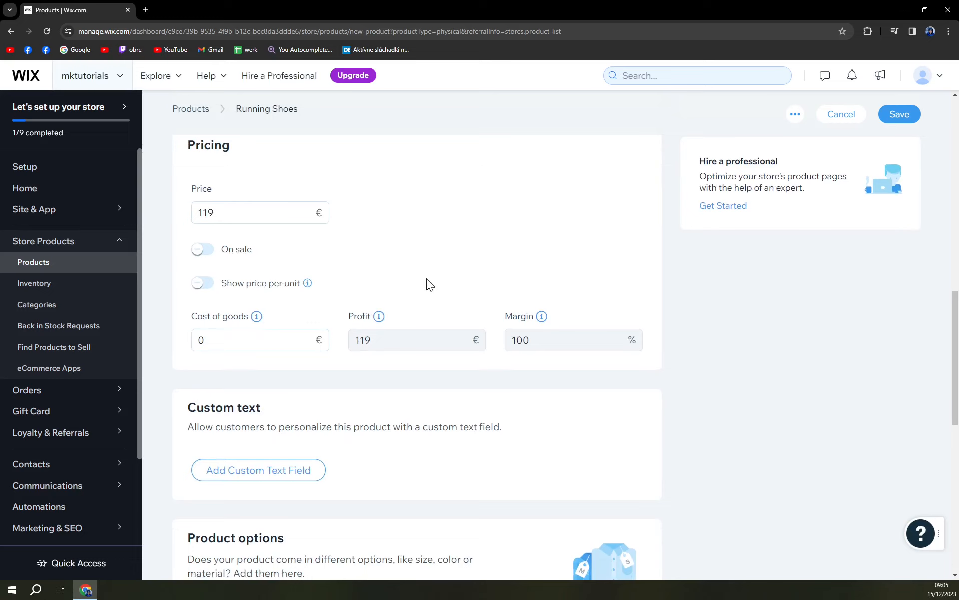
Step: Leave per-unit pricing off and set cost of goods to 58 €, giving 61 € profit
left_click(202, 283)
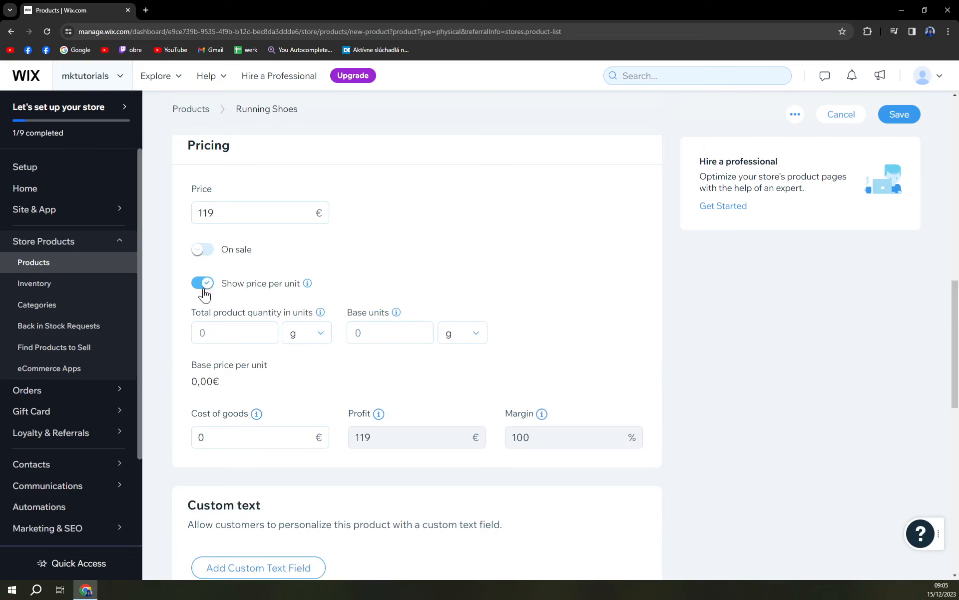
mouse_move(208, 293)
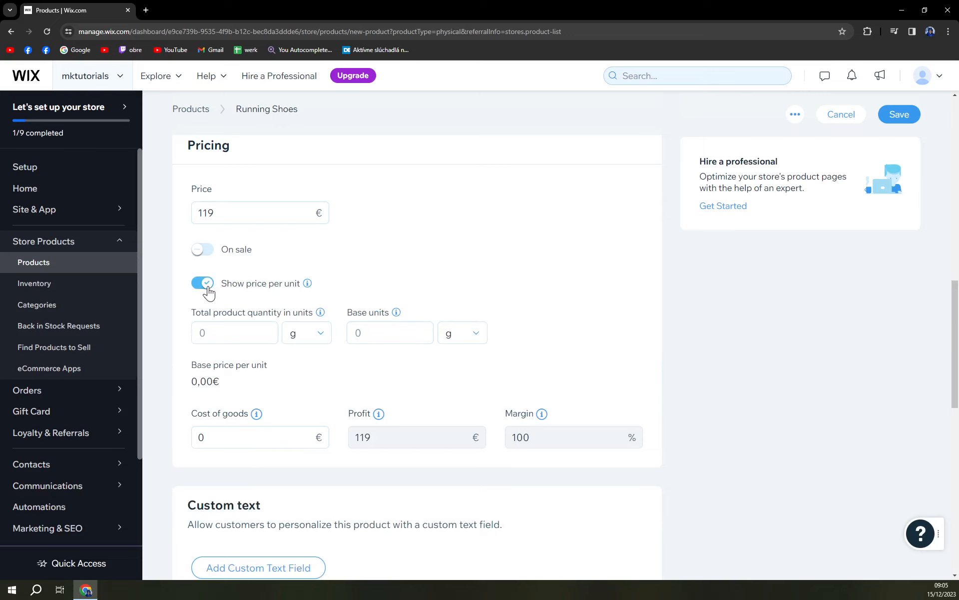
left_click(203, 283)
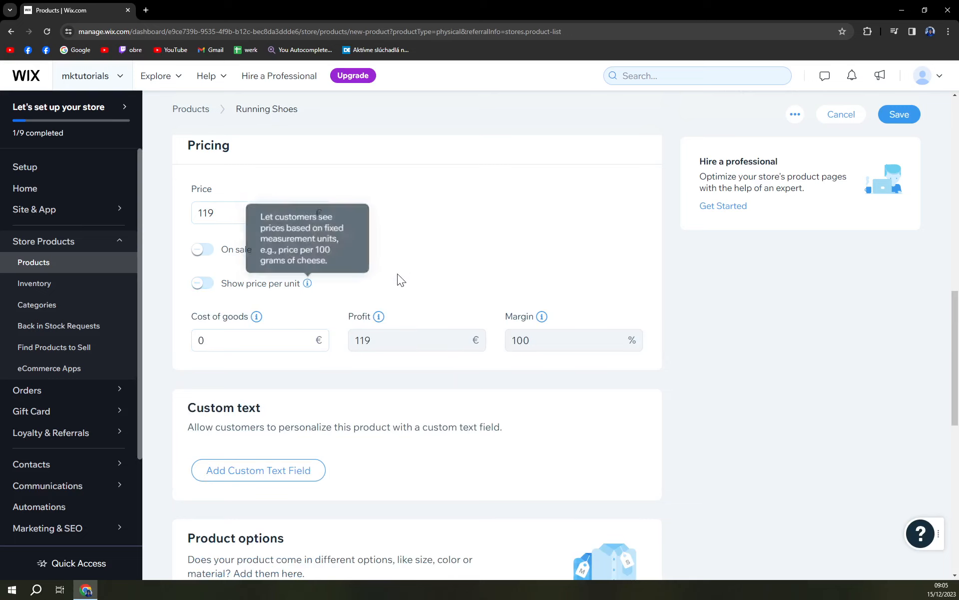
mouse_move(257, 317)
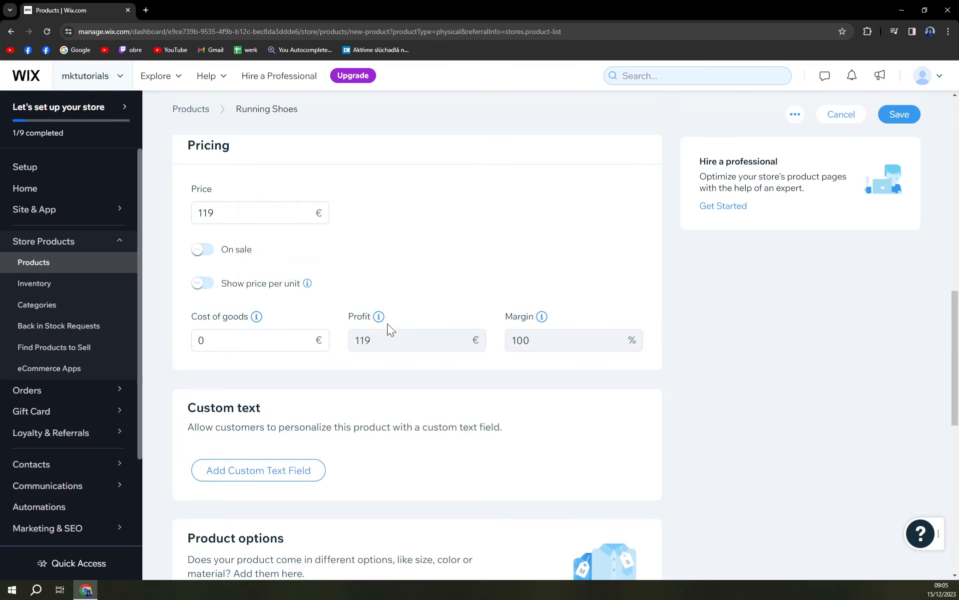
left_click(259, 340)
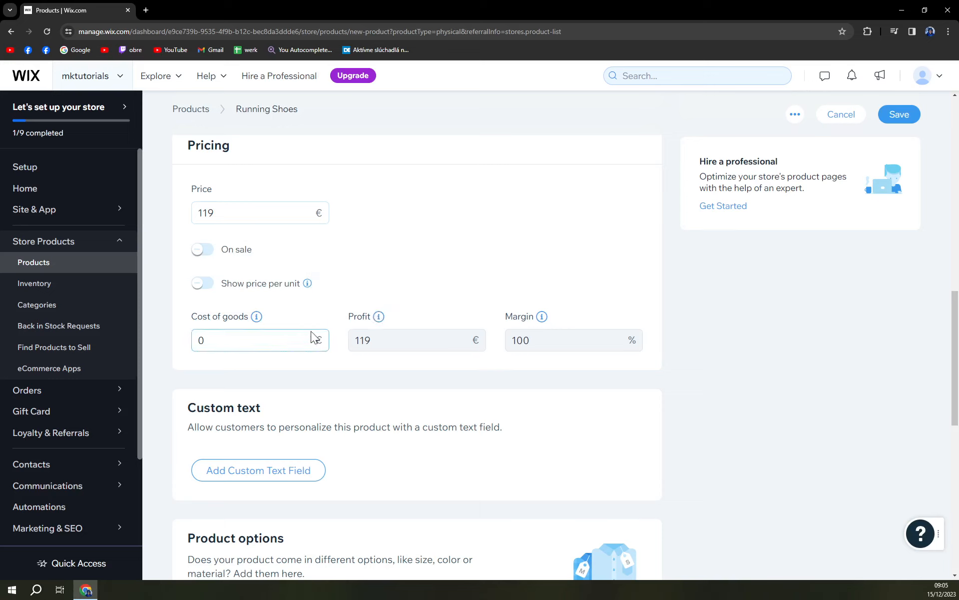
left_click(260, 340)
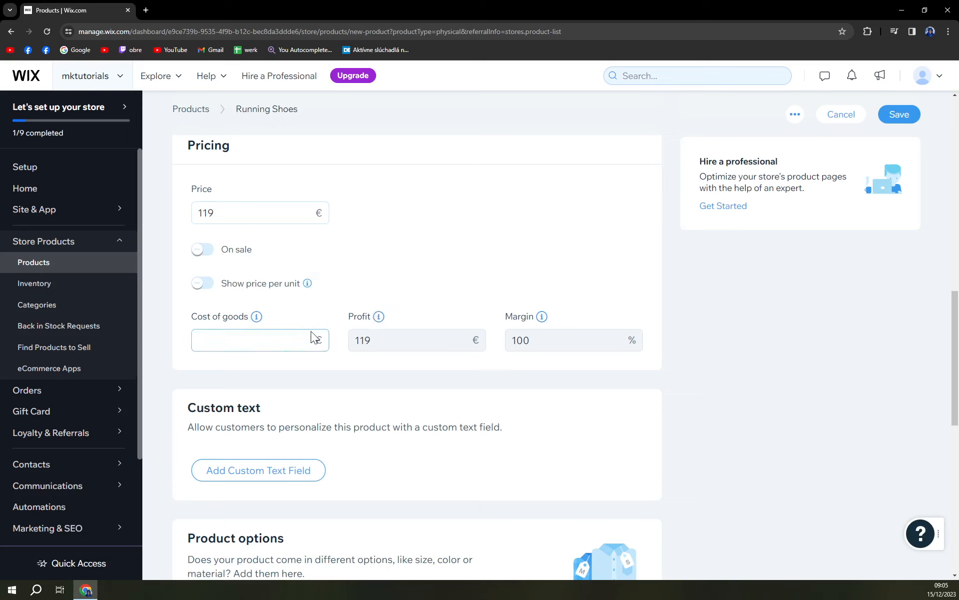
type("58")
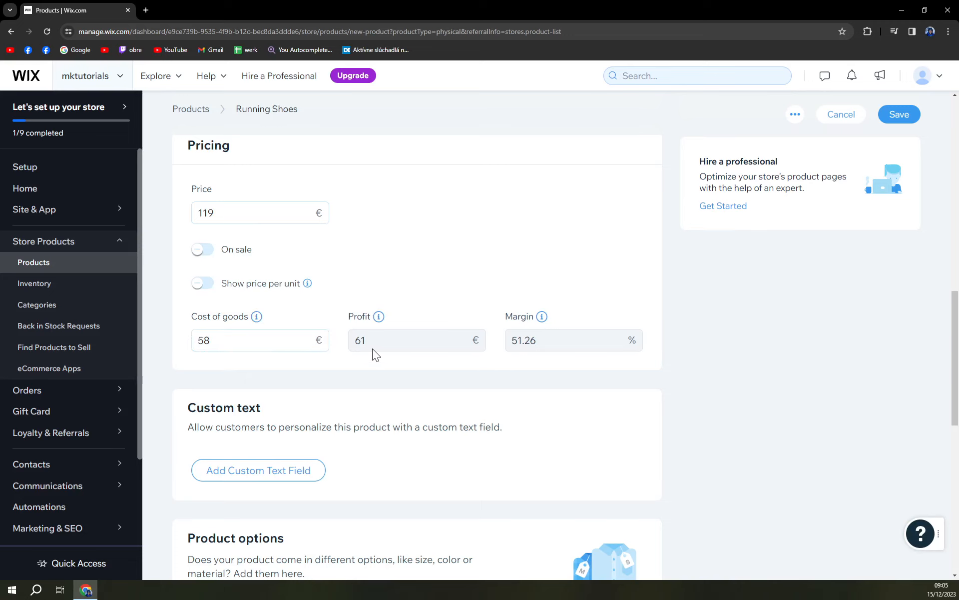
scroll("down", 3)
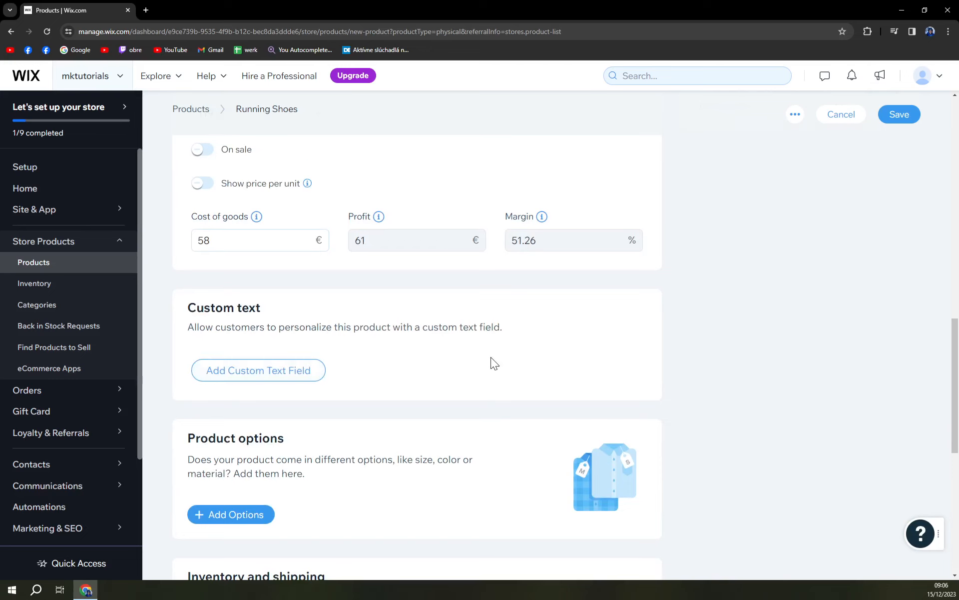
scroll("down", 3)
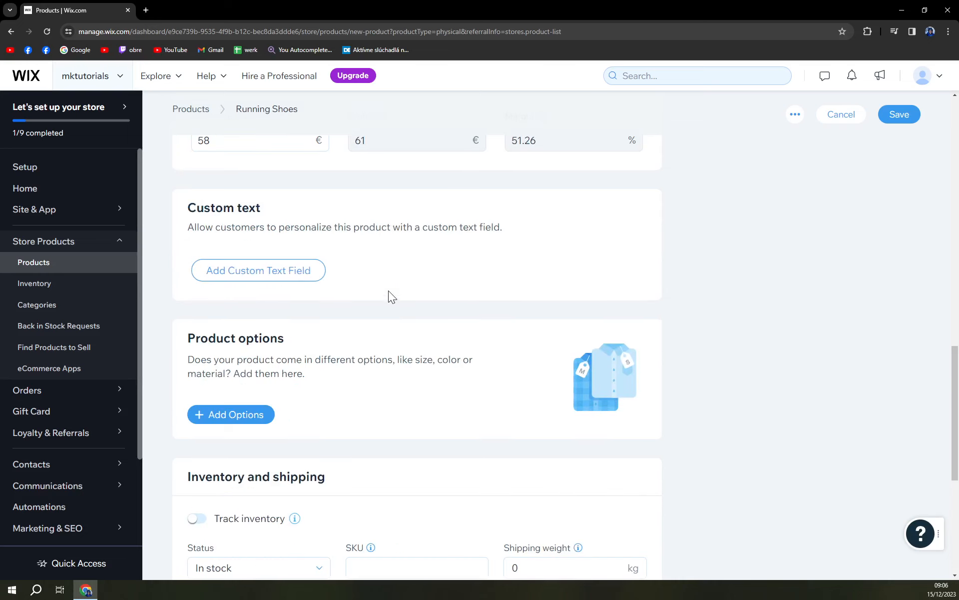
scroll("down", 3)
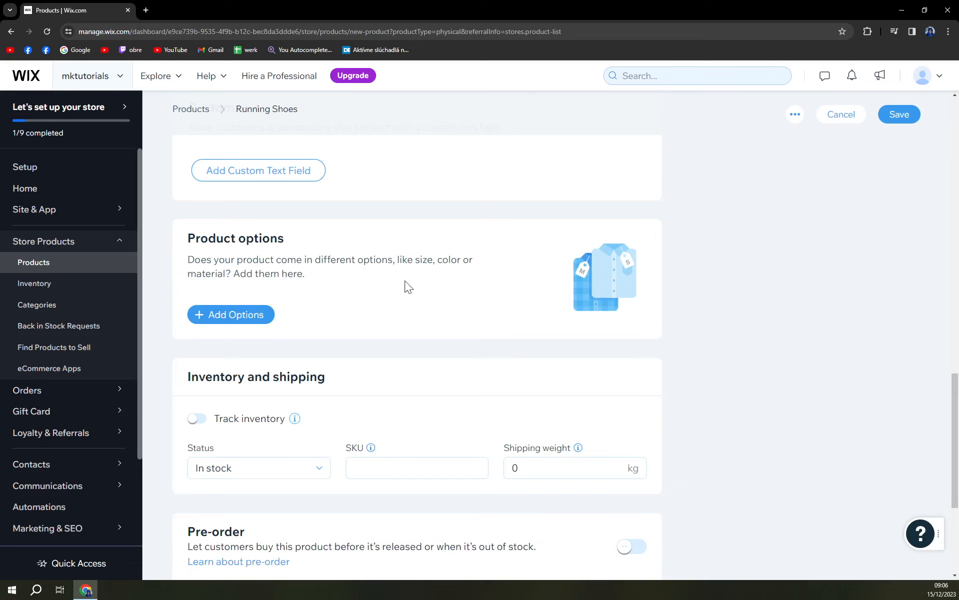
Step: Add a Size option with choices 36 through 46
left_click(231, 313)
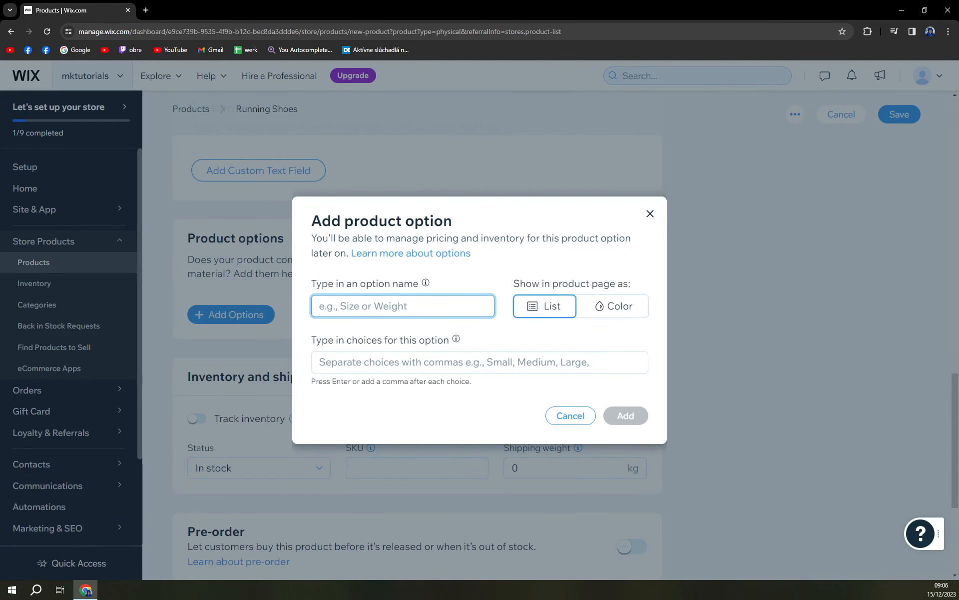
type("Size")
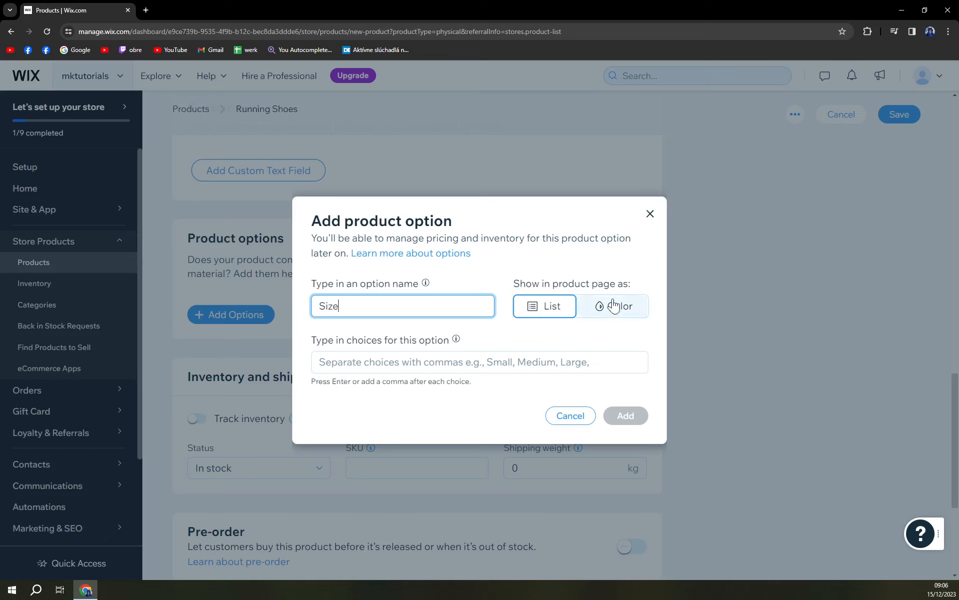
left_click(480, 362)
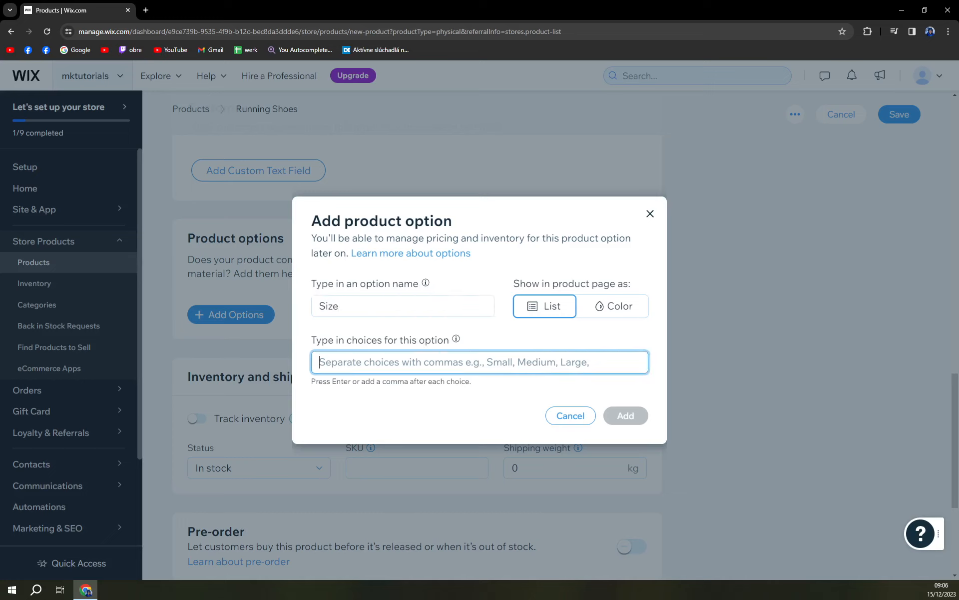
mouse_move(586, 381)
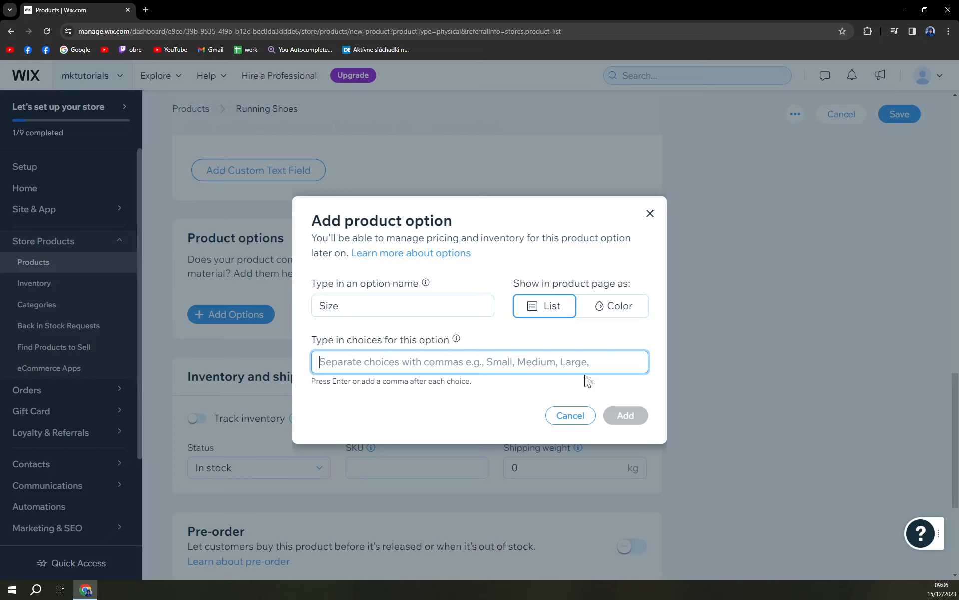
type("36")
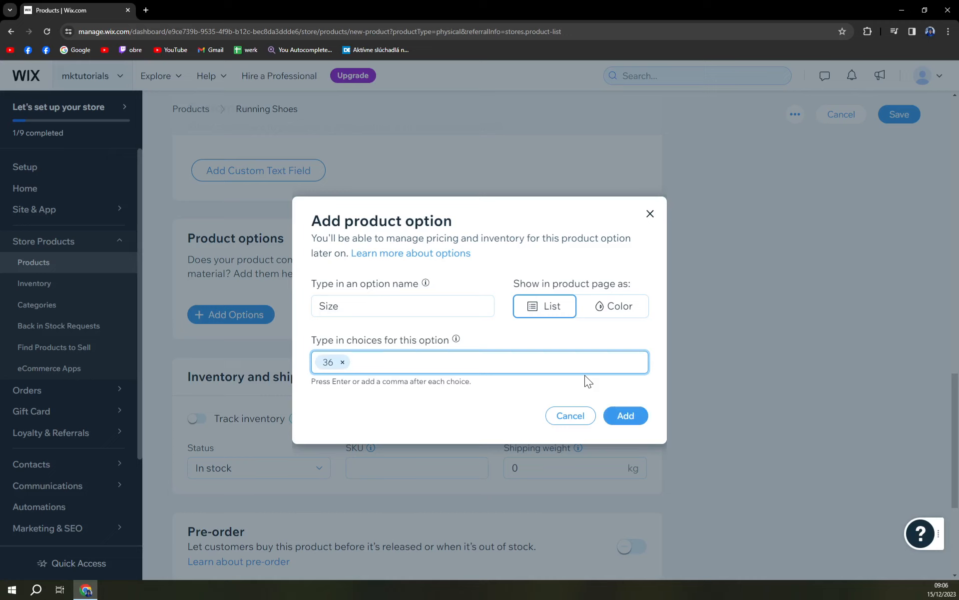
type("37")
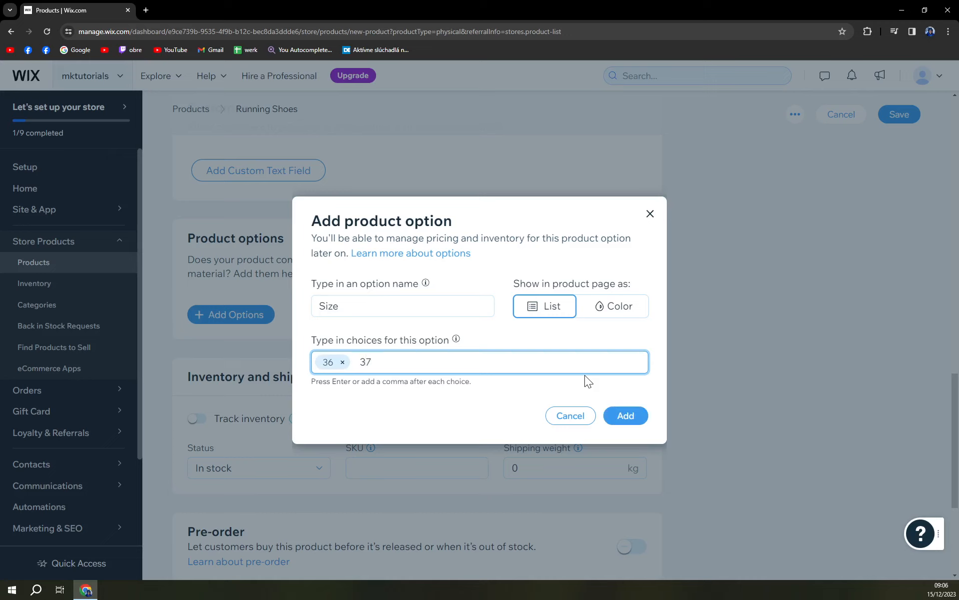
type("38")
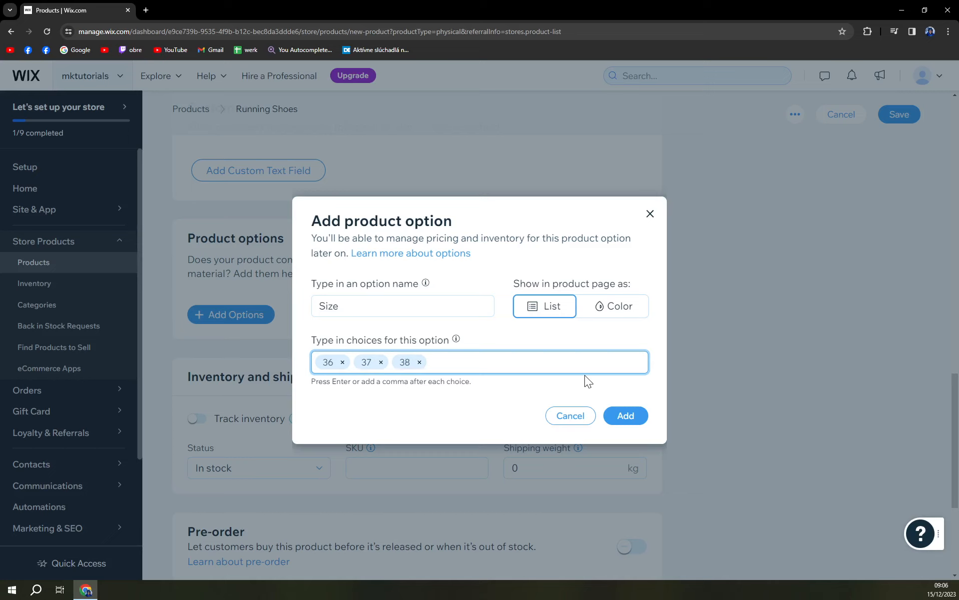
type("39,40,41,42,43,4")
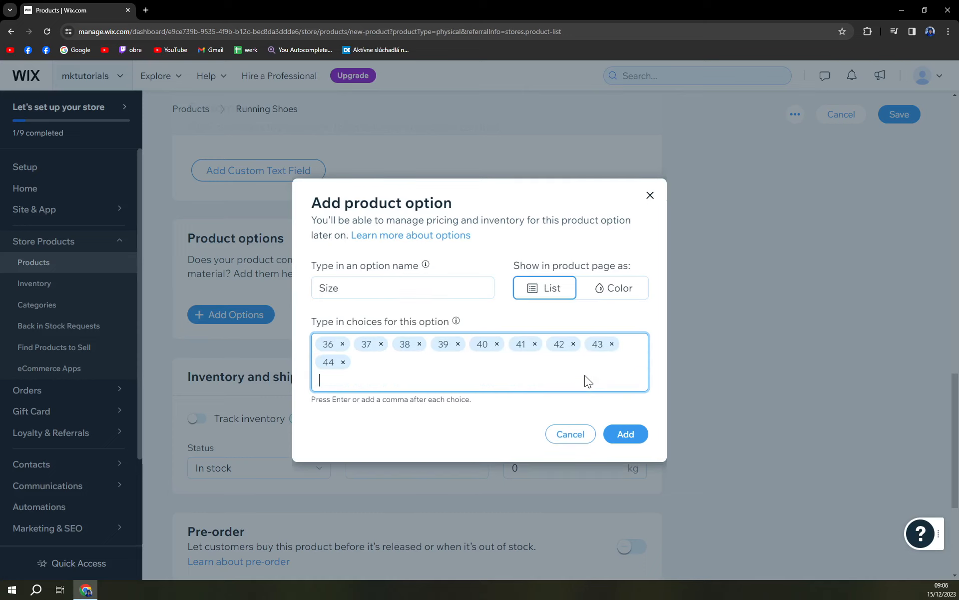
type("45,46")
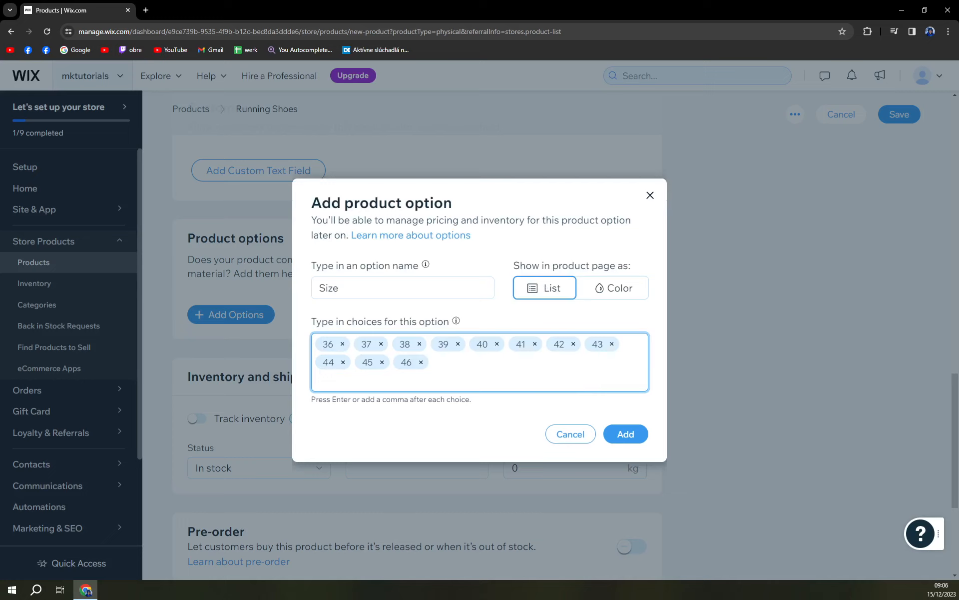
mouse_move(390, 356)
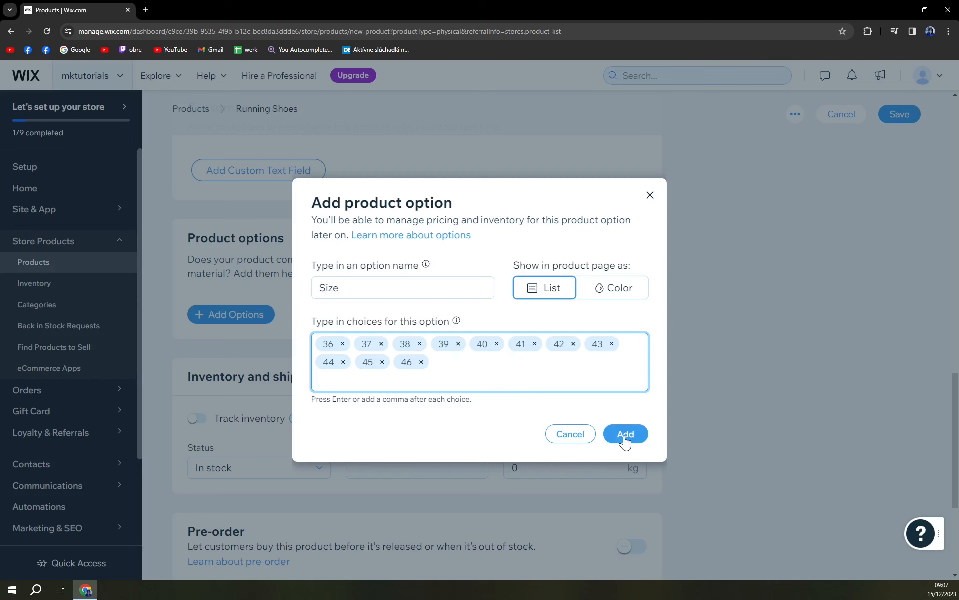
left_click(625, 434)
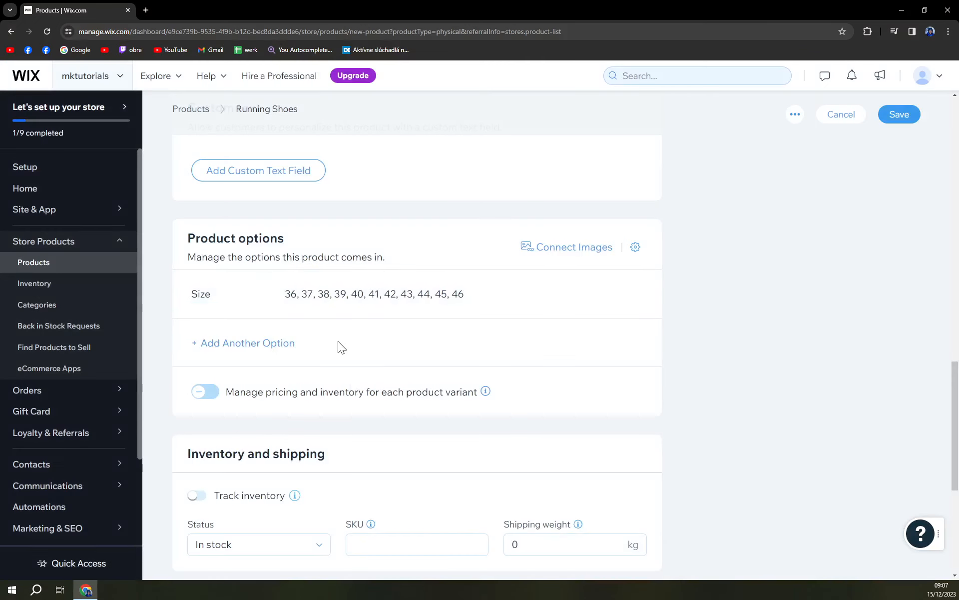
Step: Add a Color option shown as swatches with Black and Green choices
left_click(242, 343)
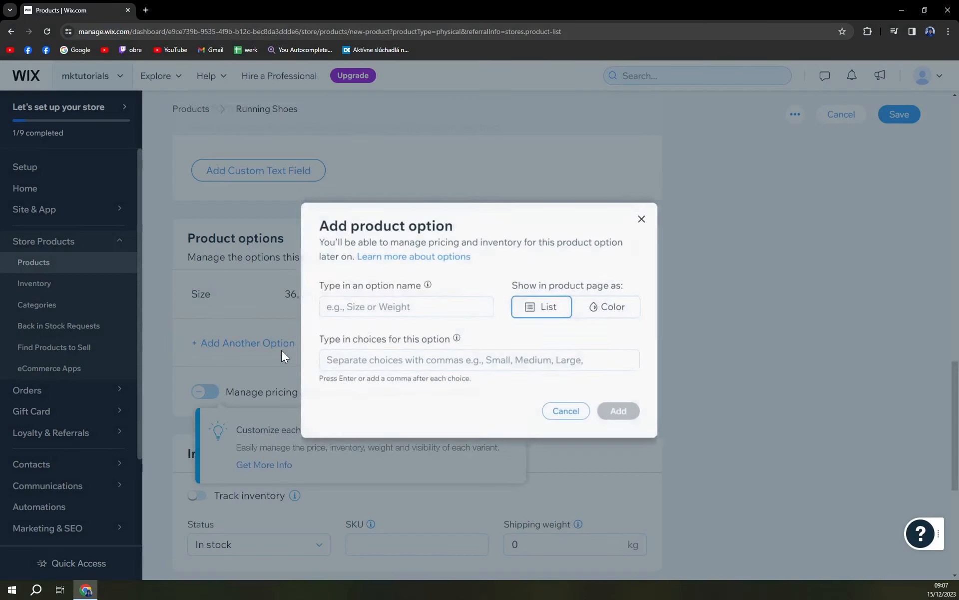
left_click(405, 305)
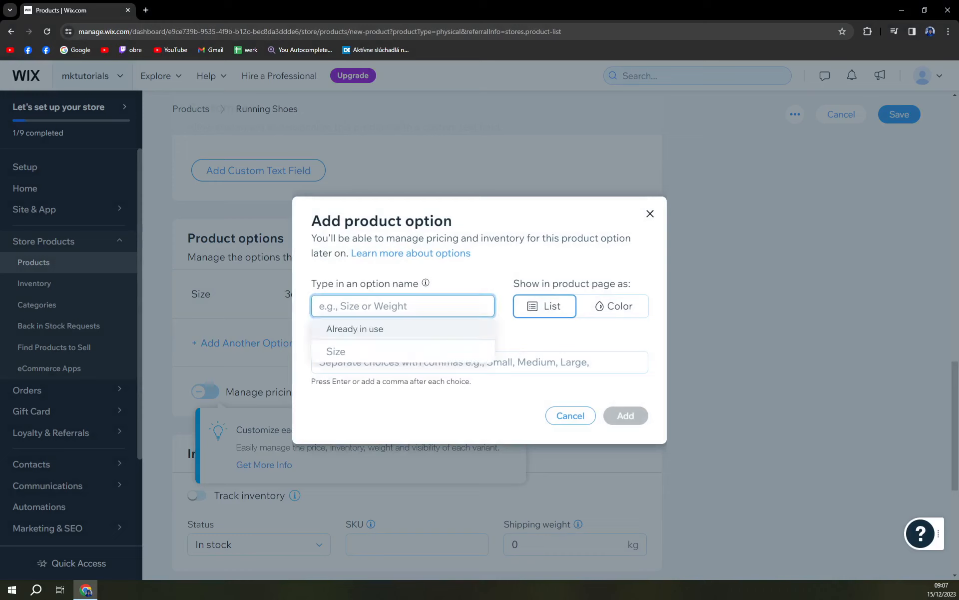
type("Color")
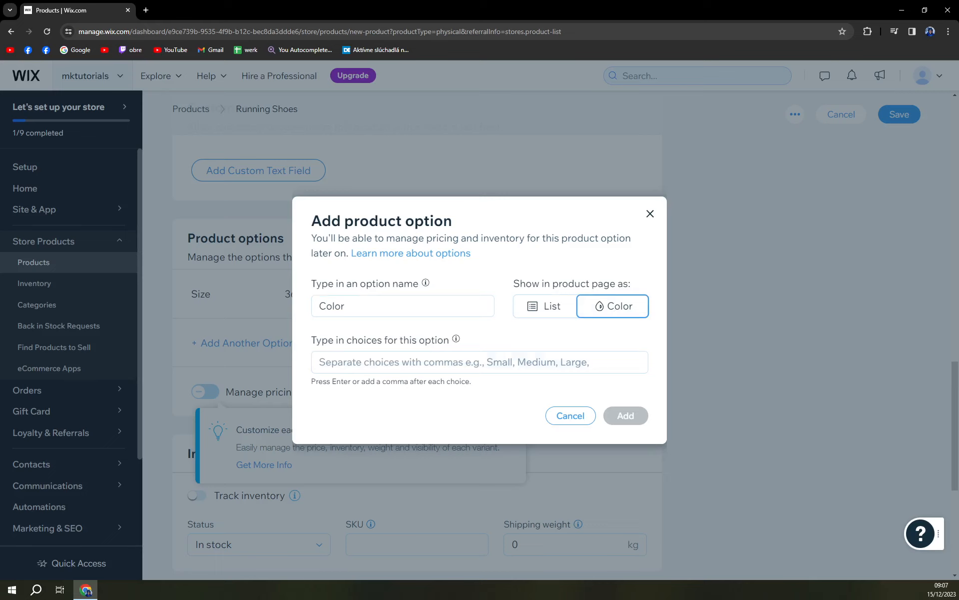
left_click(480, 362)
type("Black")
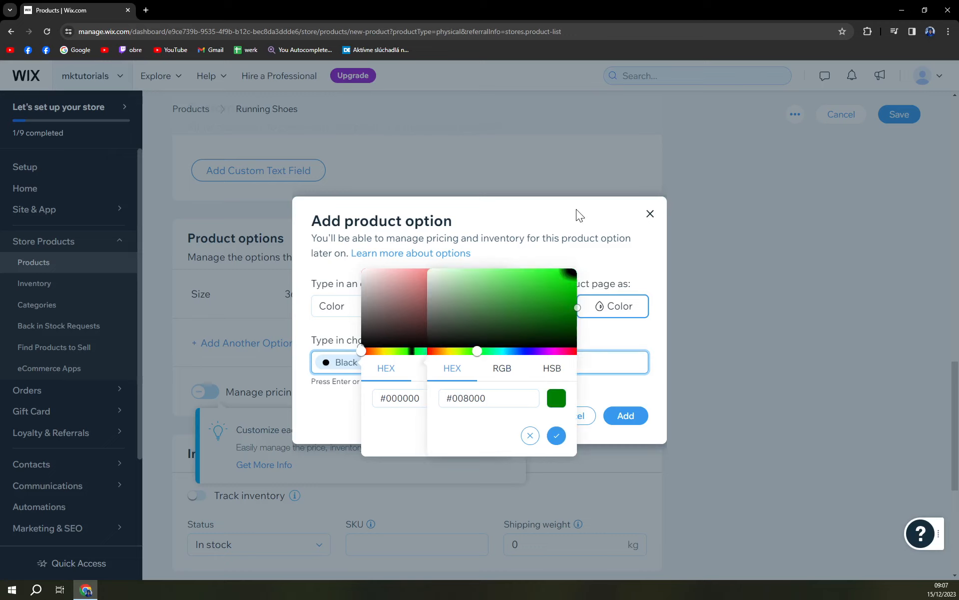
left_click(555, 436)
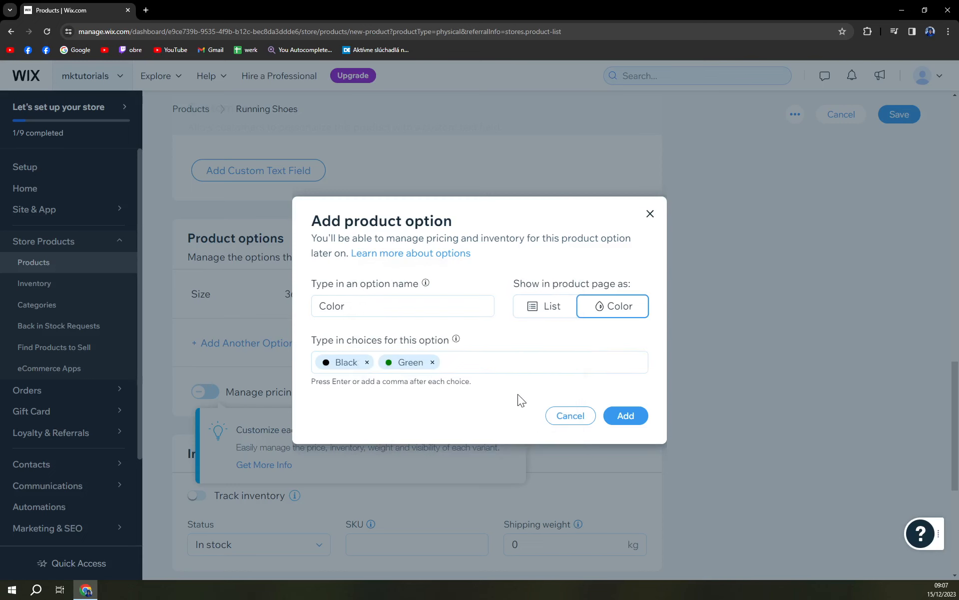
left_click(626, 415)
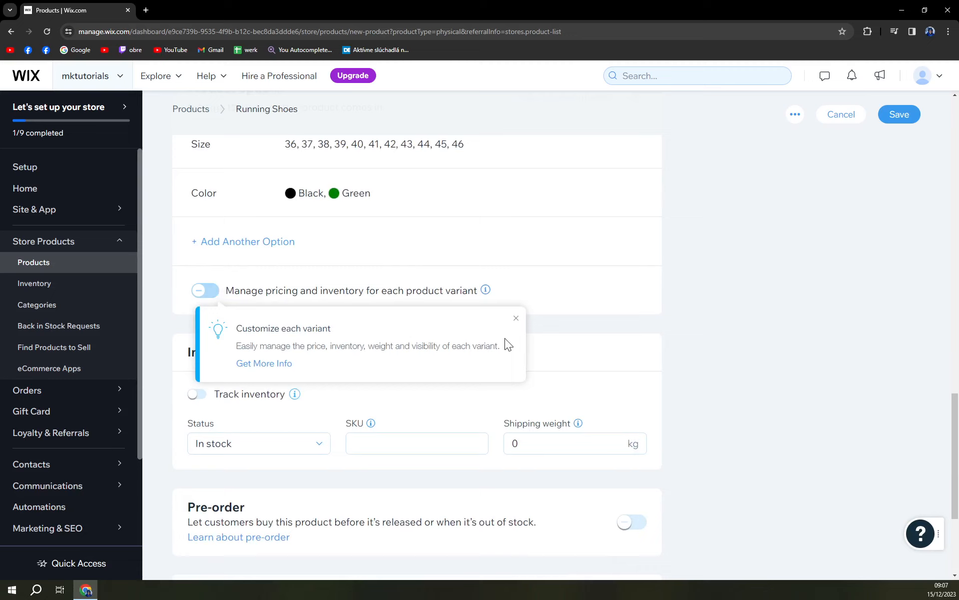
Step: Dismiss the variant tip and switch on inventory tracking, showing an inventory of 0
left_click(516, 317)
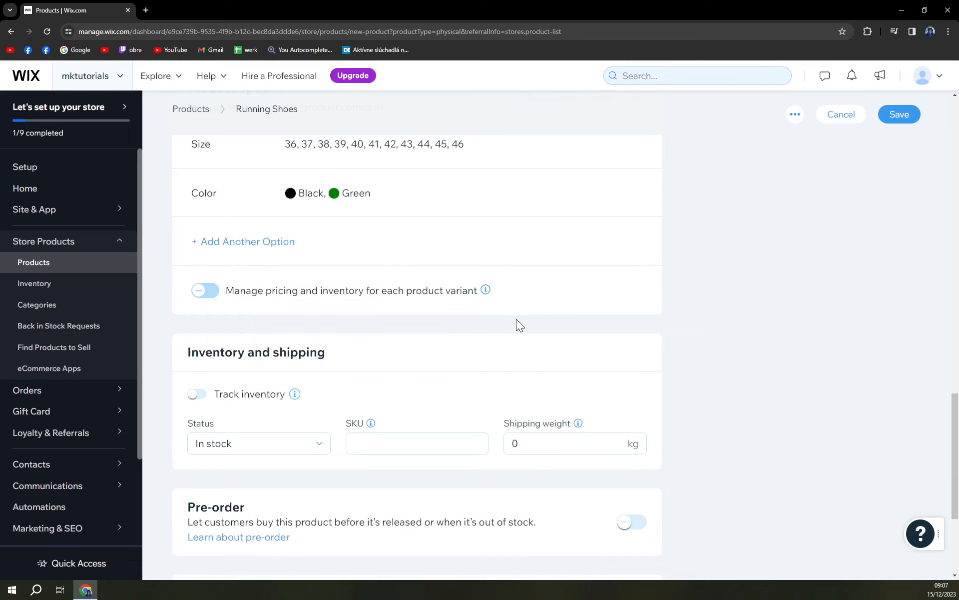
scroll("down", 3)
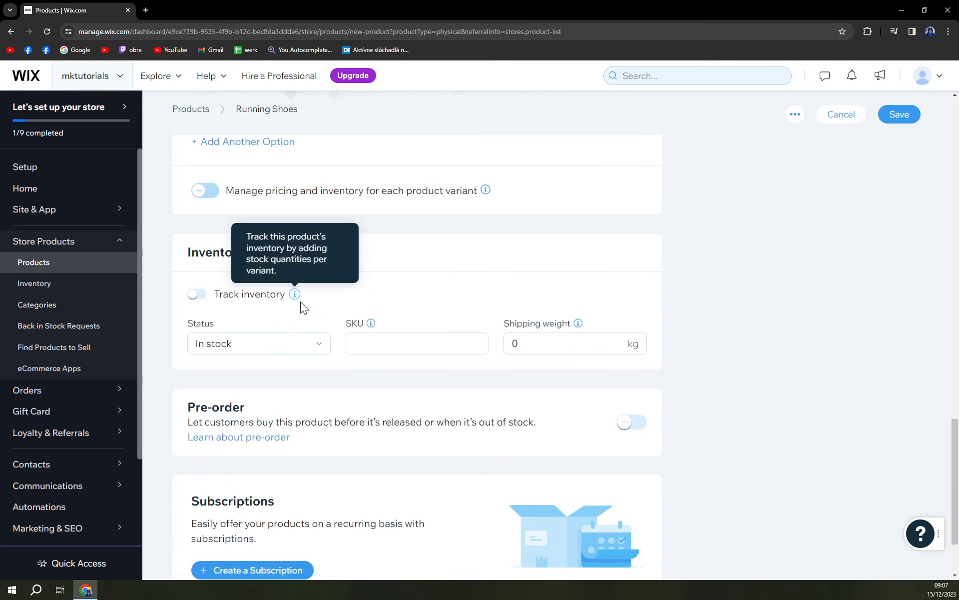
left_click(197, 293)
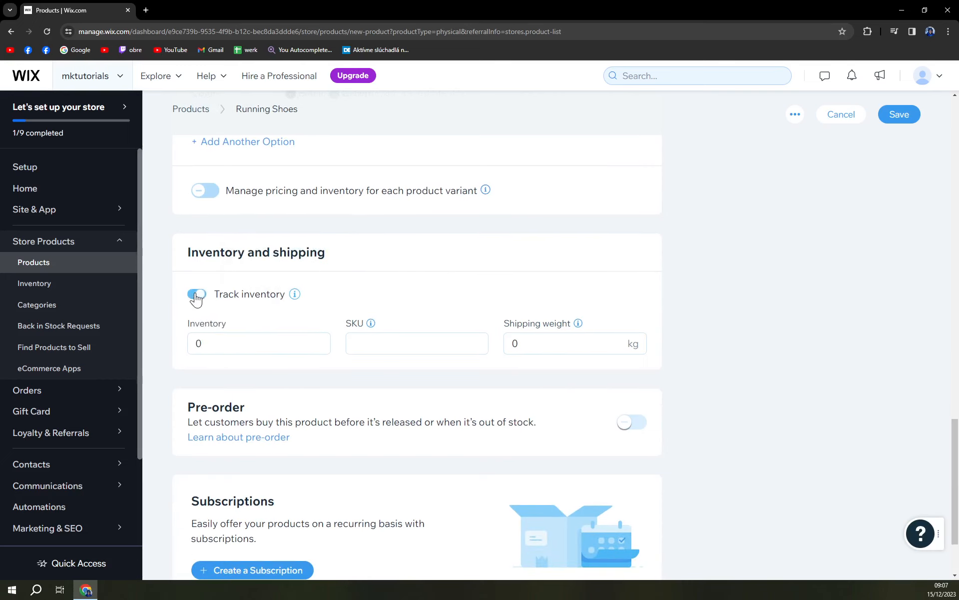
Step: Give Running Shoes SKU 000001 and a shipping weight of 0.5 kg, in stock without tracking
left_click(197, 294)
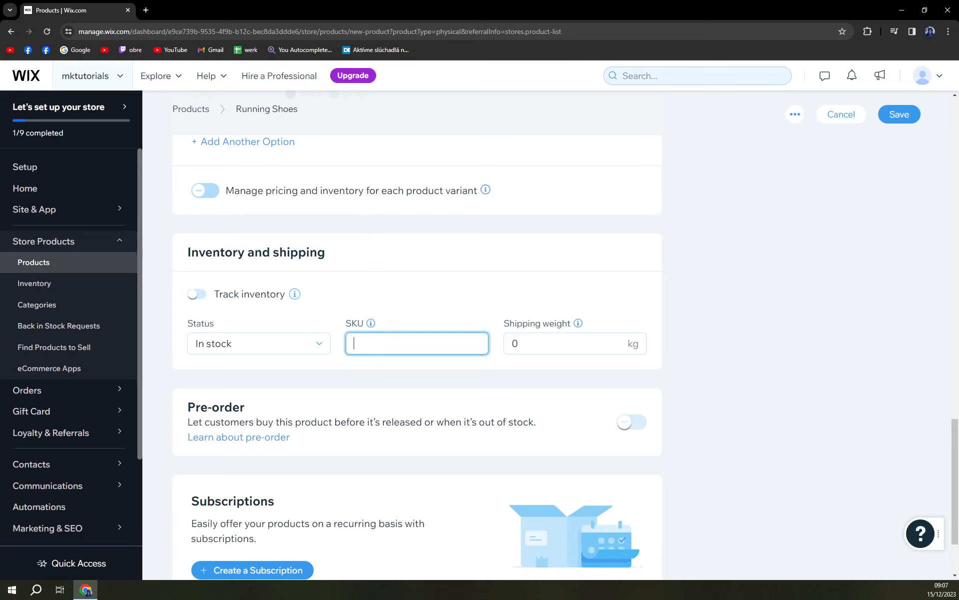
type("000001")
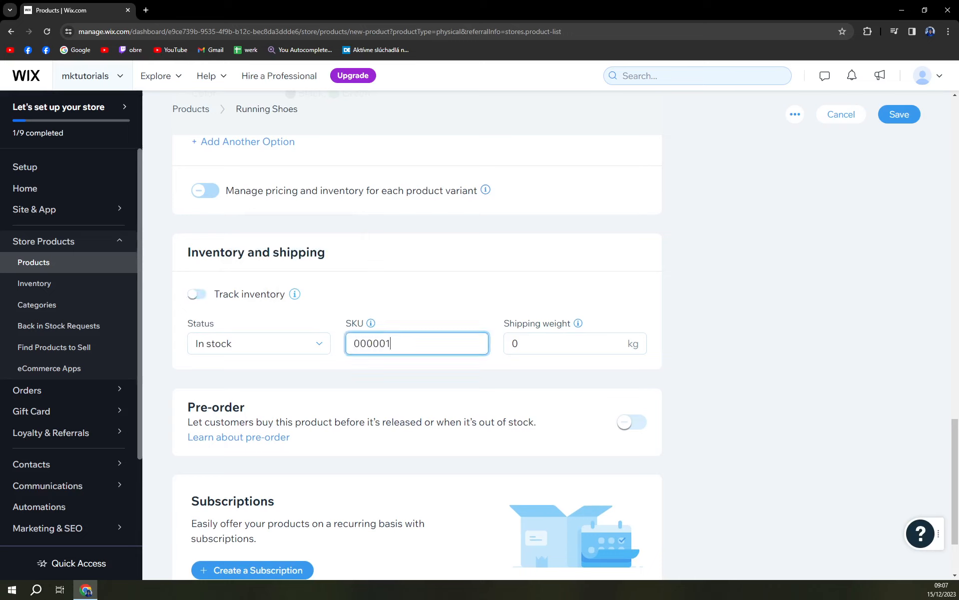
left_click(573, 343)
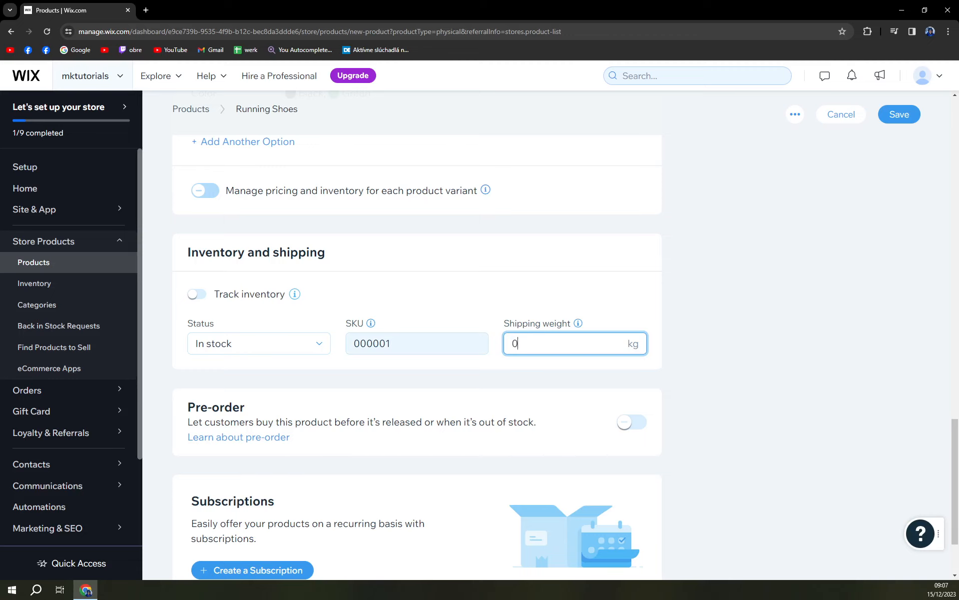
type(".5")
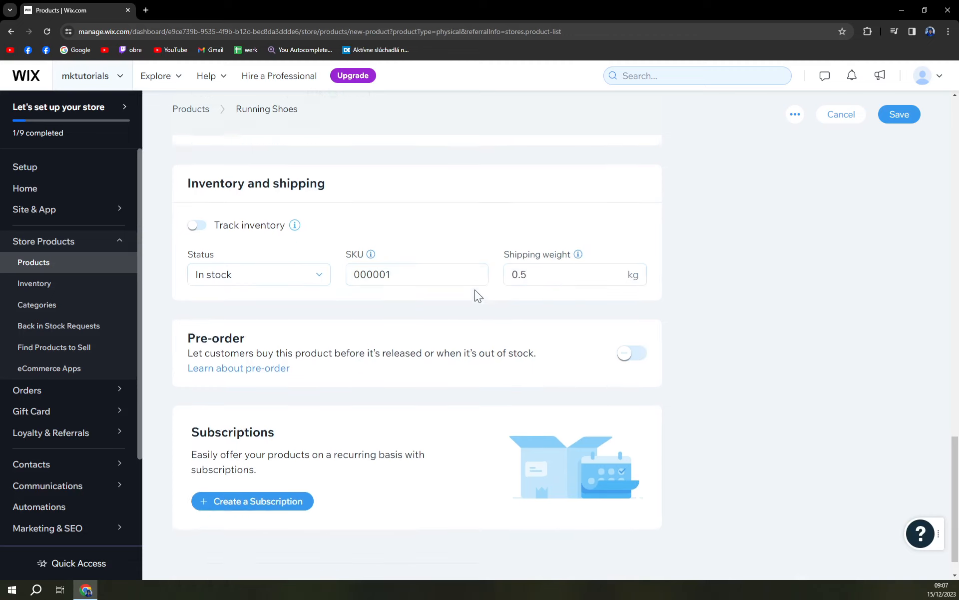
scroll("down", 3)
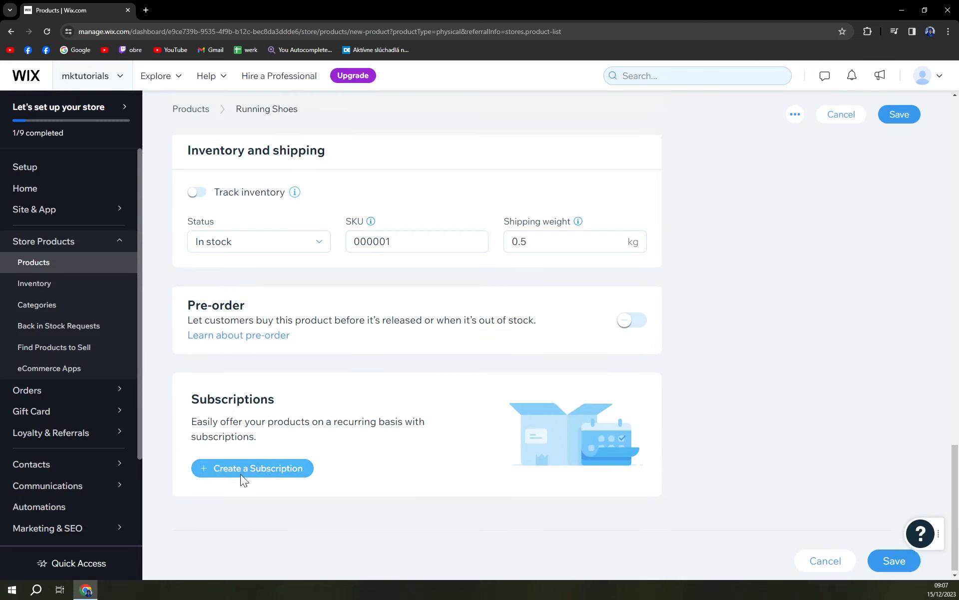
Step: Enter FAST as the brand in the Advanced panel for Running Shoes
scroll("up", 3)
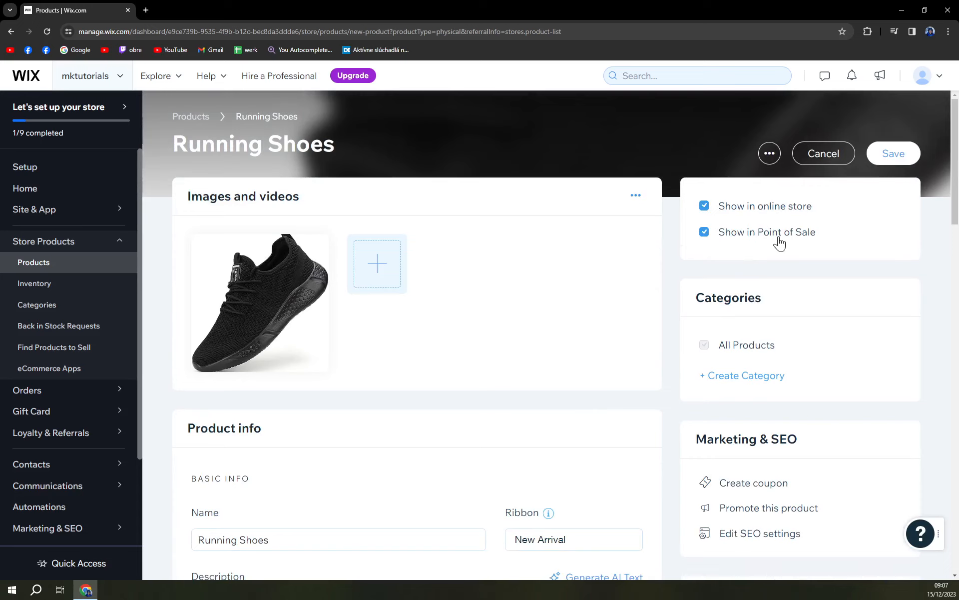
scroll("down", 3)
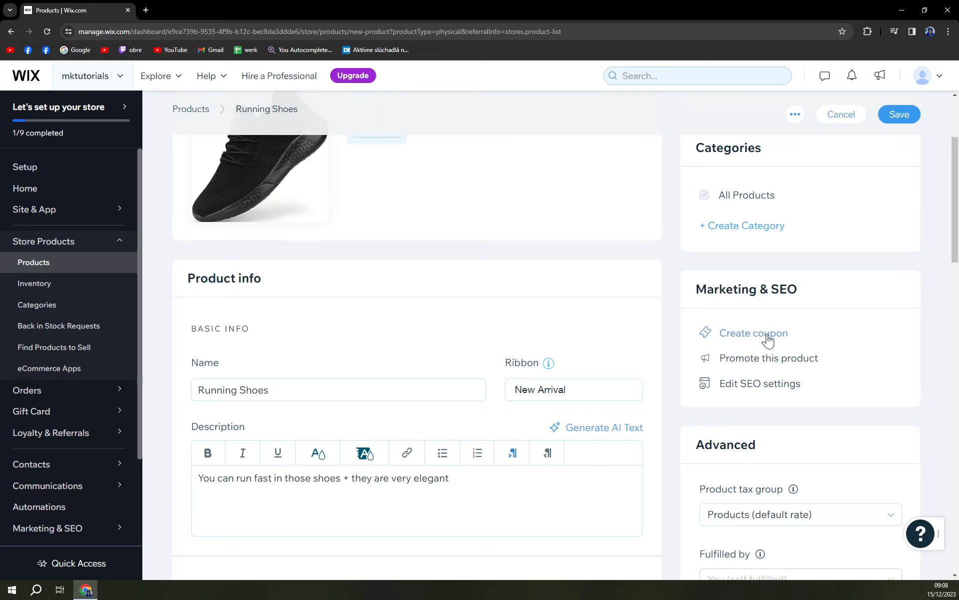
mouse_move(792, 362)
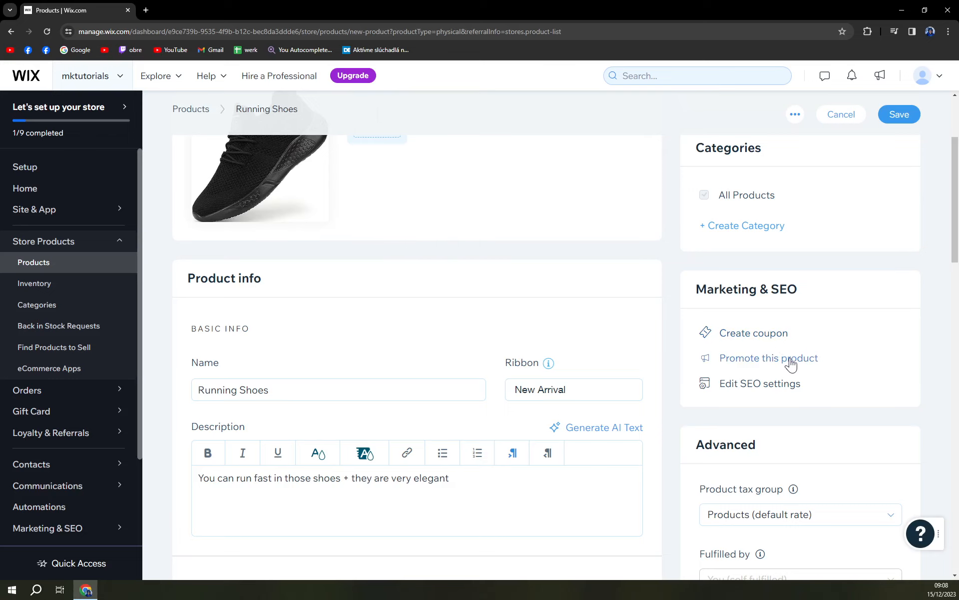
mouse_move(789, 392)
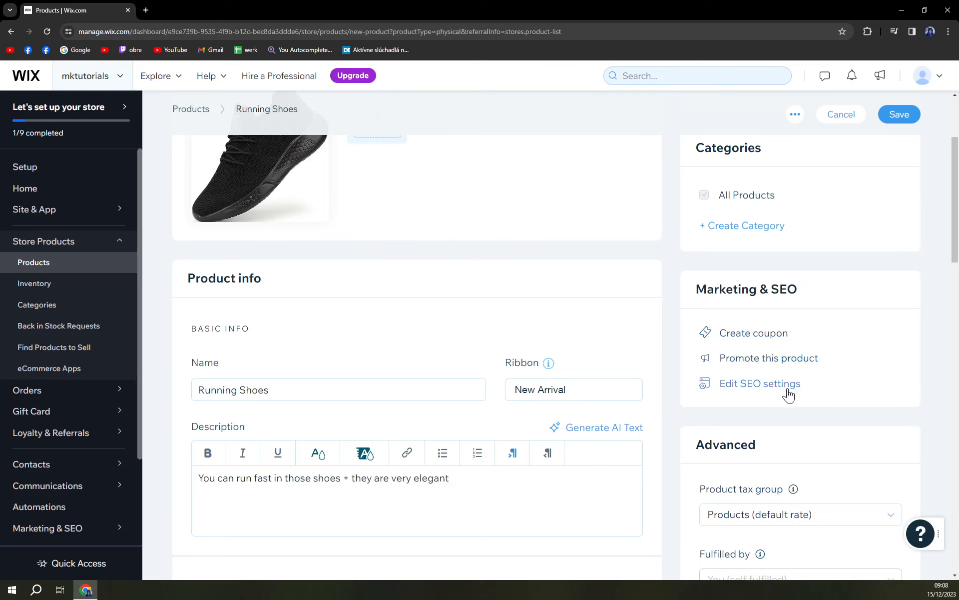
scroll("down", 3)
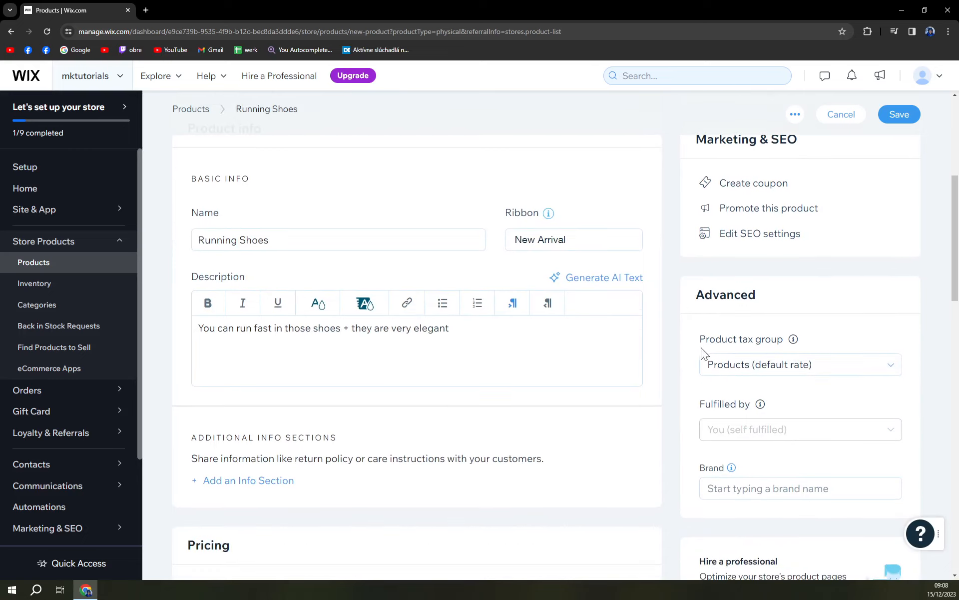
scroll("down", 3)
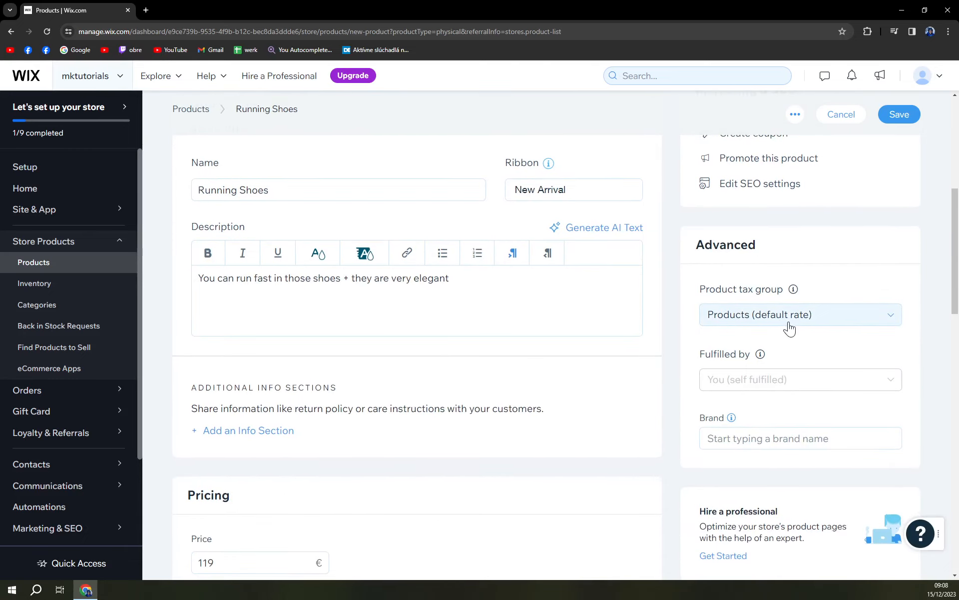
scroll("down", 3)
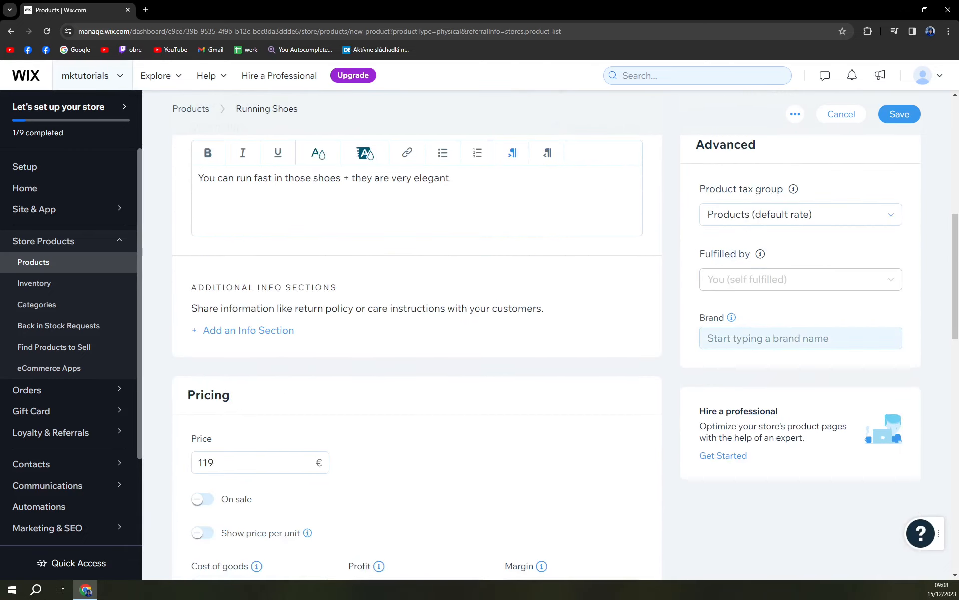
left_click(799, 338)
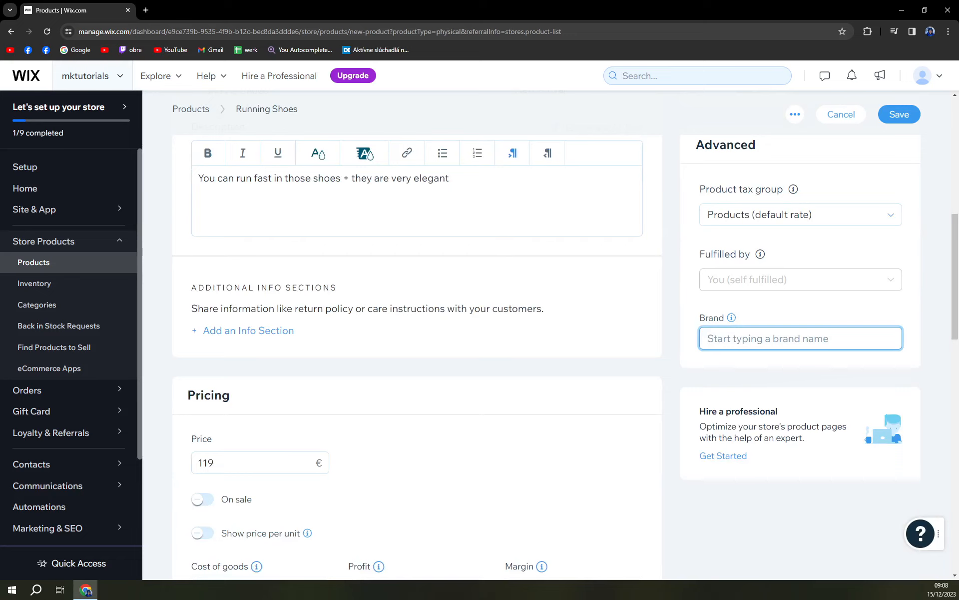
type("Fa")
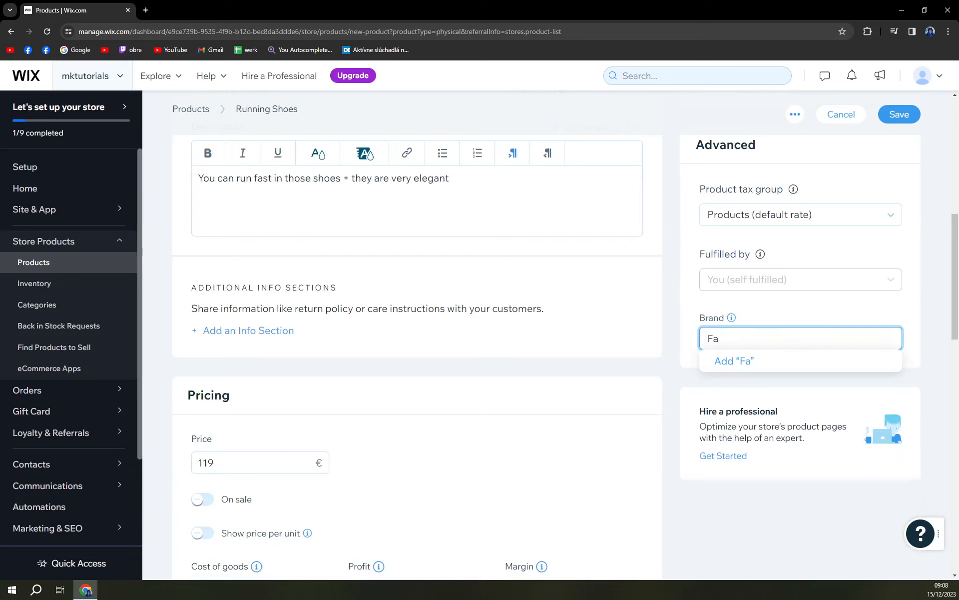
type("FAST")
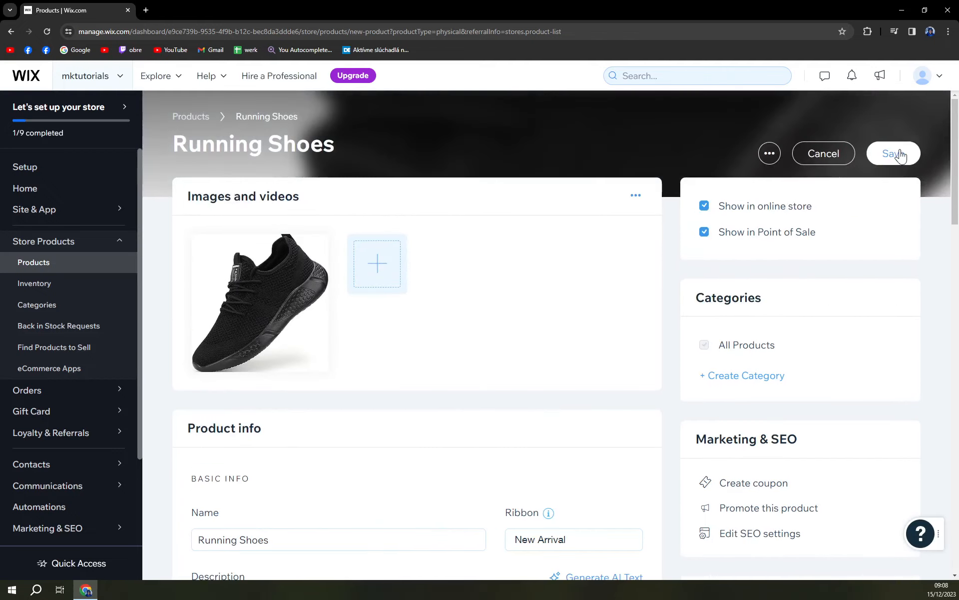
Step: Save Running Shoes and clear the setup checklist and payment method warning from the Products list
left_click(893, 153)
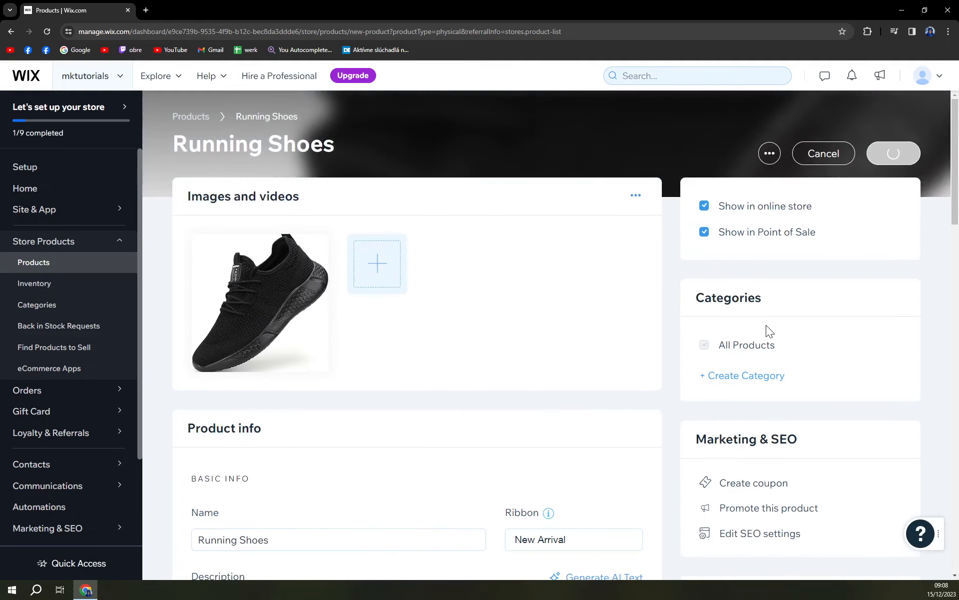
left_click(893, 153)
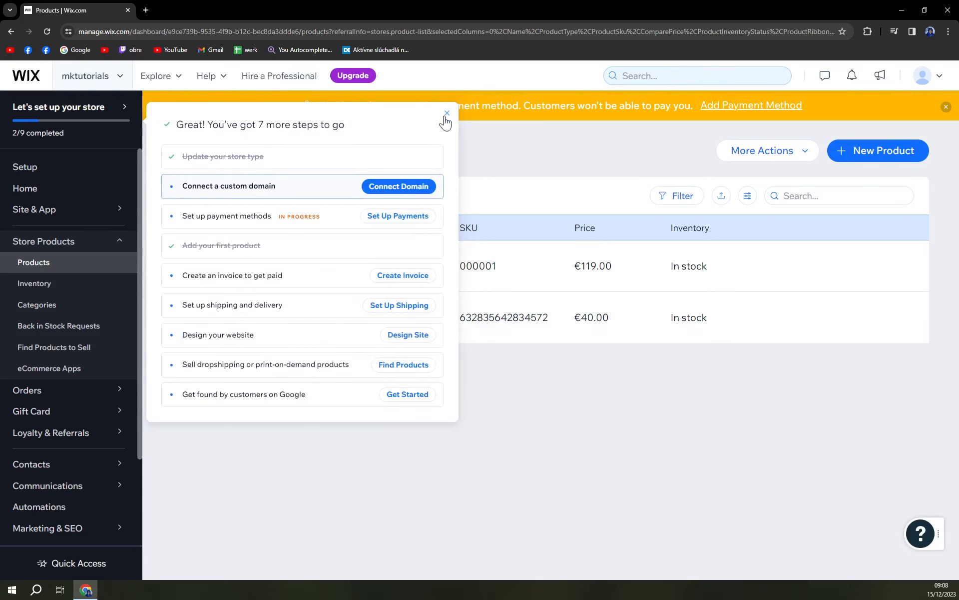
left_click(447, 114)
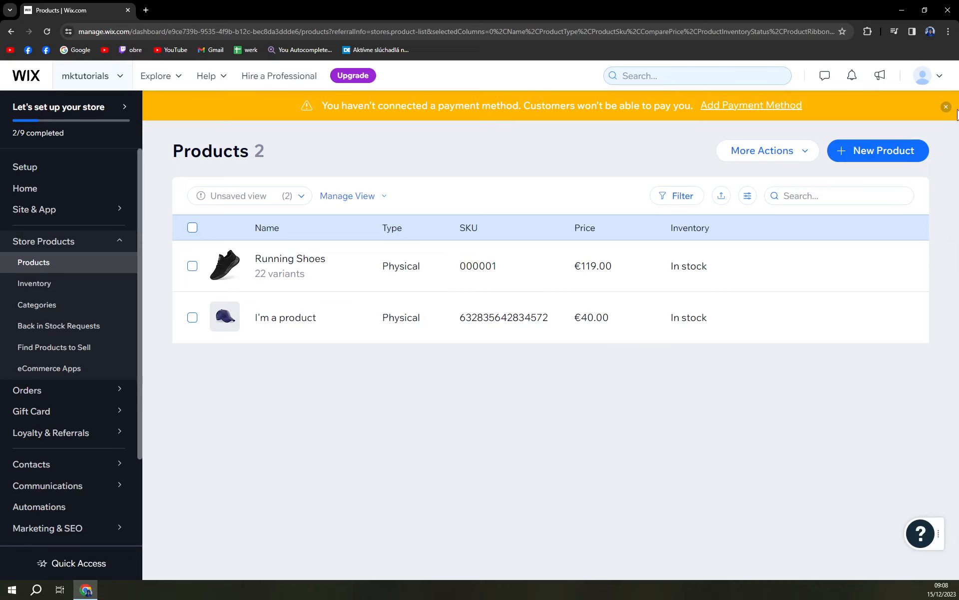
left_click(946, 105)
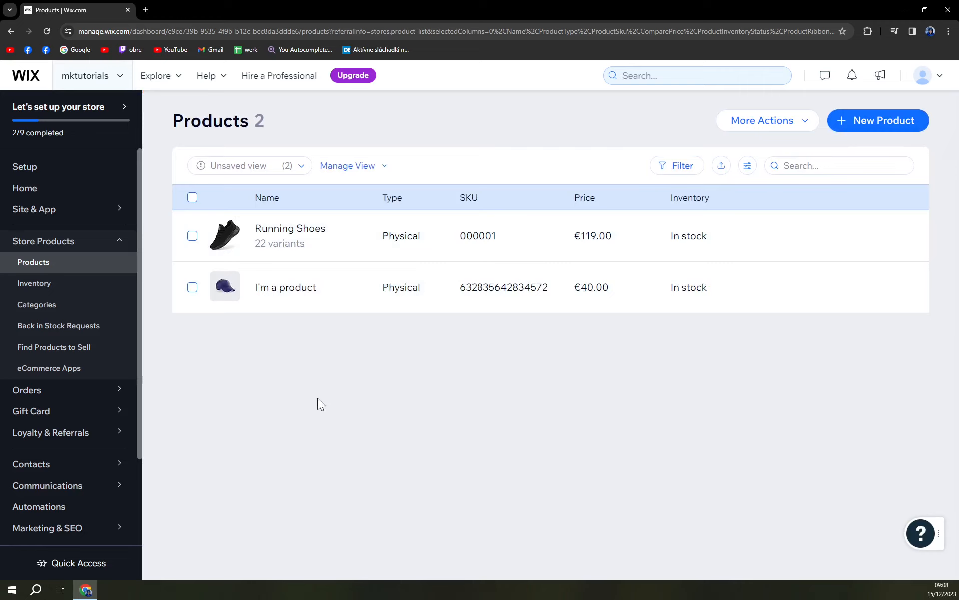
mouse_move(275, 378)
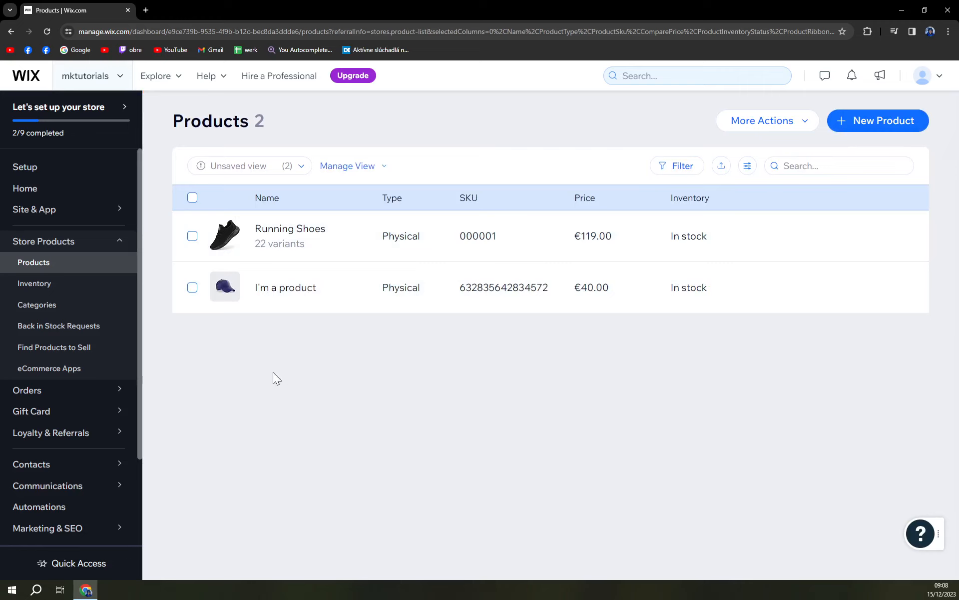
mouse_move(275, 366)
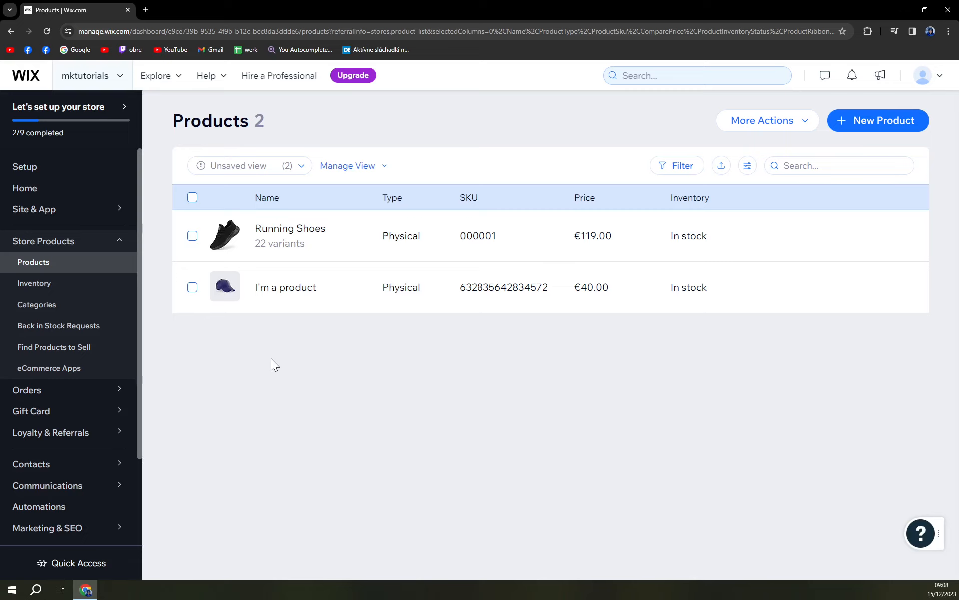
mouse_move(312, 343)
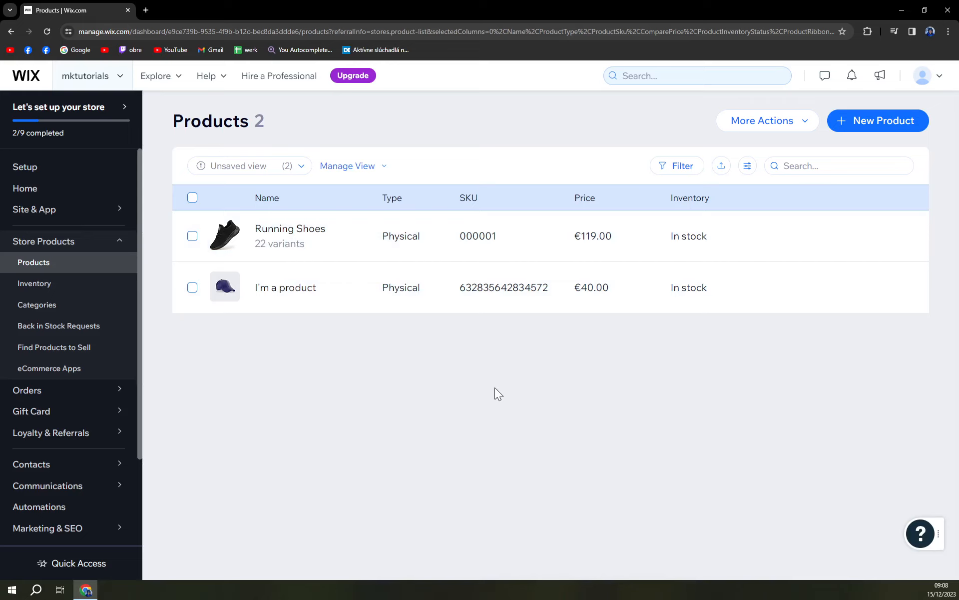
mouse_move(321, 263)
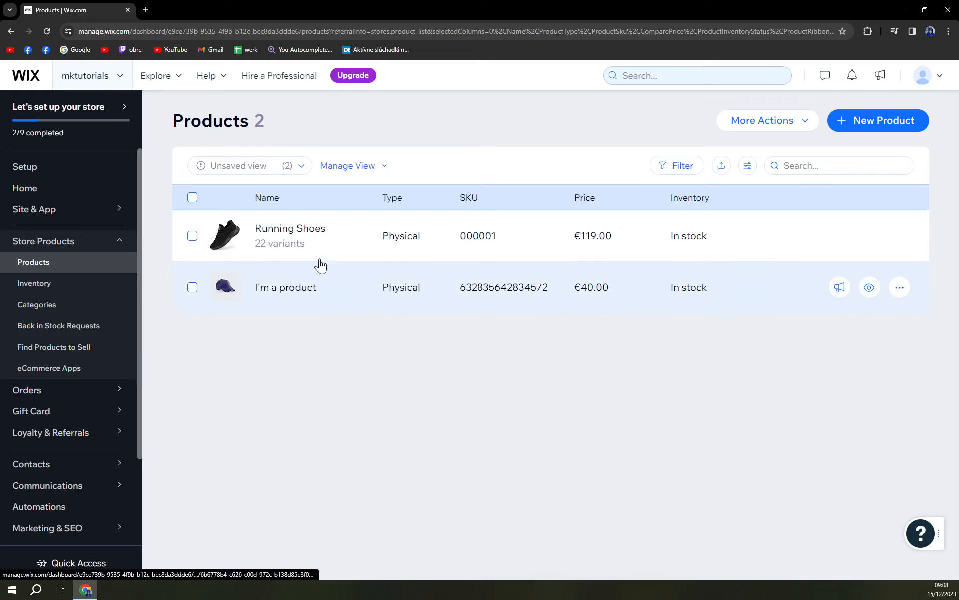
Step: Reopen Running Shoes from the product list, review its settings, and save it again
left_click(290, 227)
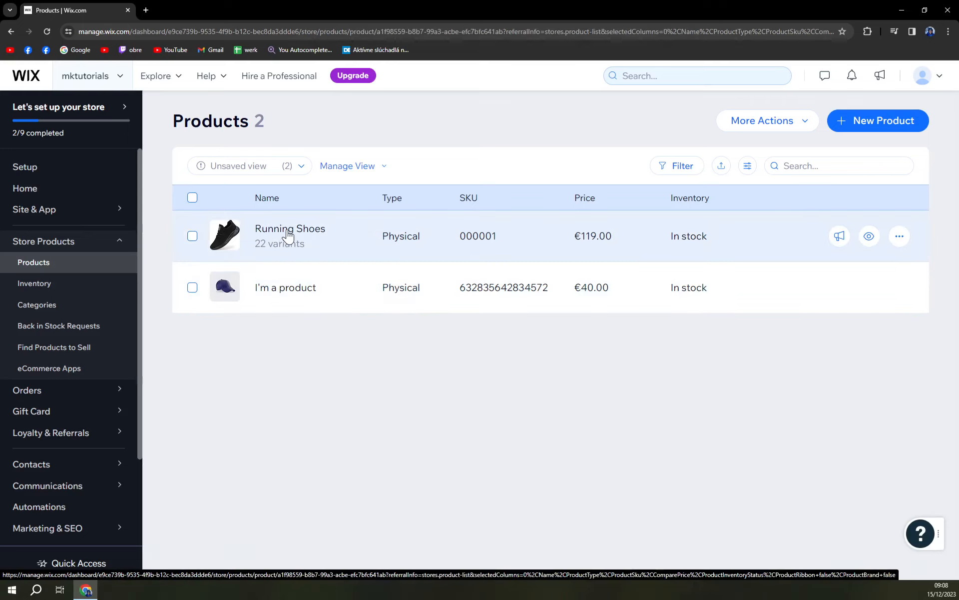
left_click(290, 235)
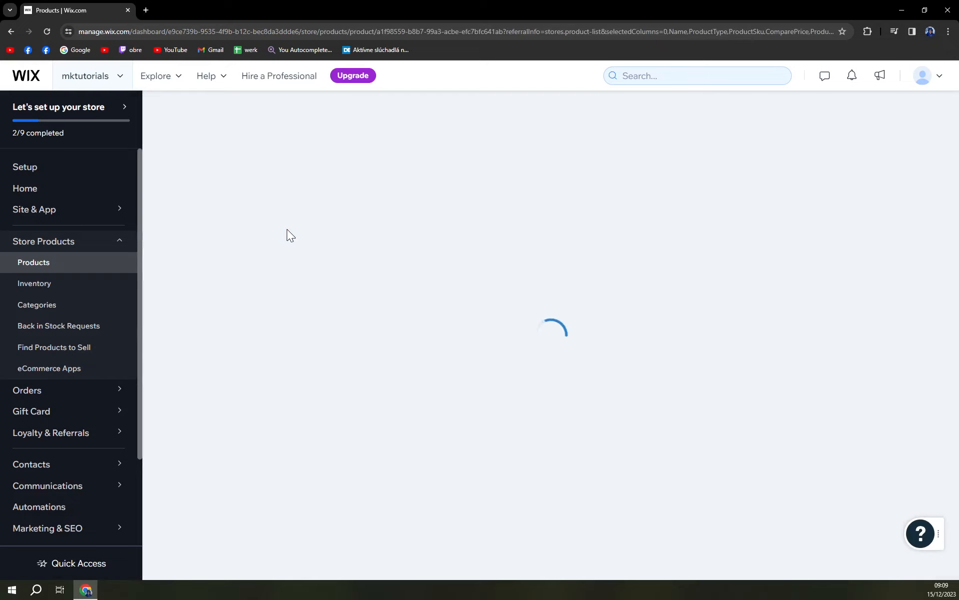
mouse_move(497, 249)
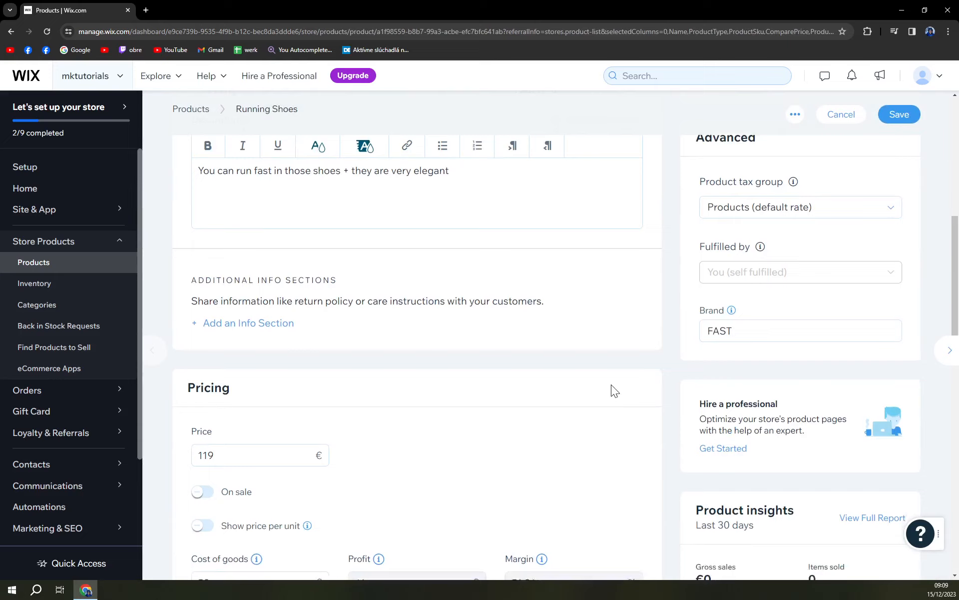
scroll("down", 3)
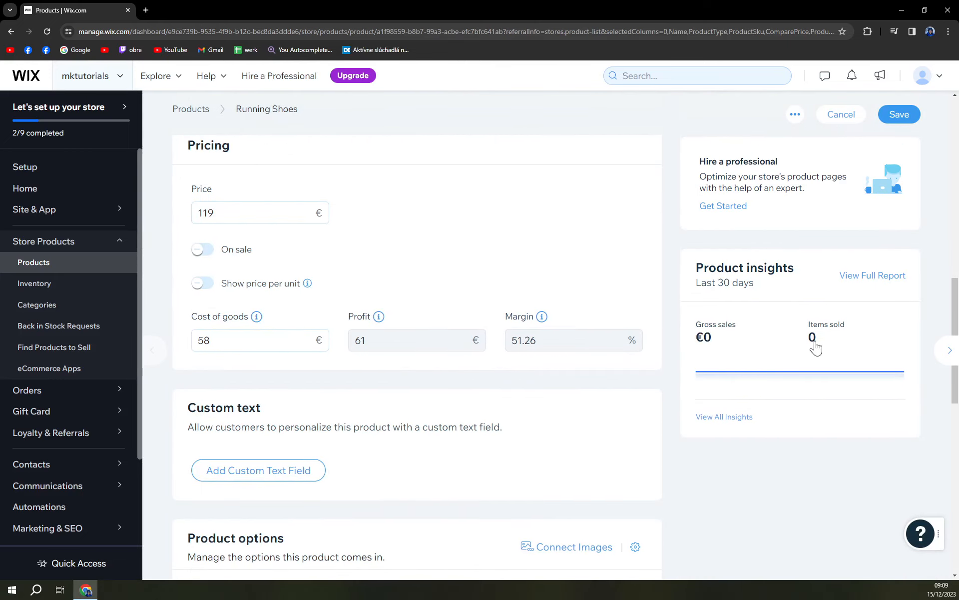
scroll("down", 3)
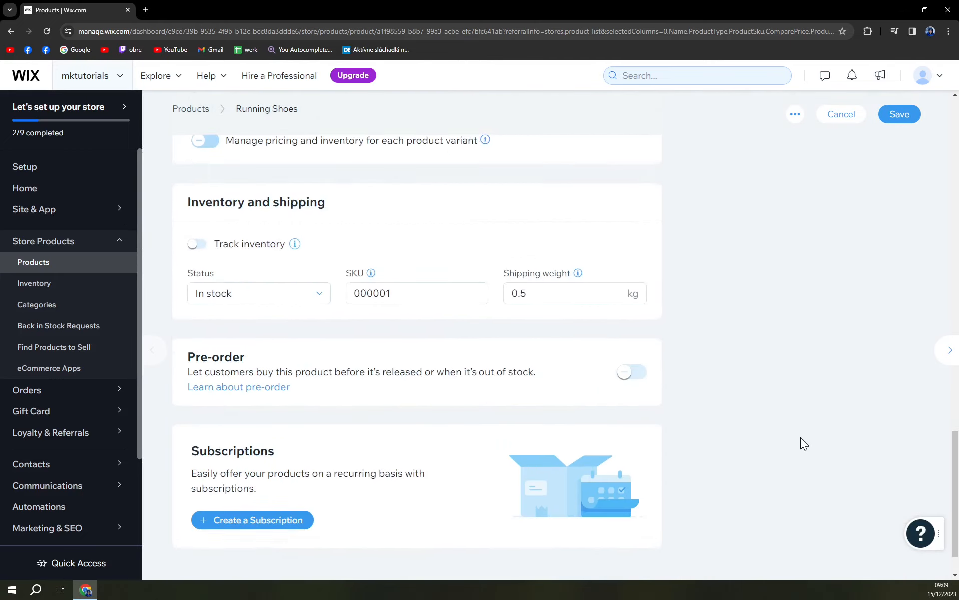
scroll("up", 3)
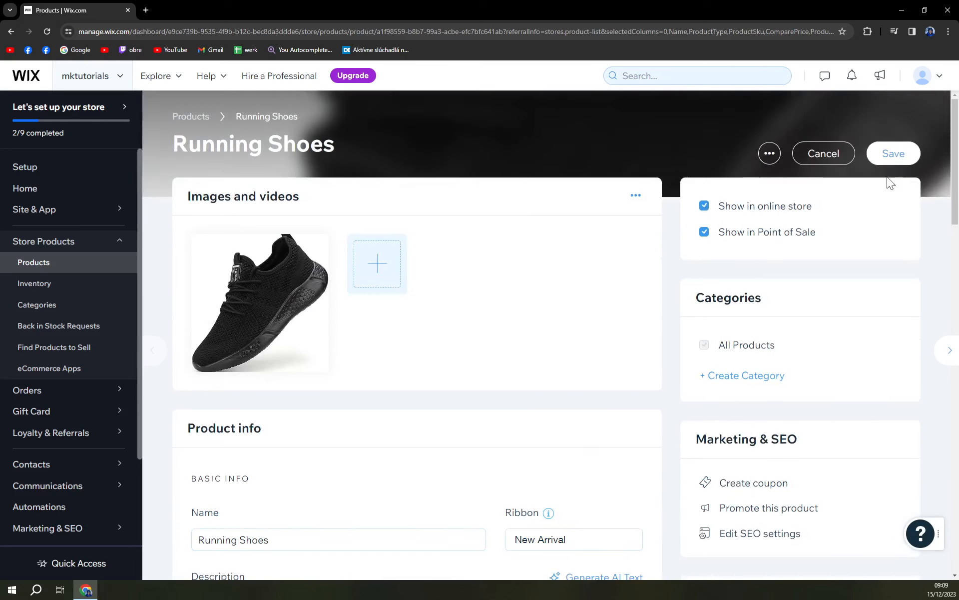
left_click(892, 153)
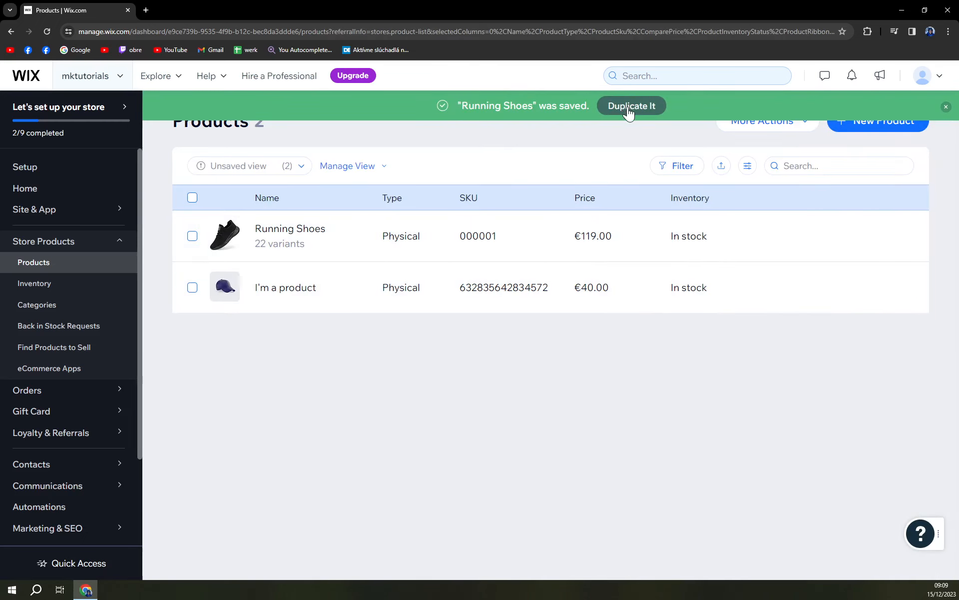
mouse_move(623, 126)
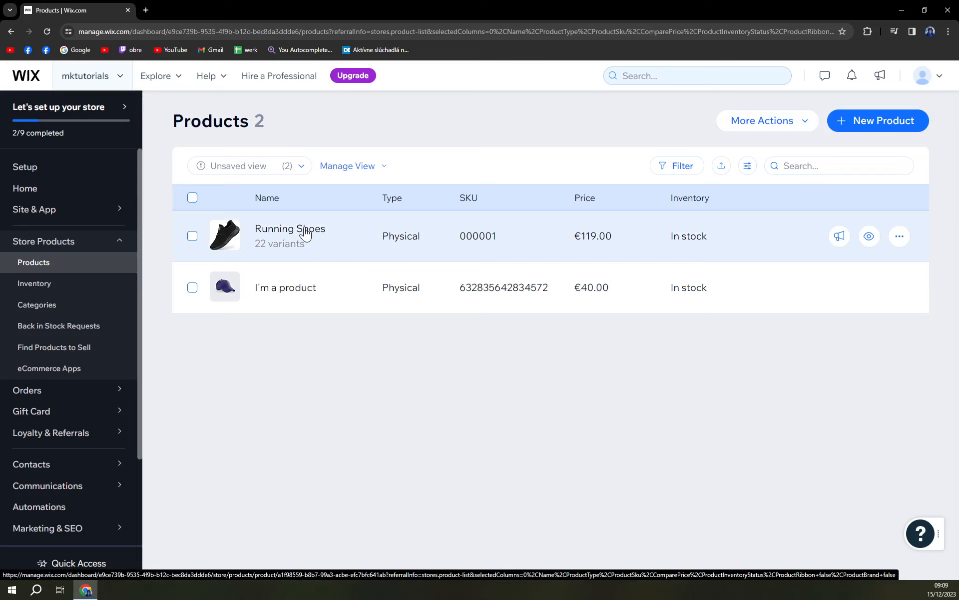
mouse_move(232, 239)
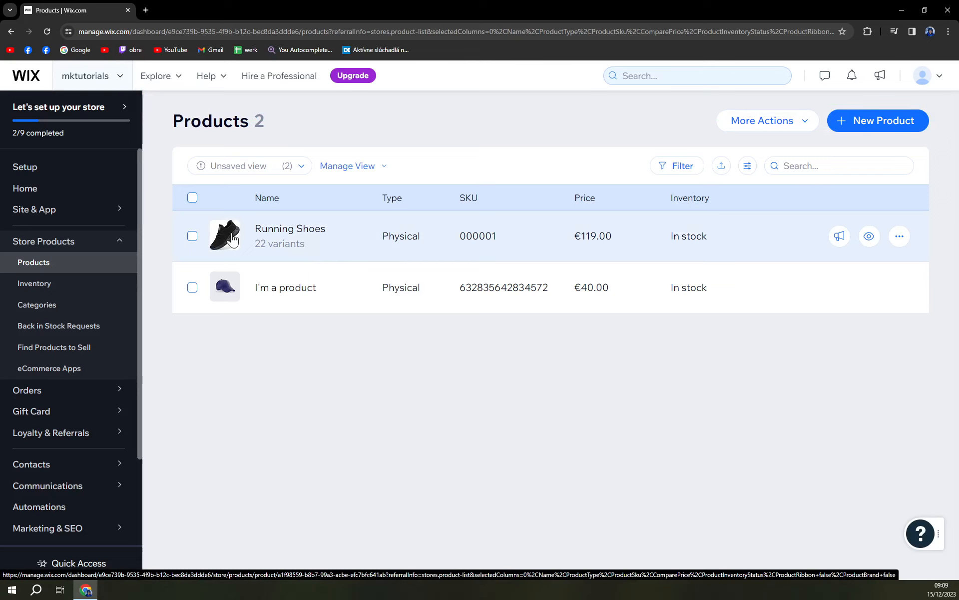
mouse_move(211, 220)
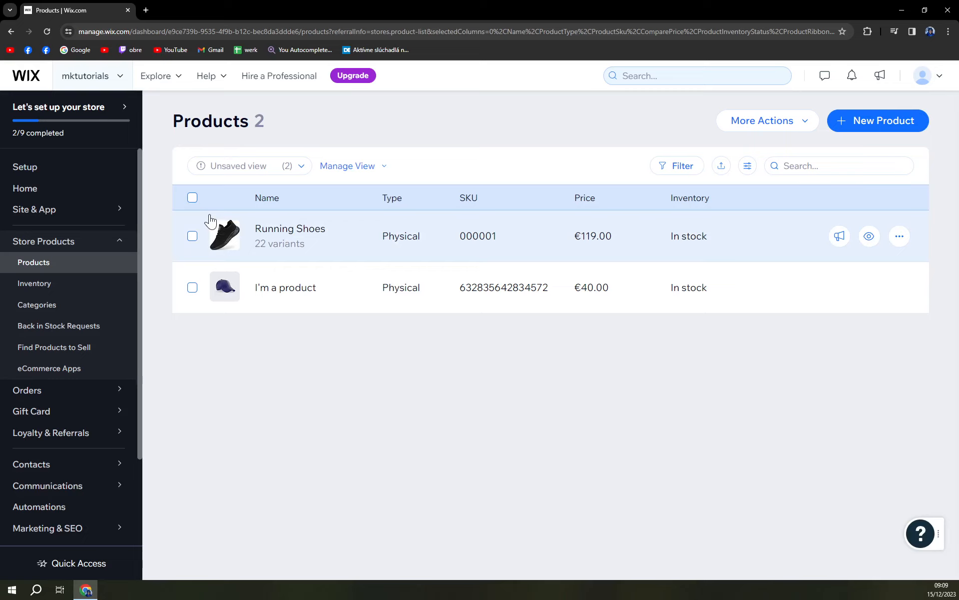
mouse_move(869, 237)
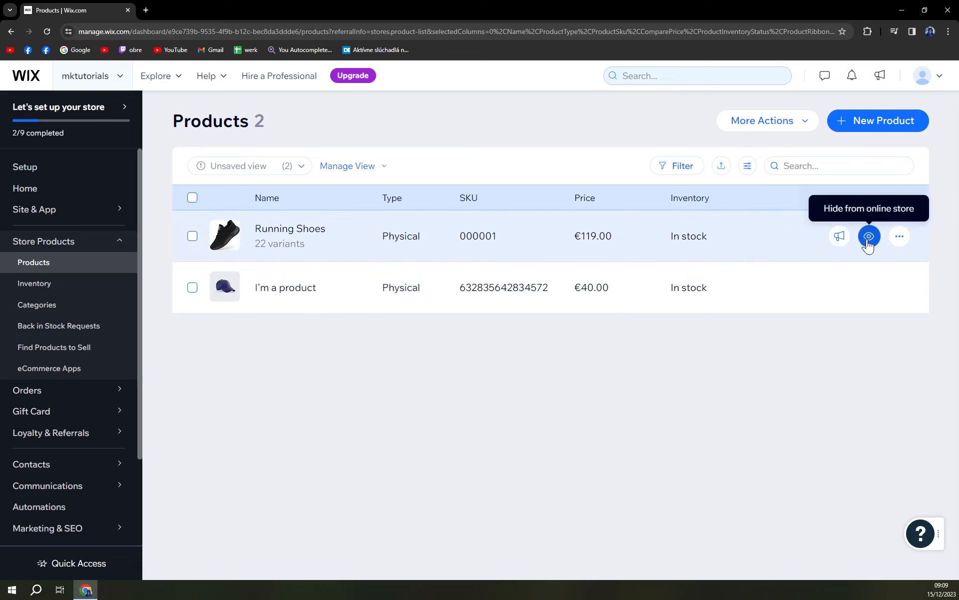
left_click(900, 236)
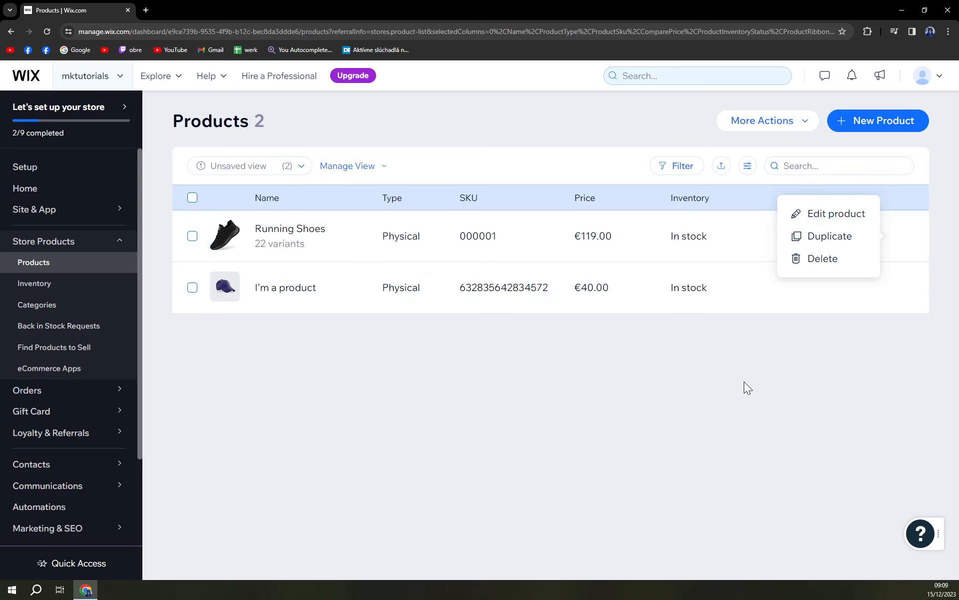
left_click(745, 385)
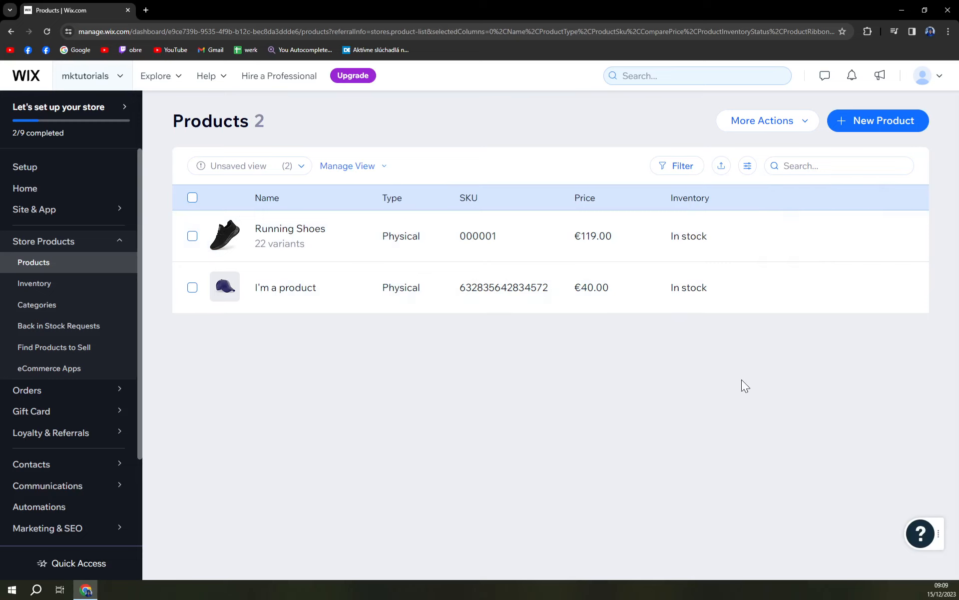